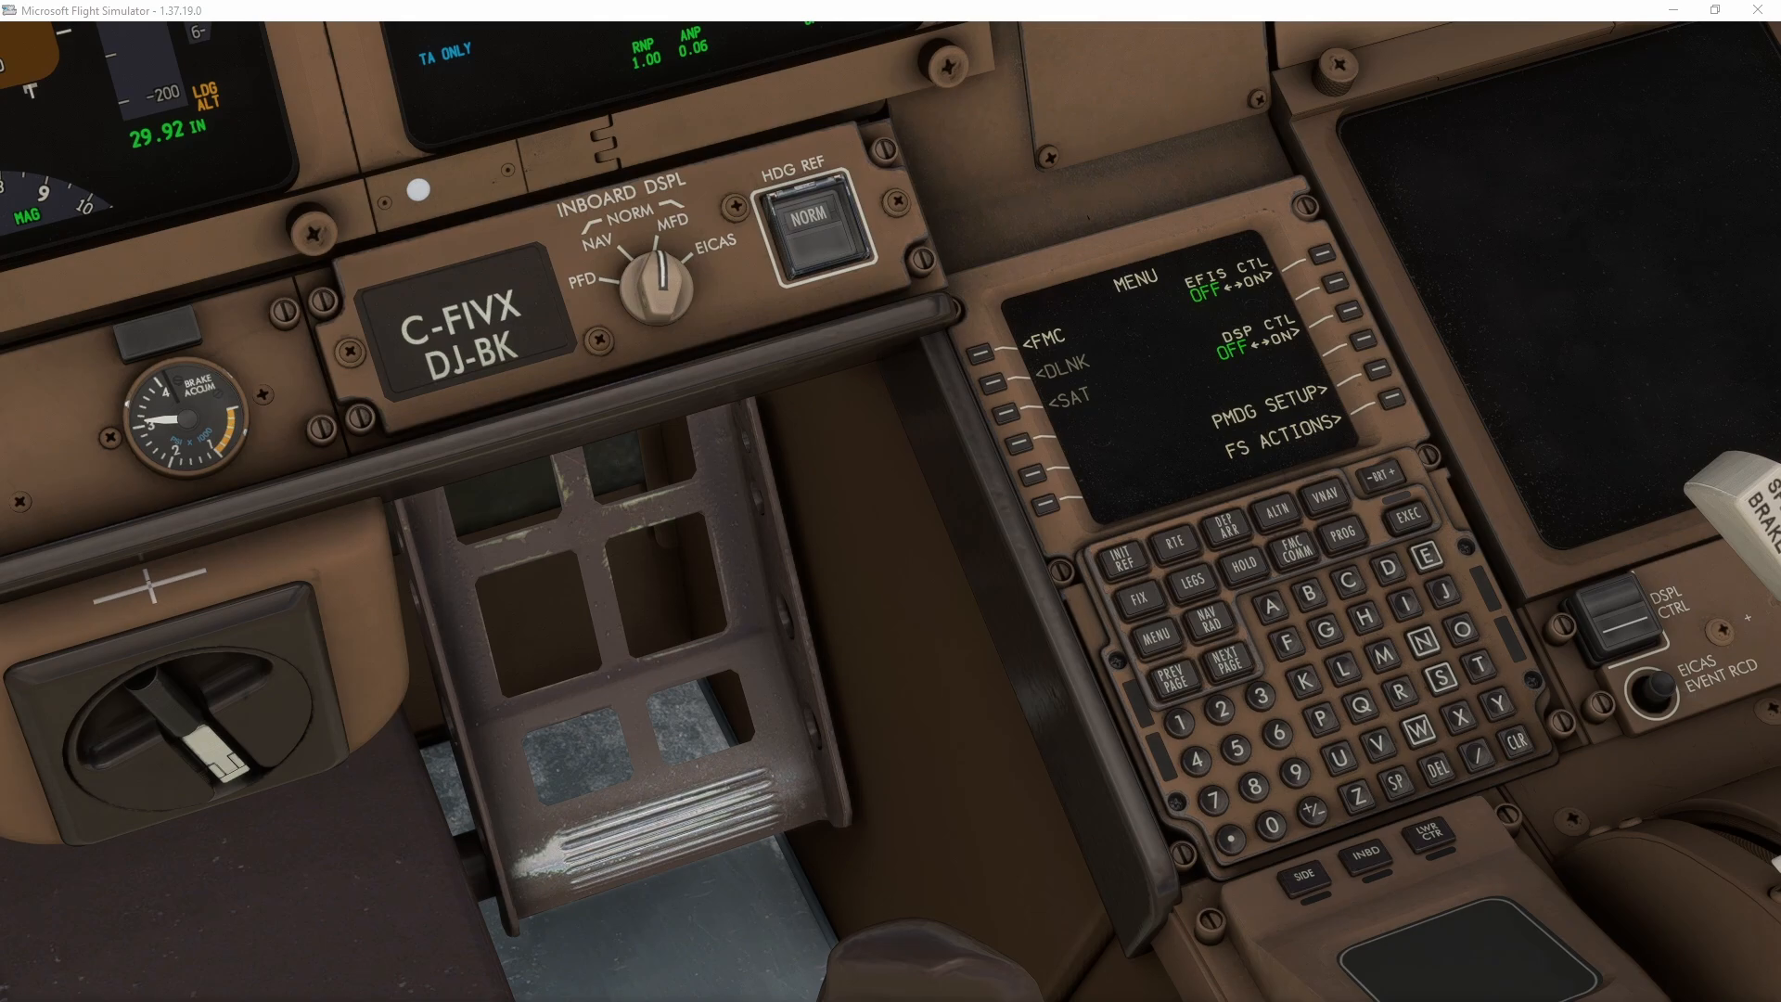
mouse_move(1243, 430)
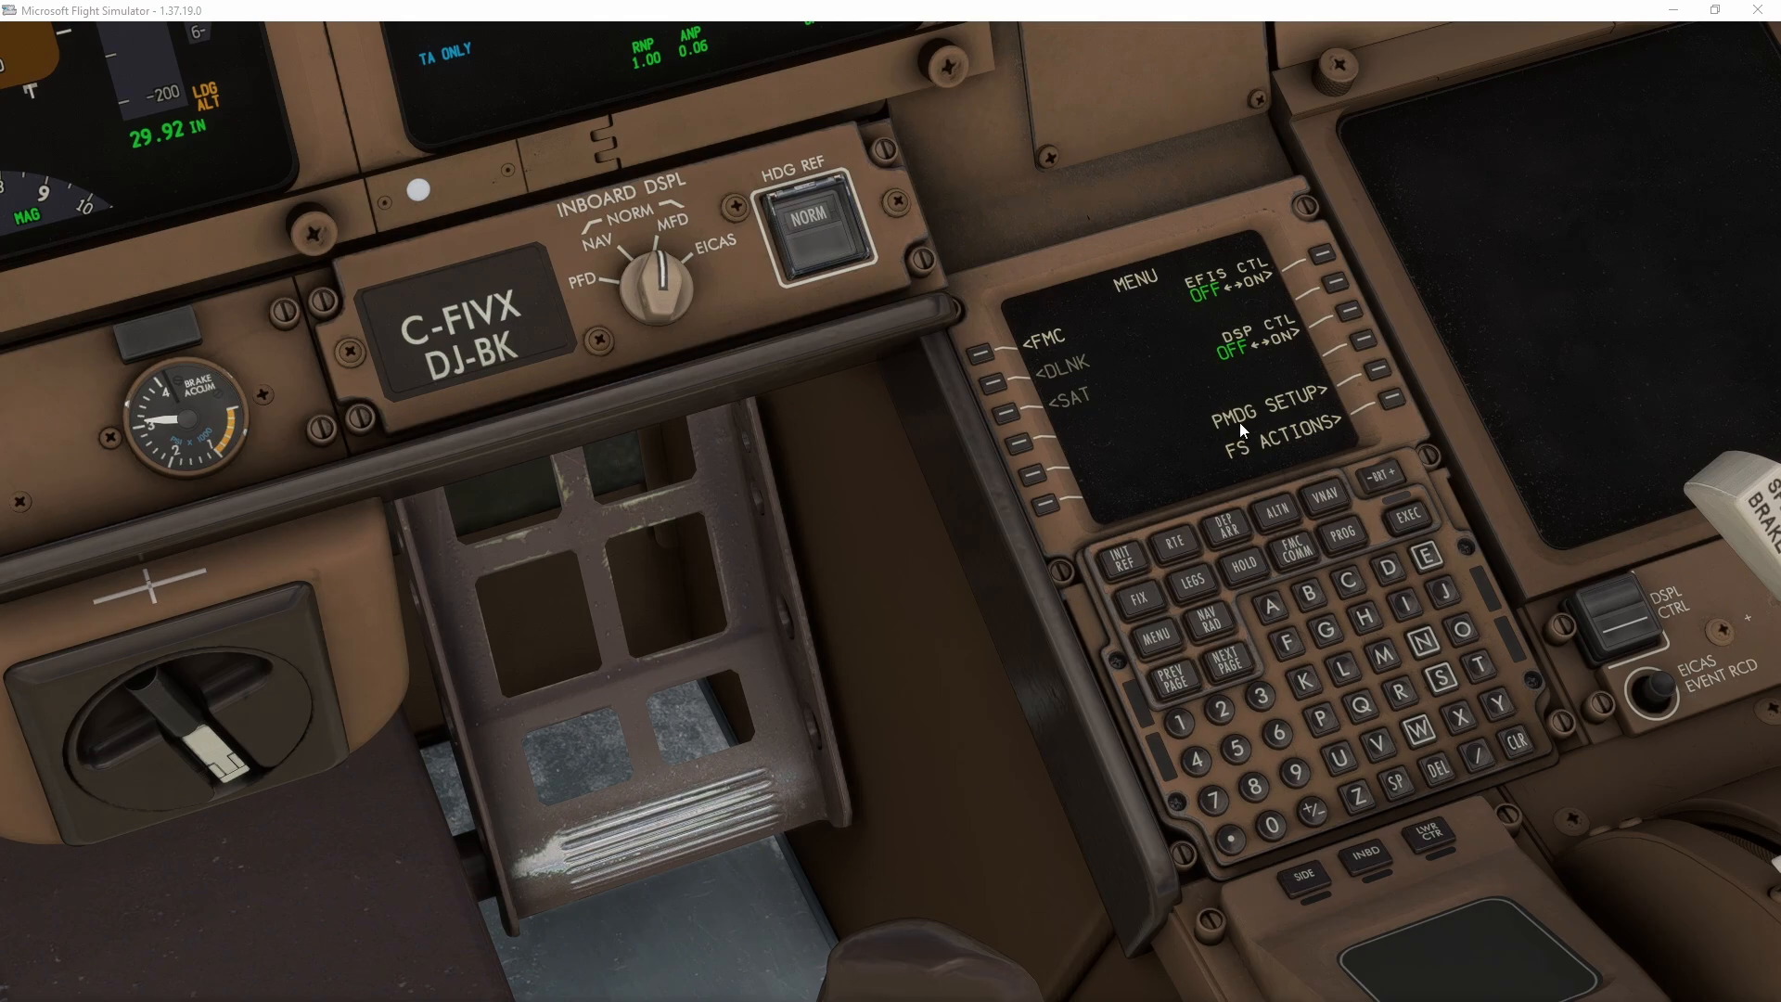
Show the PMDG SETUP > AIRCRAFT option pages on the FMC and step through them with NEXT PAGE
click(1414, 395)
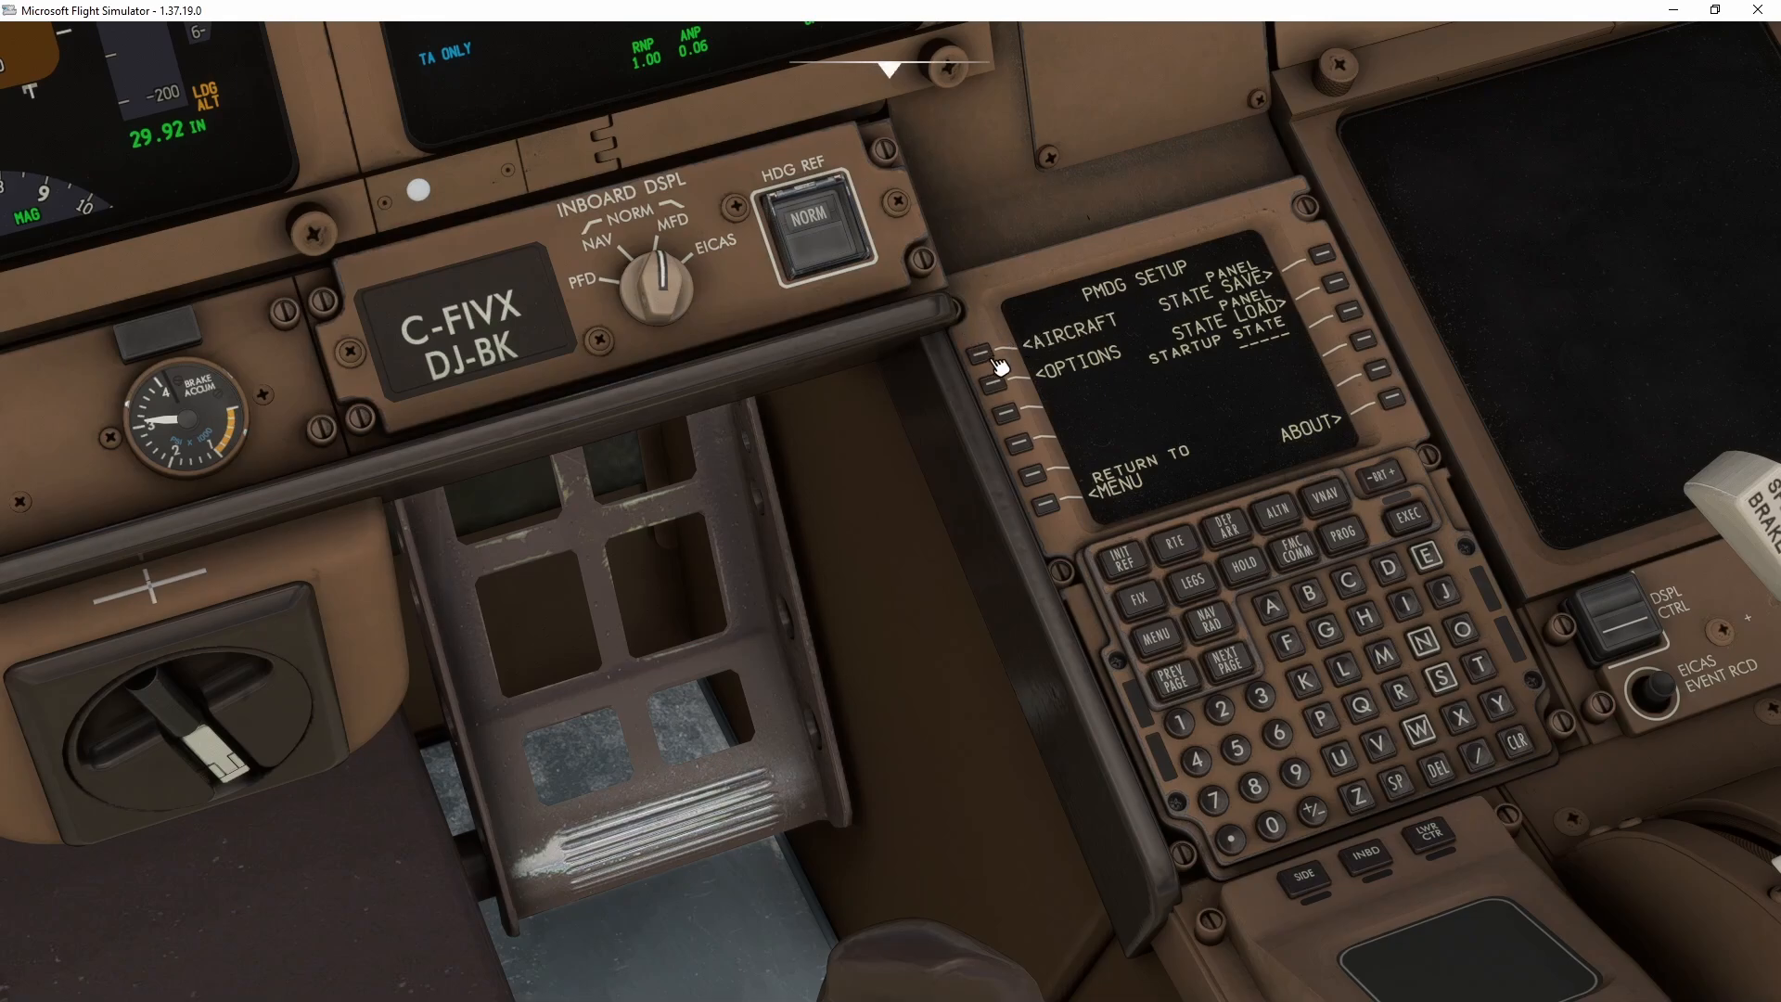
click(984, 353)
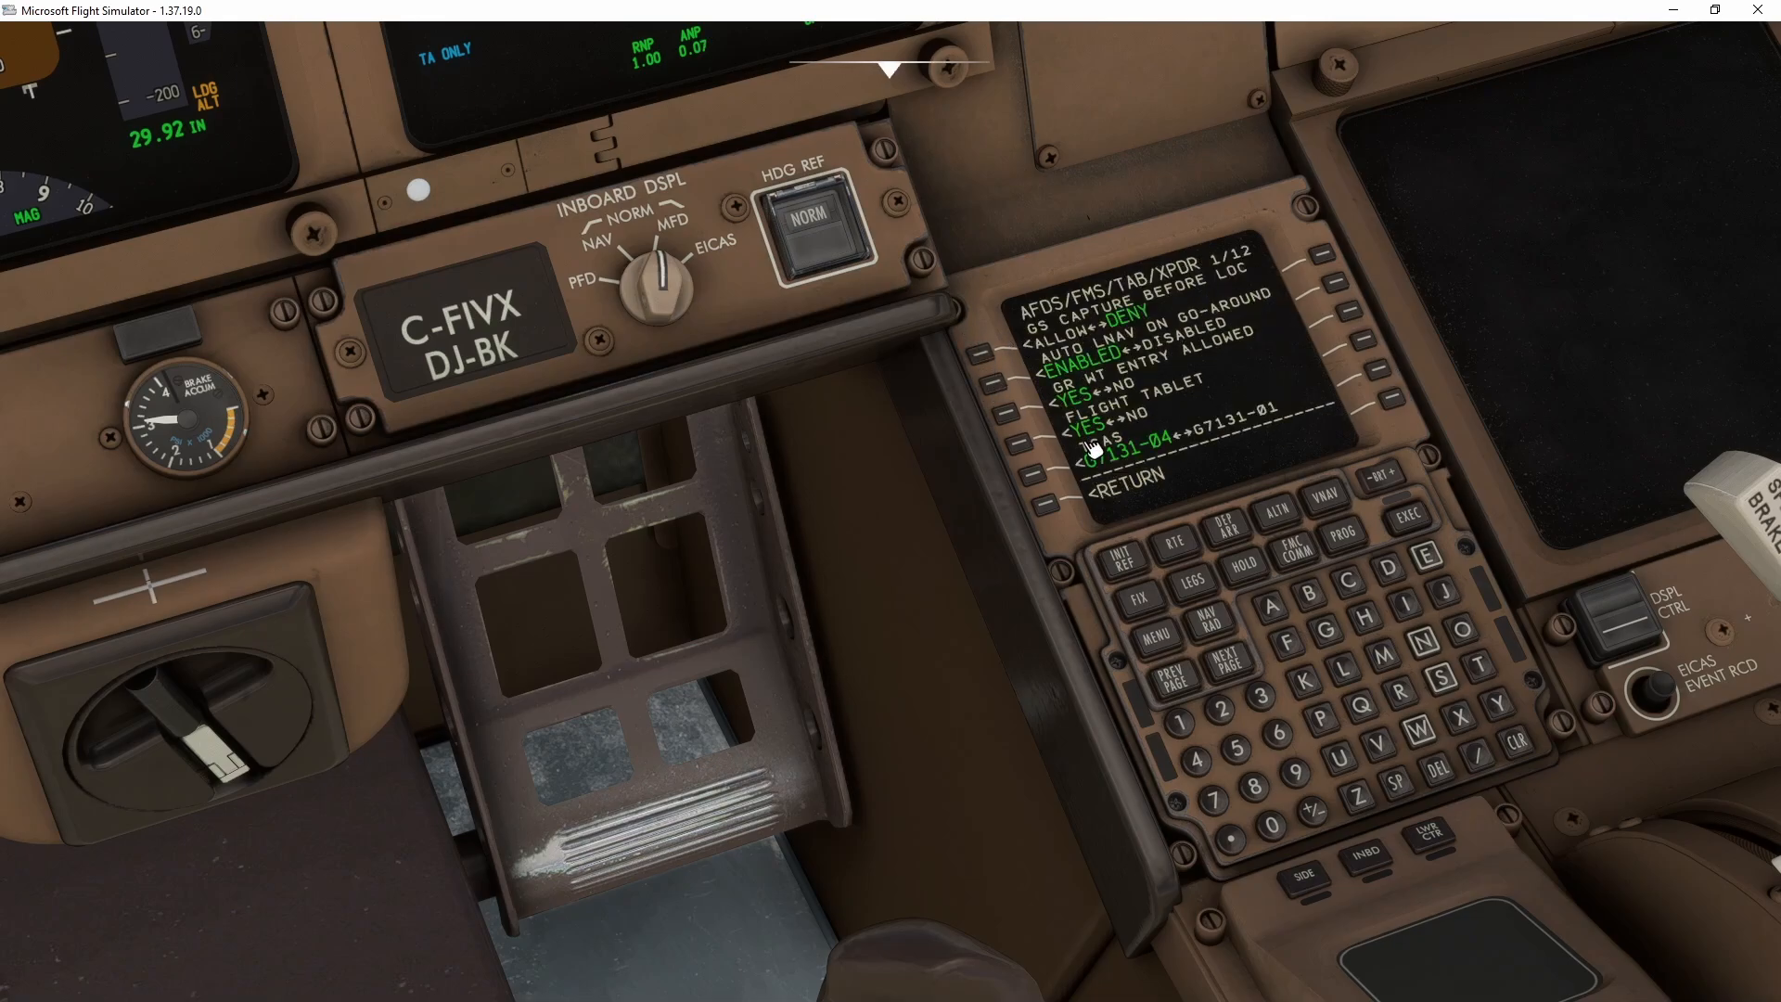
click(1224, 672)
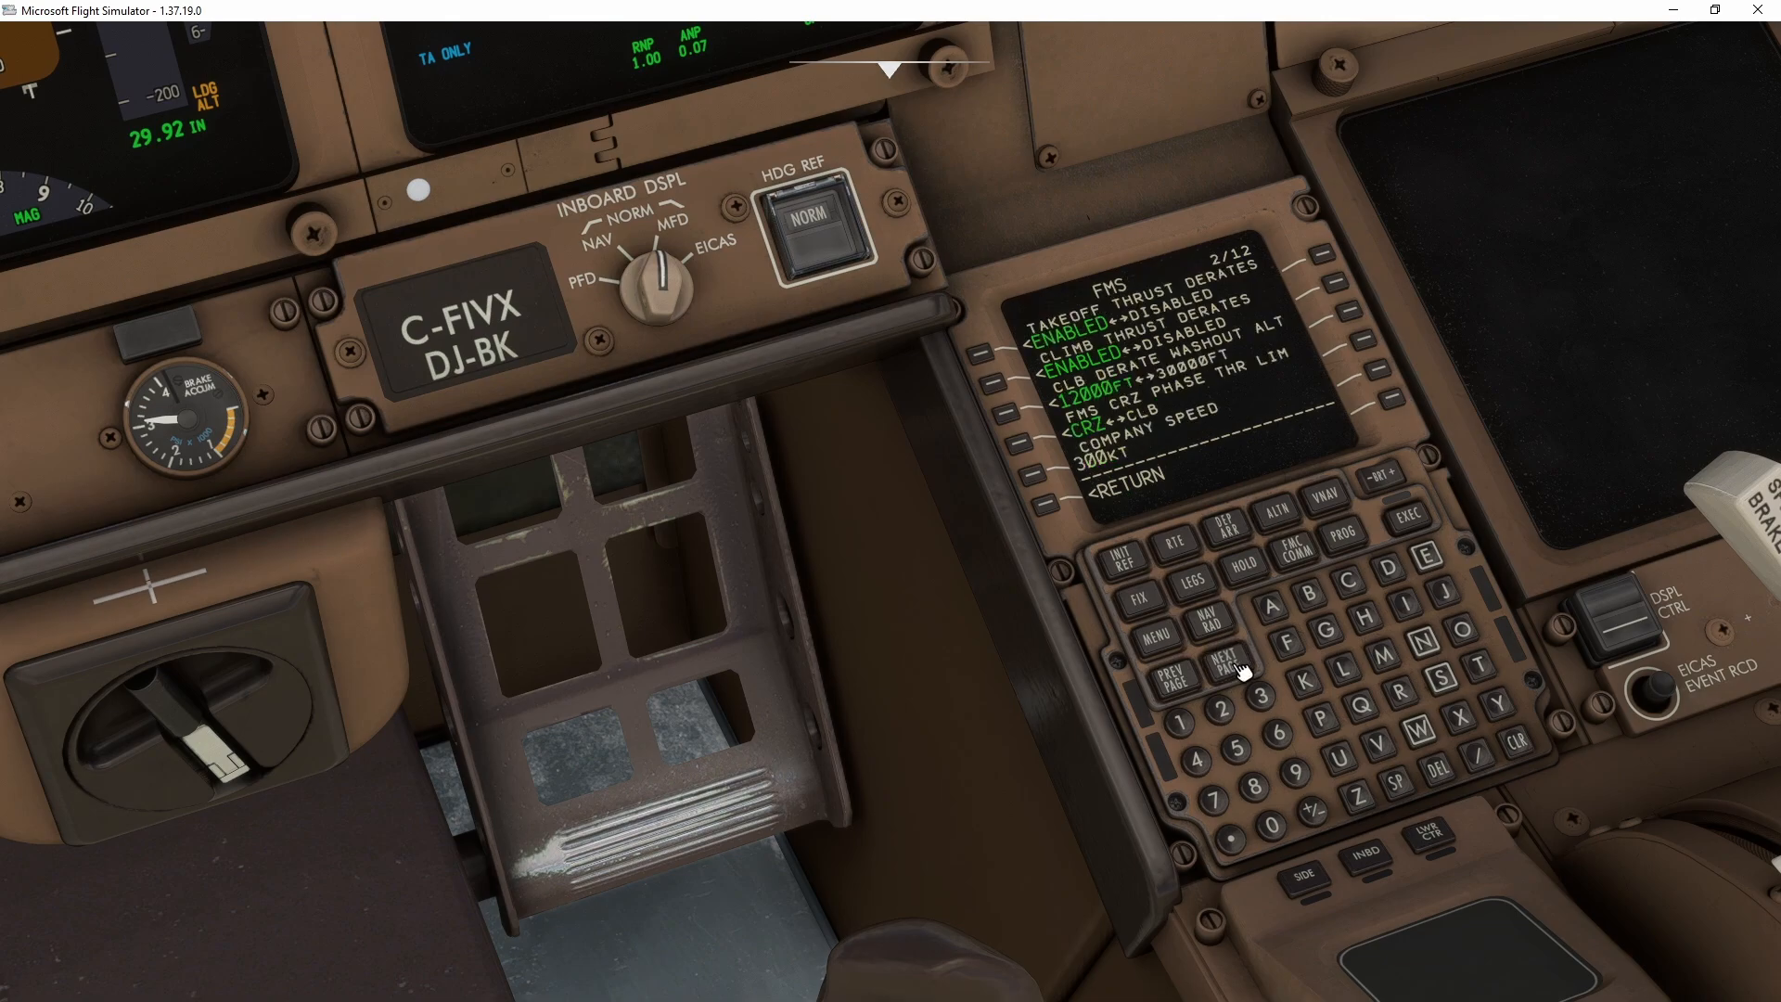
click(1224, 659)
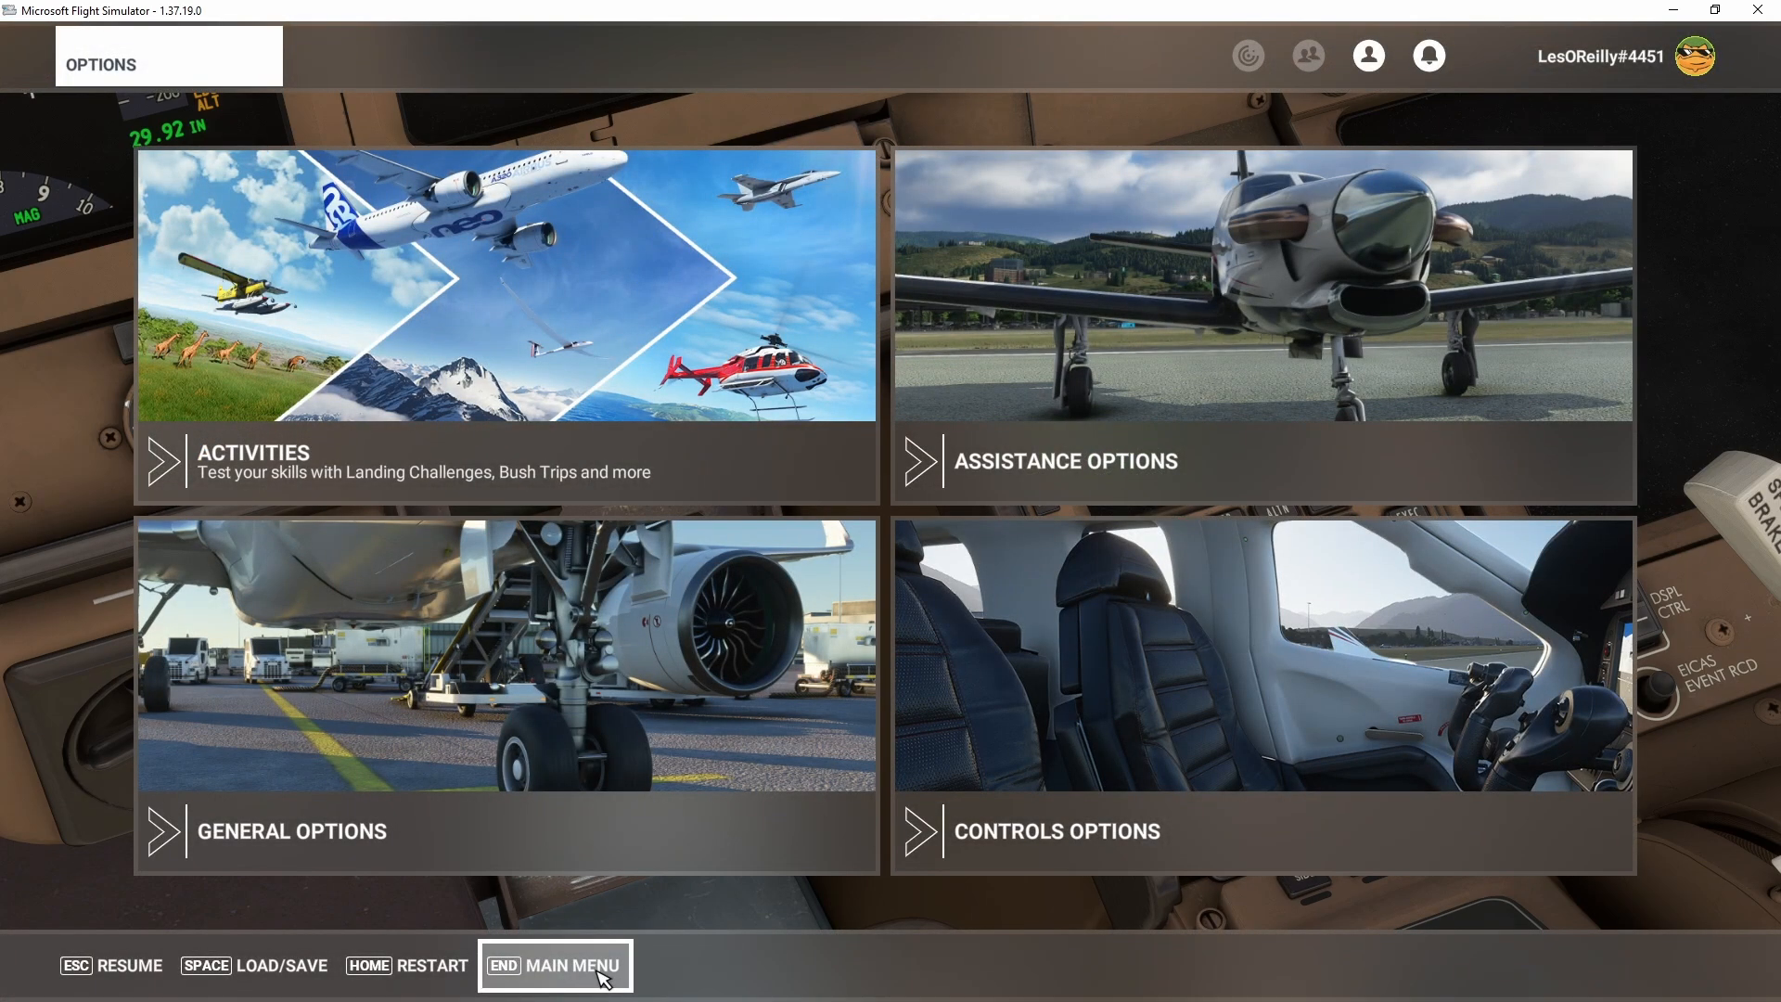
Leave the flight via MAIN MENU and start QUIT TO DESKTOP to reach its confirmation
click(553, 964)
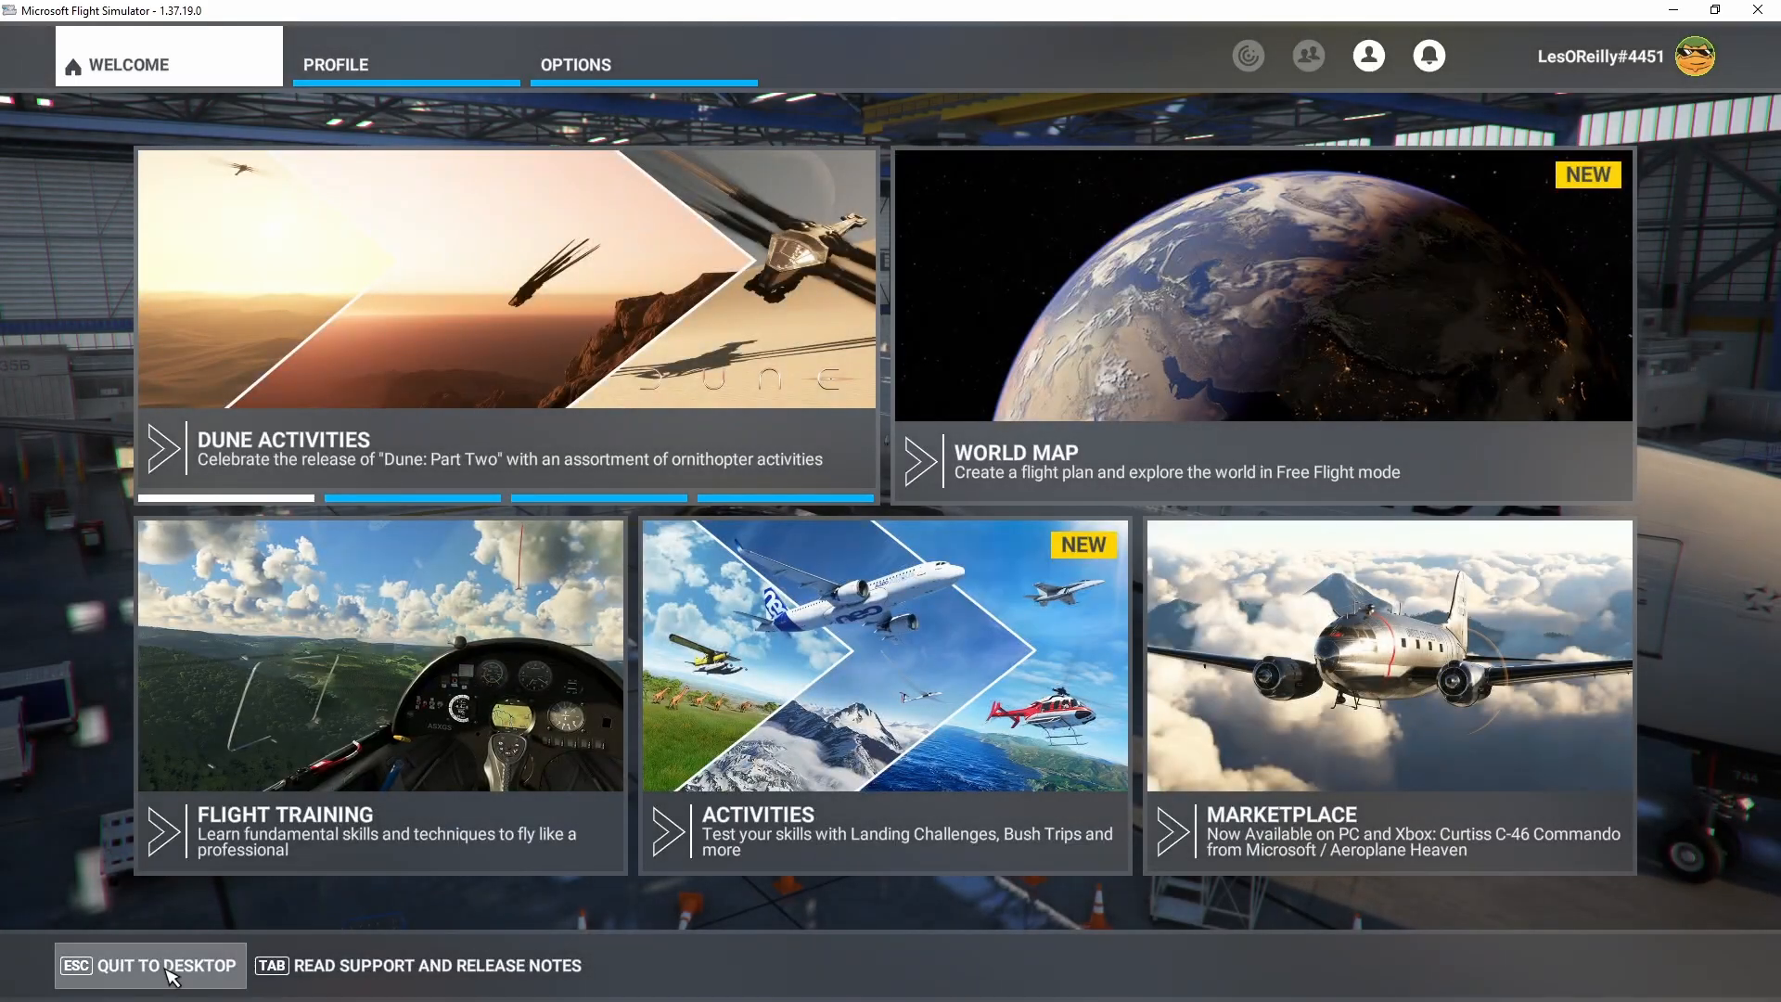
click(149, 965)
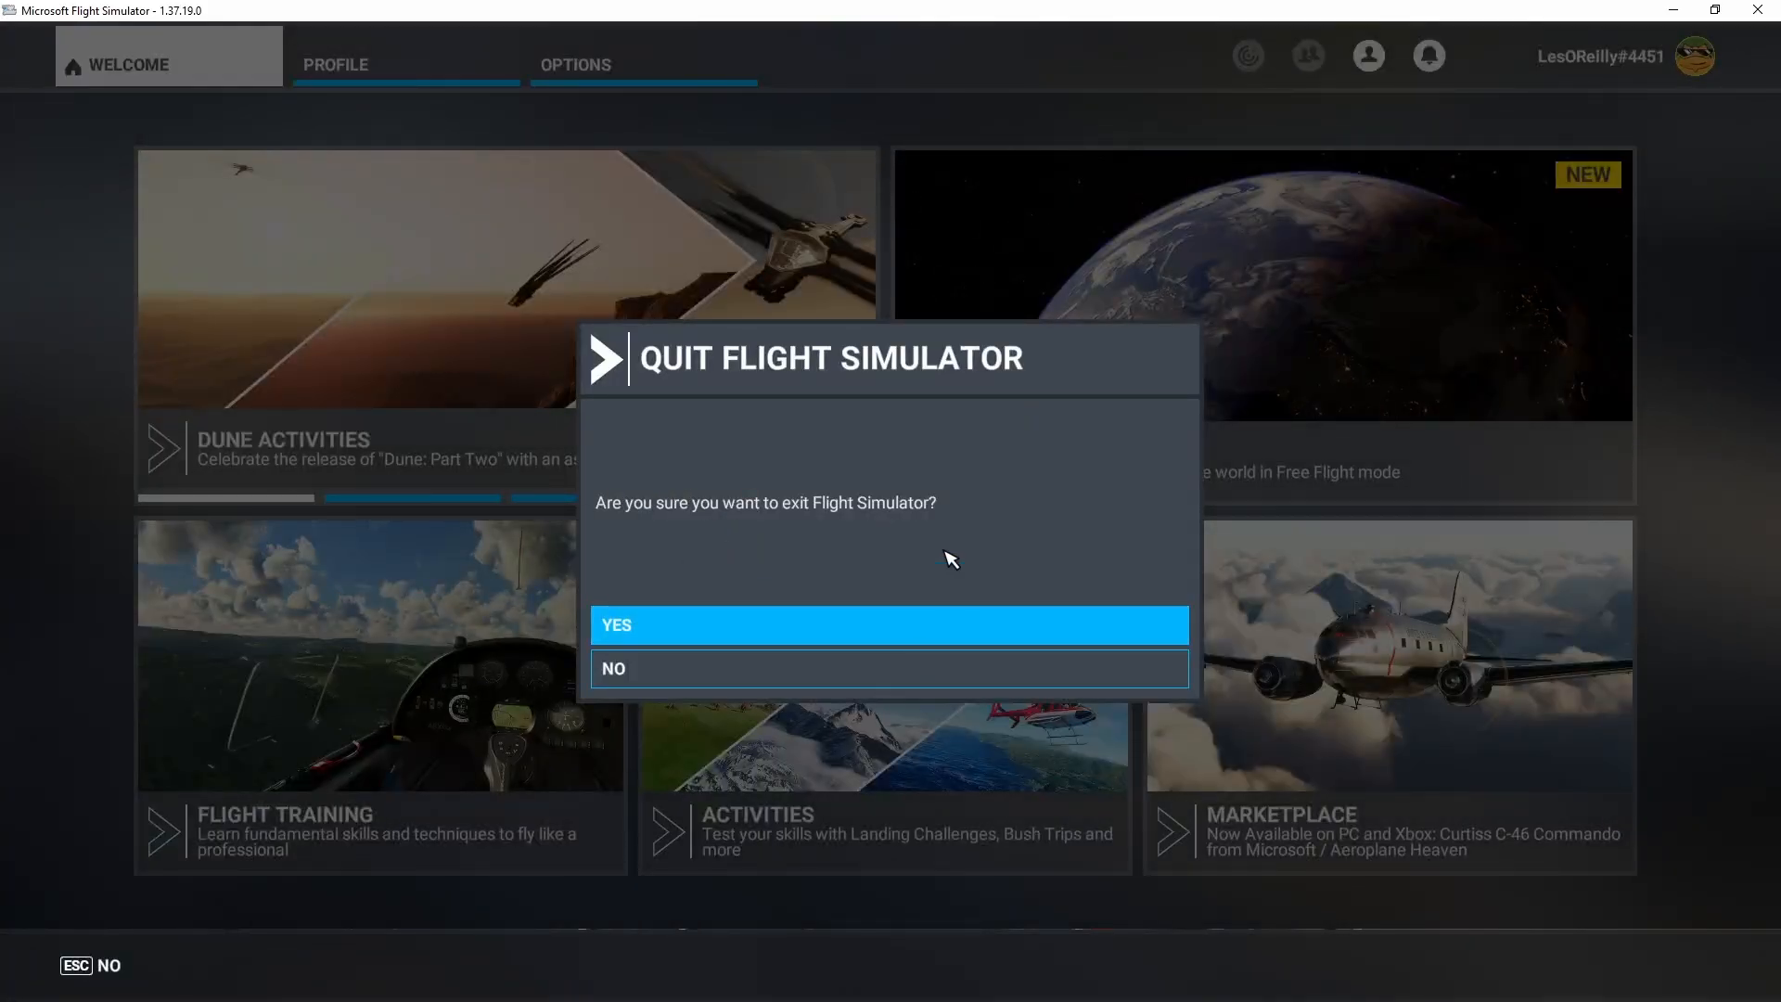
mouse_move(725, 341)
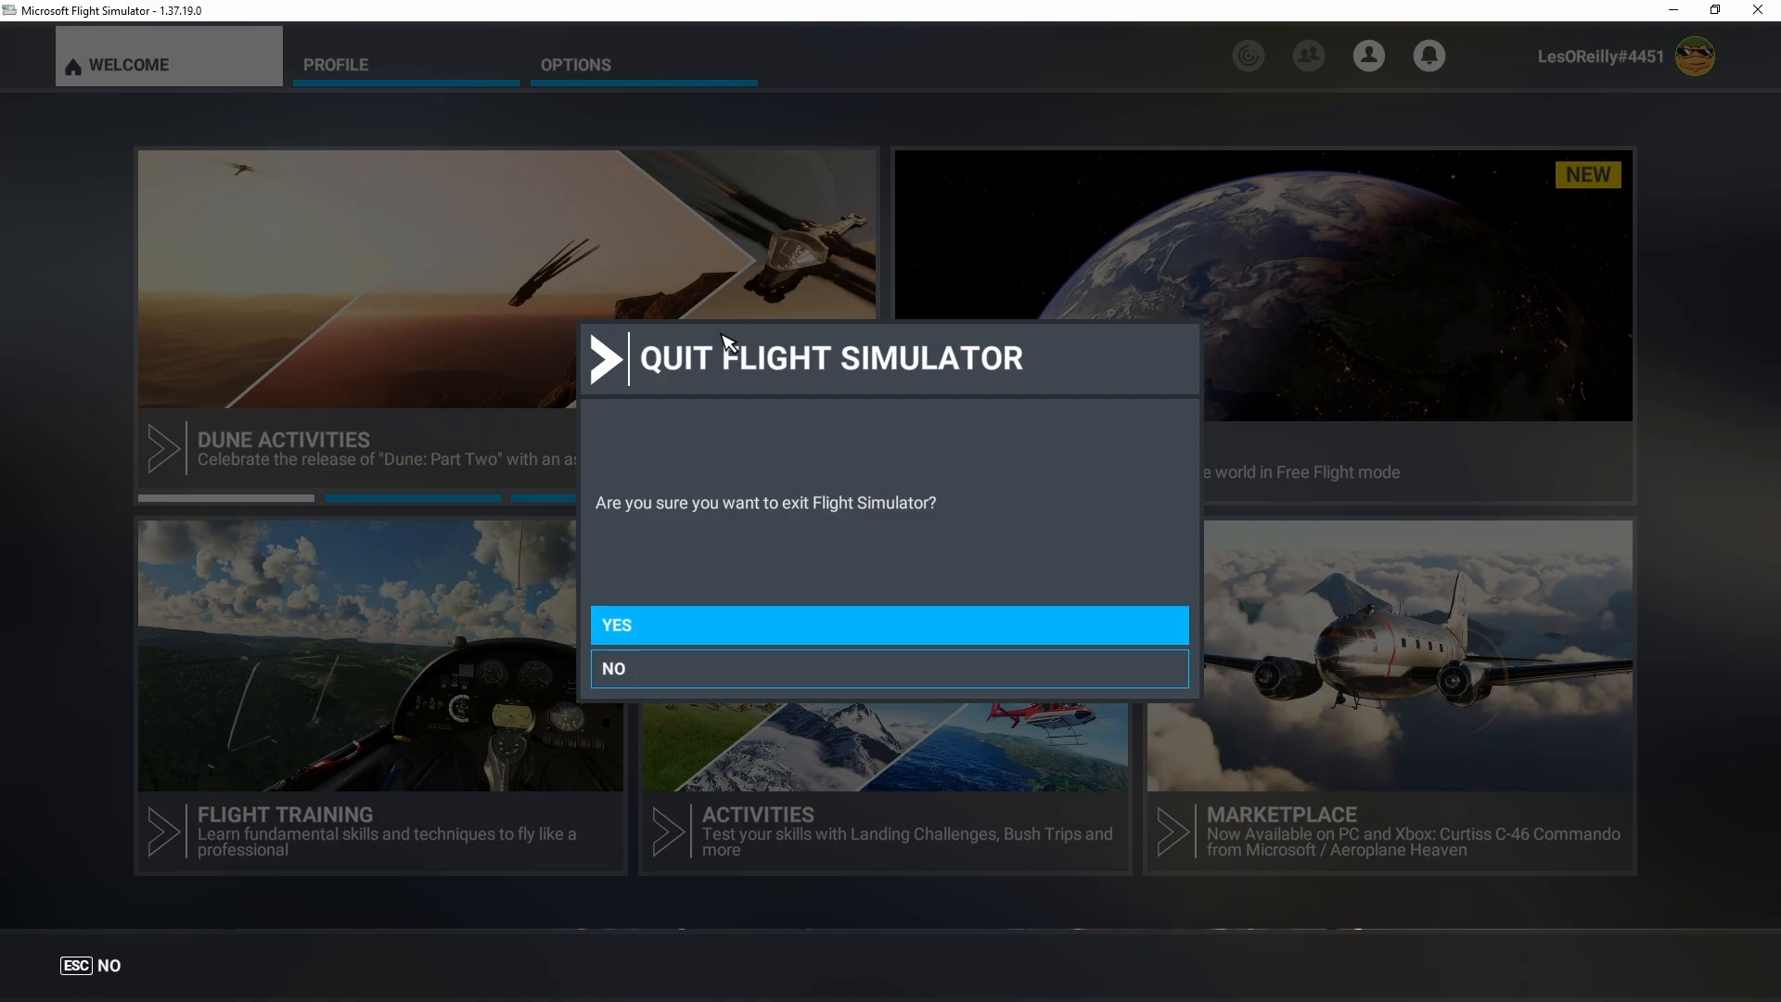
mouse_move(722, 633)
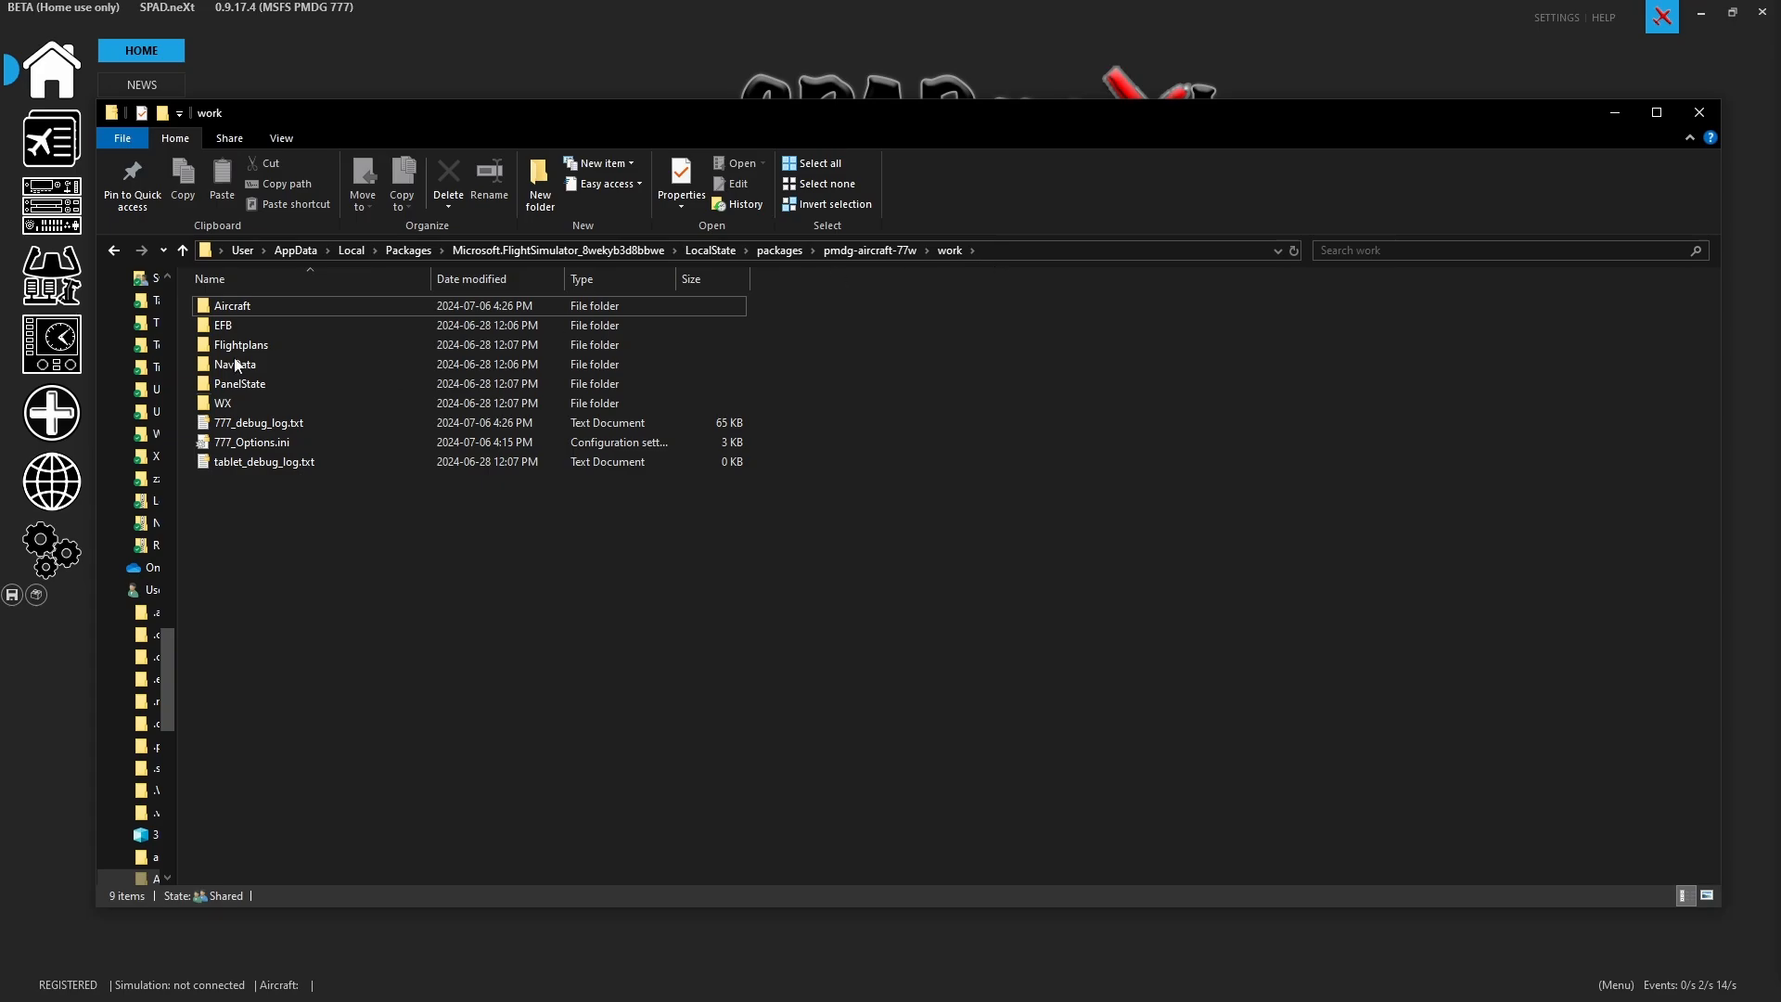
Open 777_Options.ini from the pmdg-aircraft-77w\work folder in Notepad++
click(252, 442)
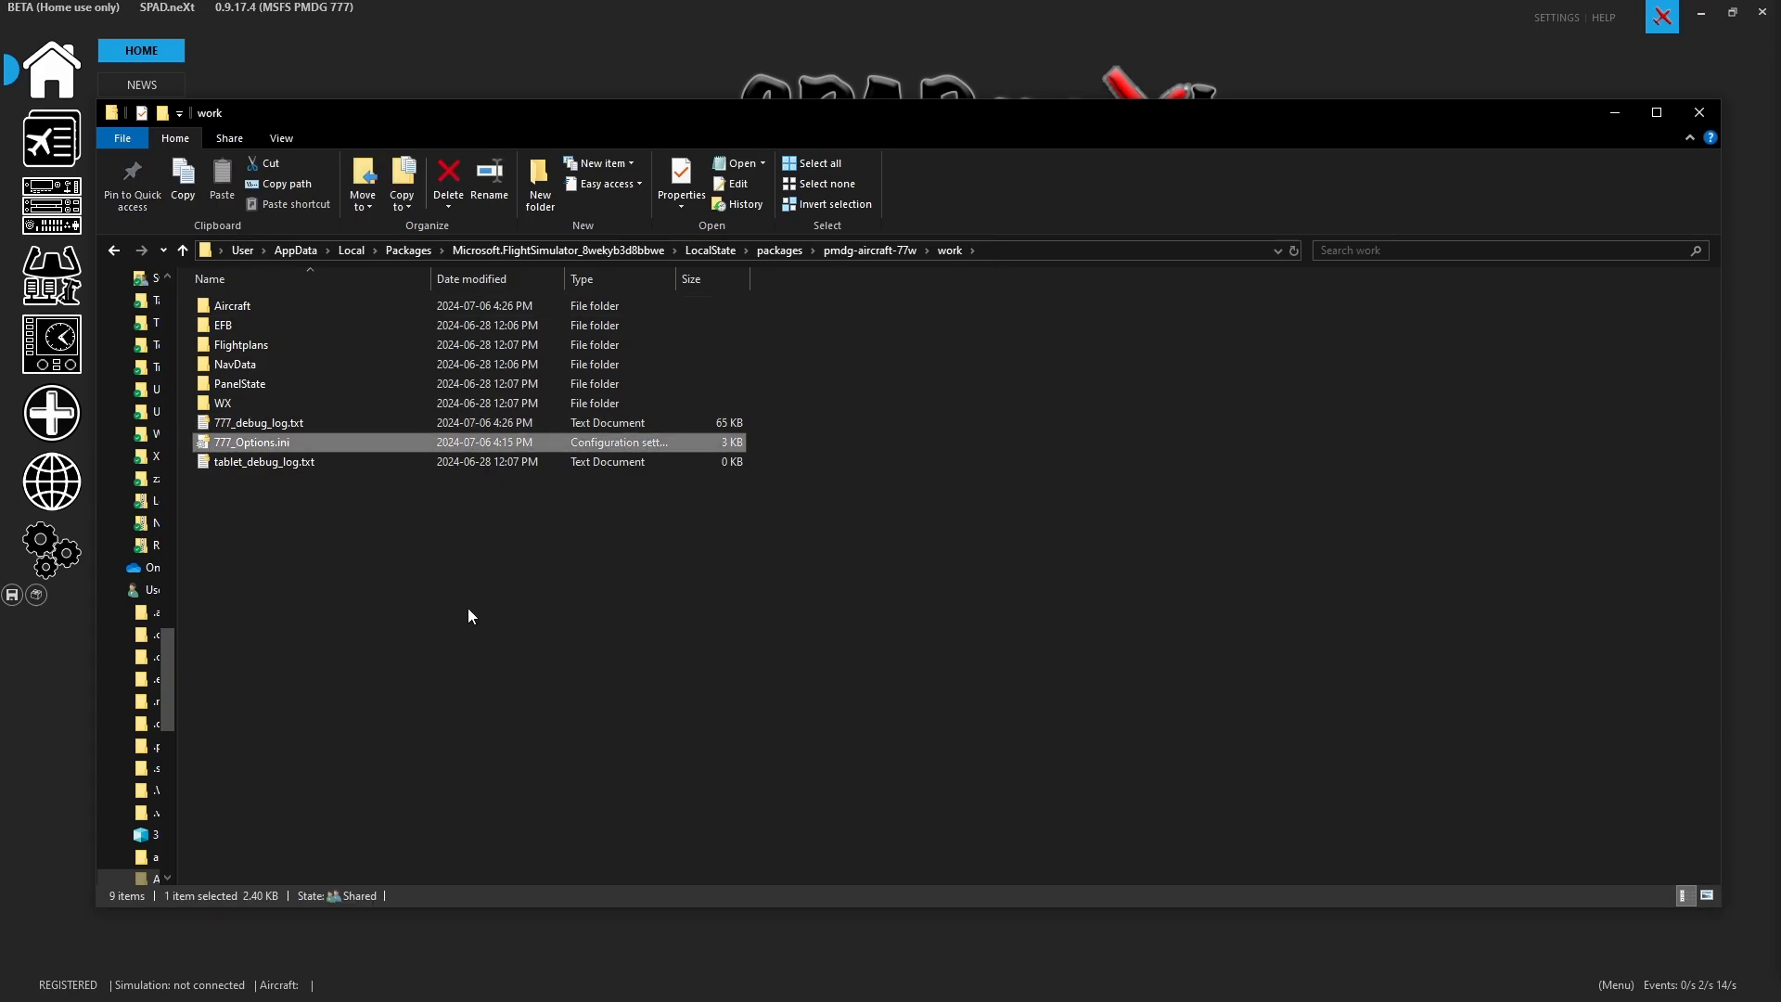
mouse_move(247, 450)
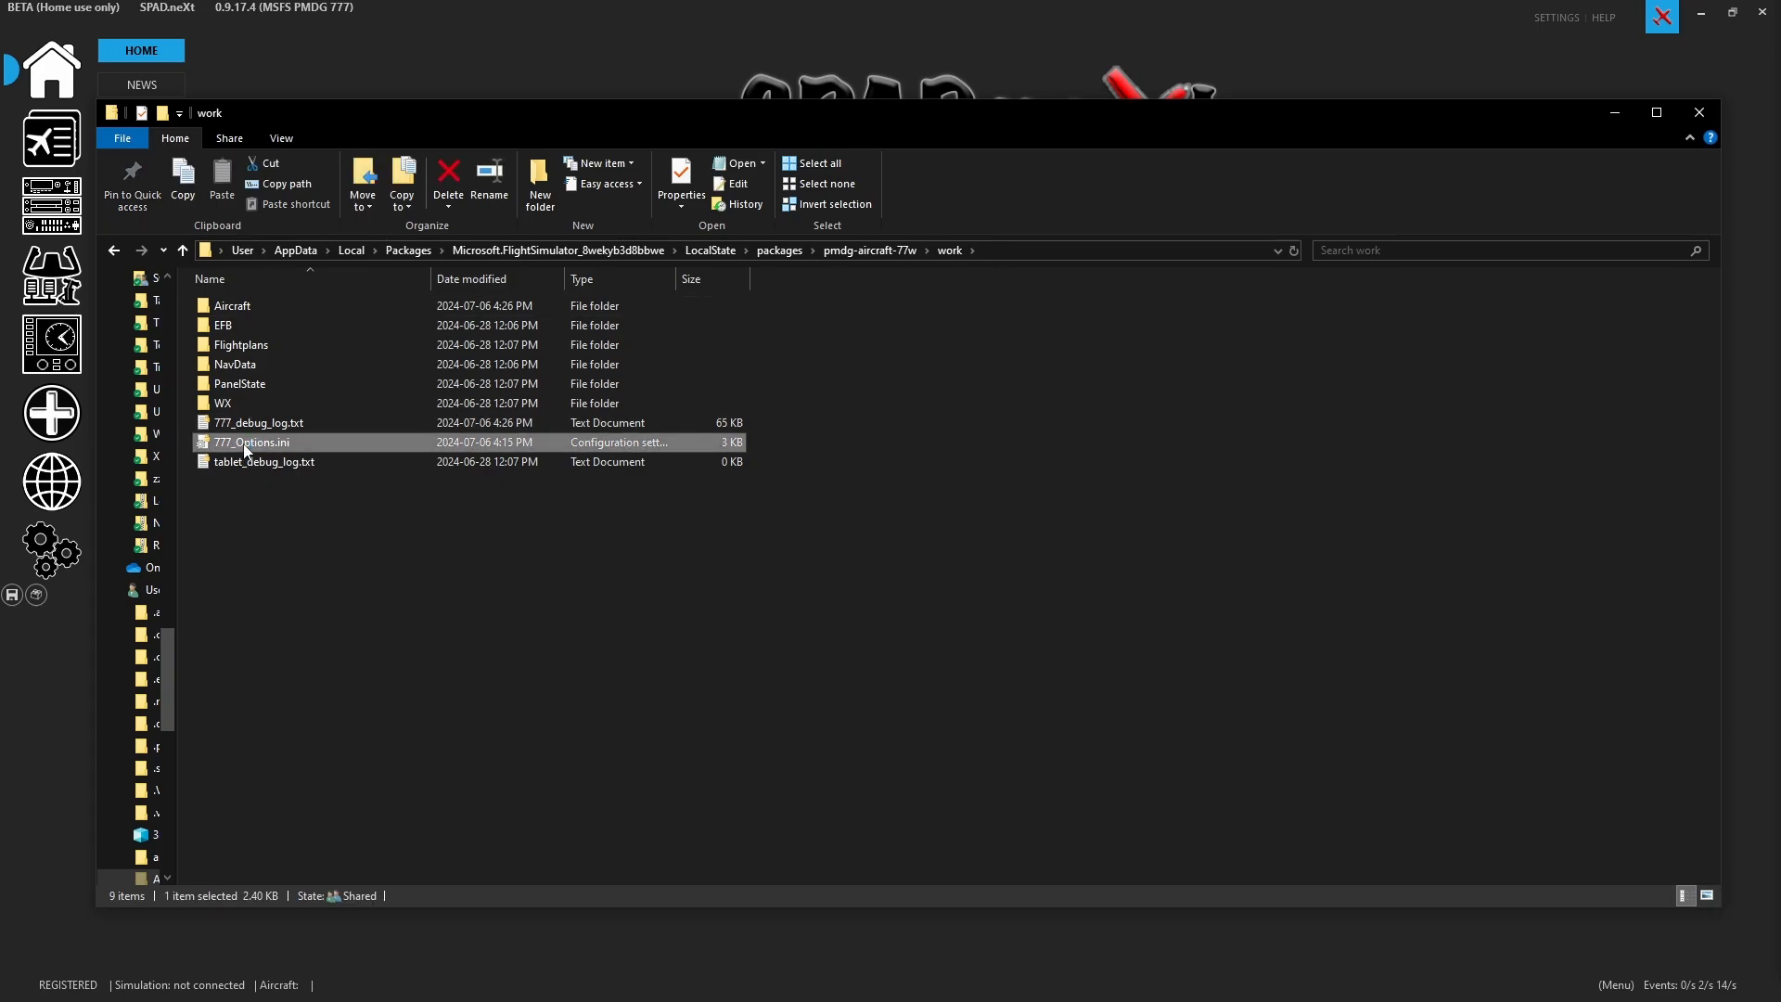
right_click(251, 442)
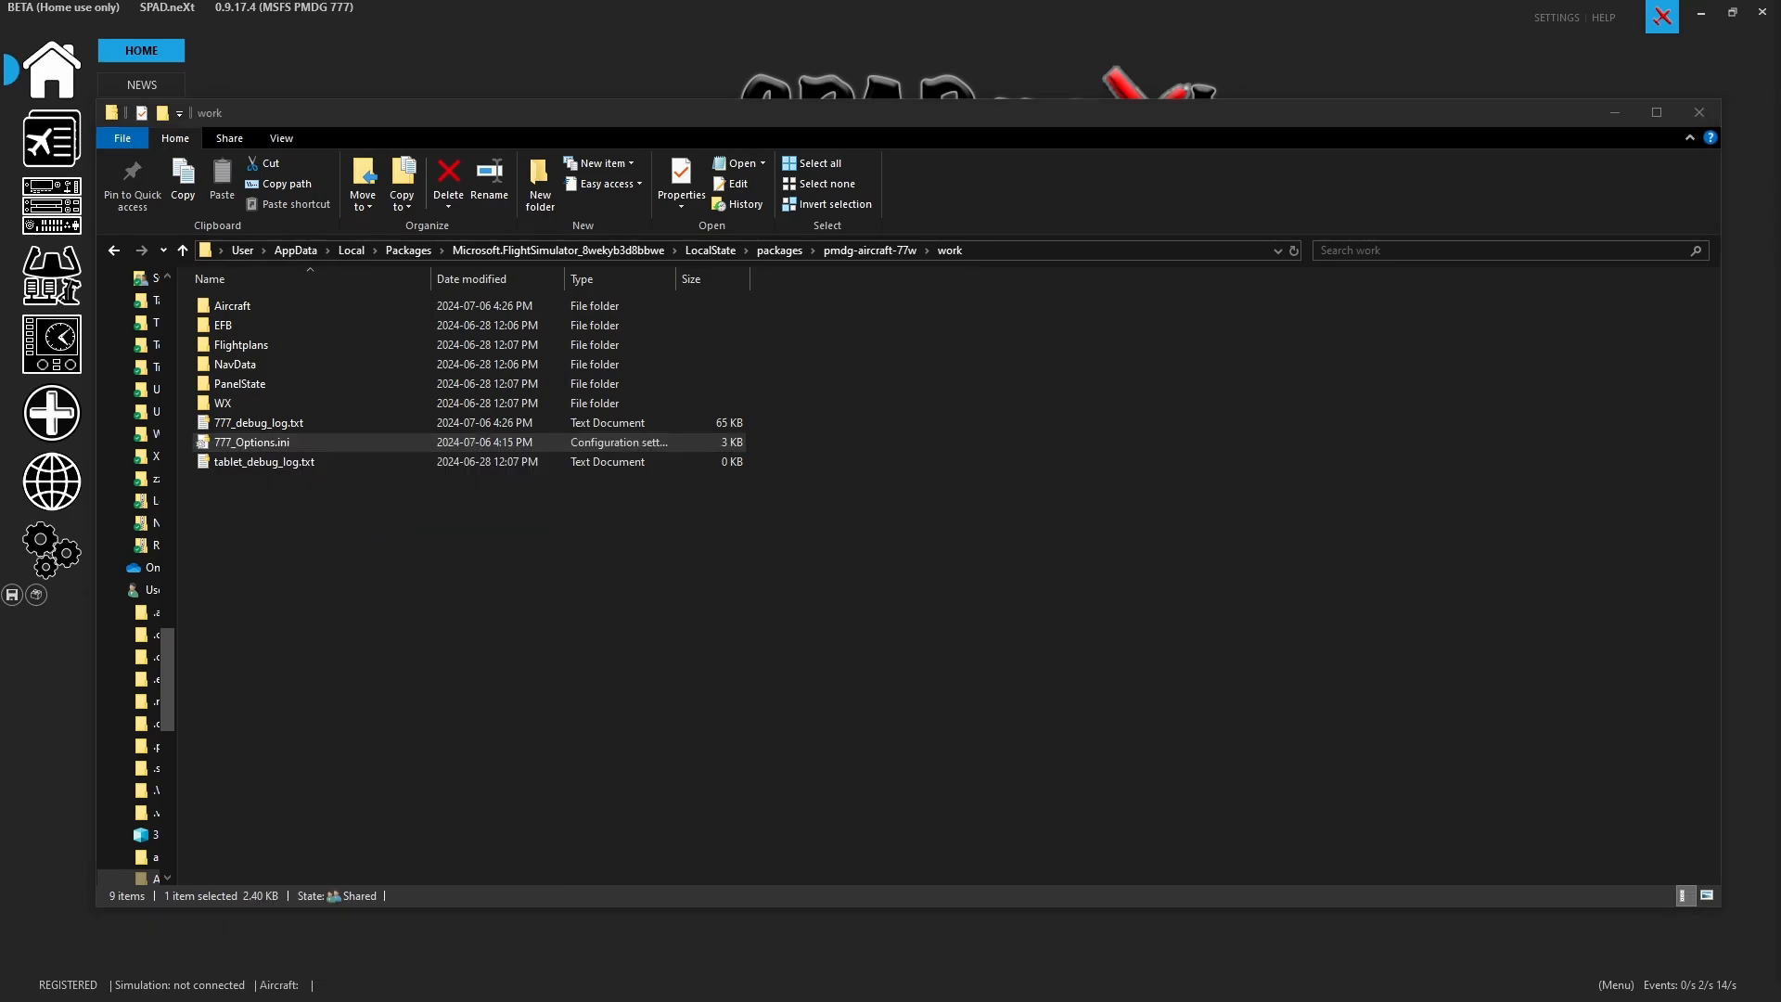
double_click(252, 442)
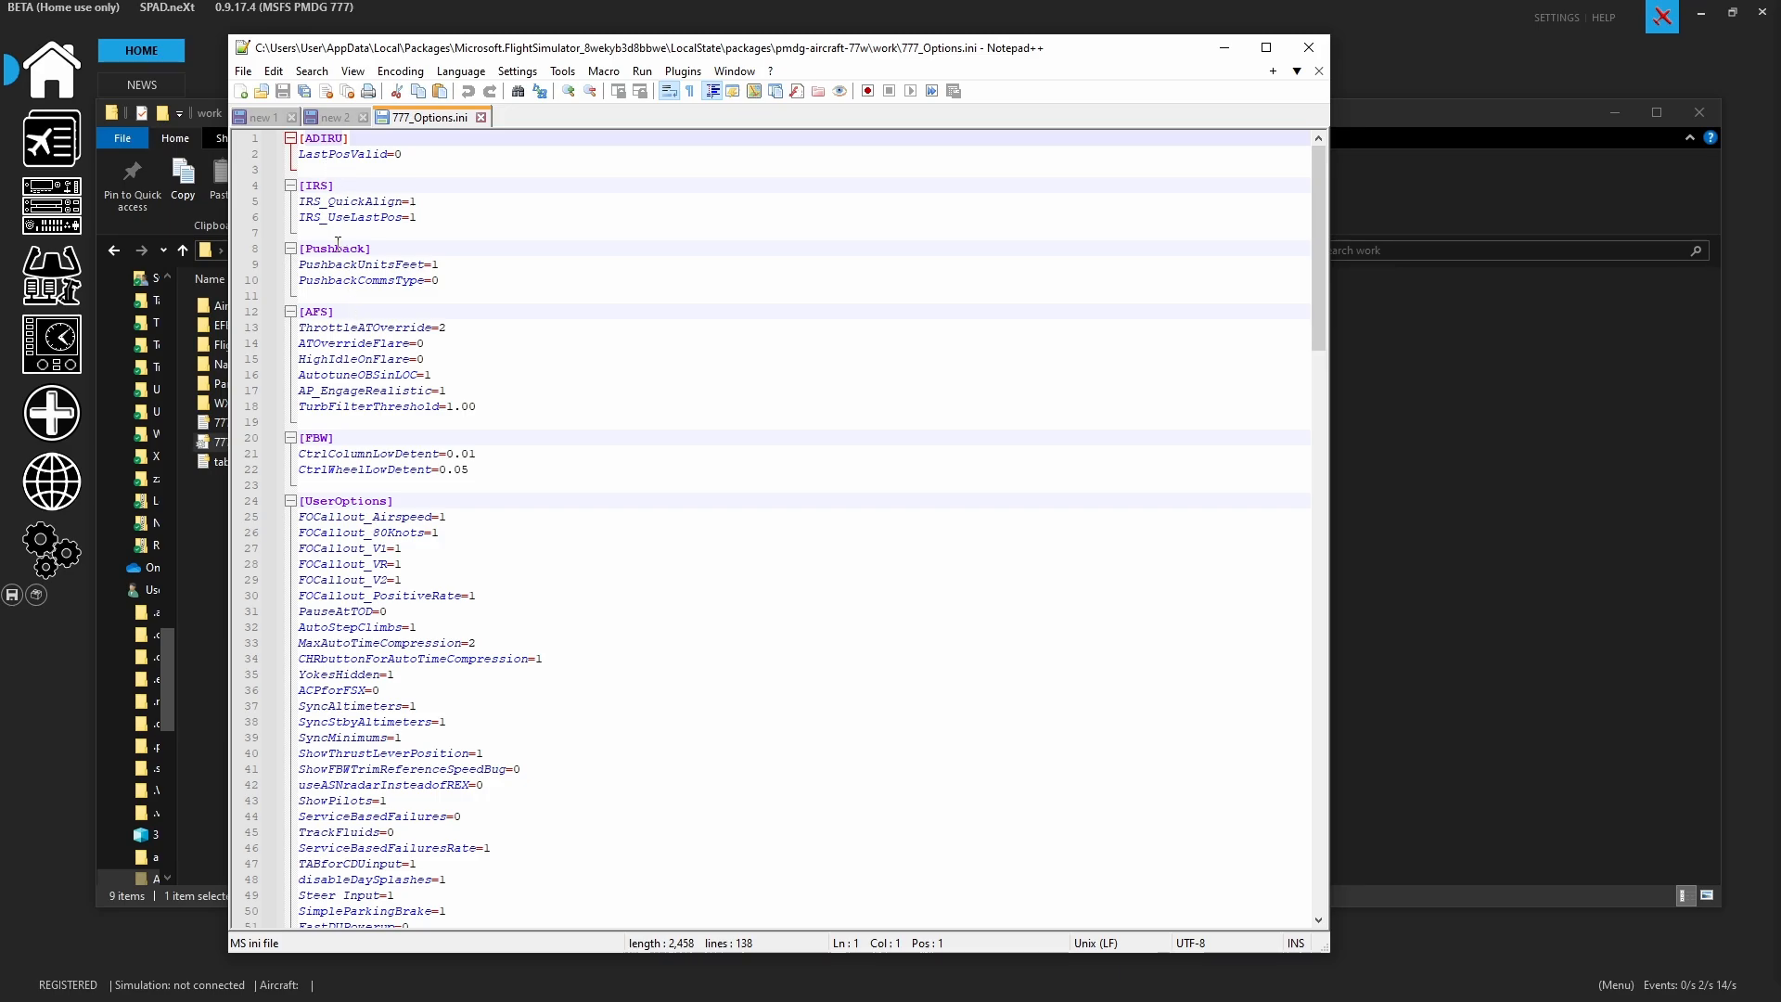
scroll(down, 3)
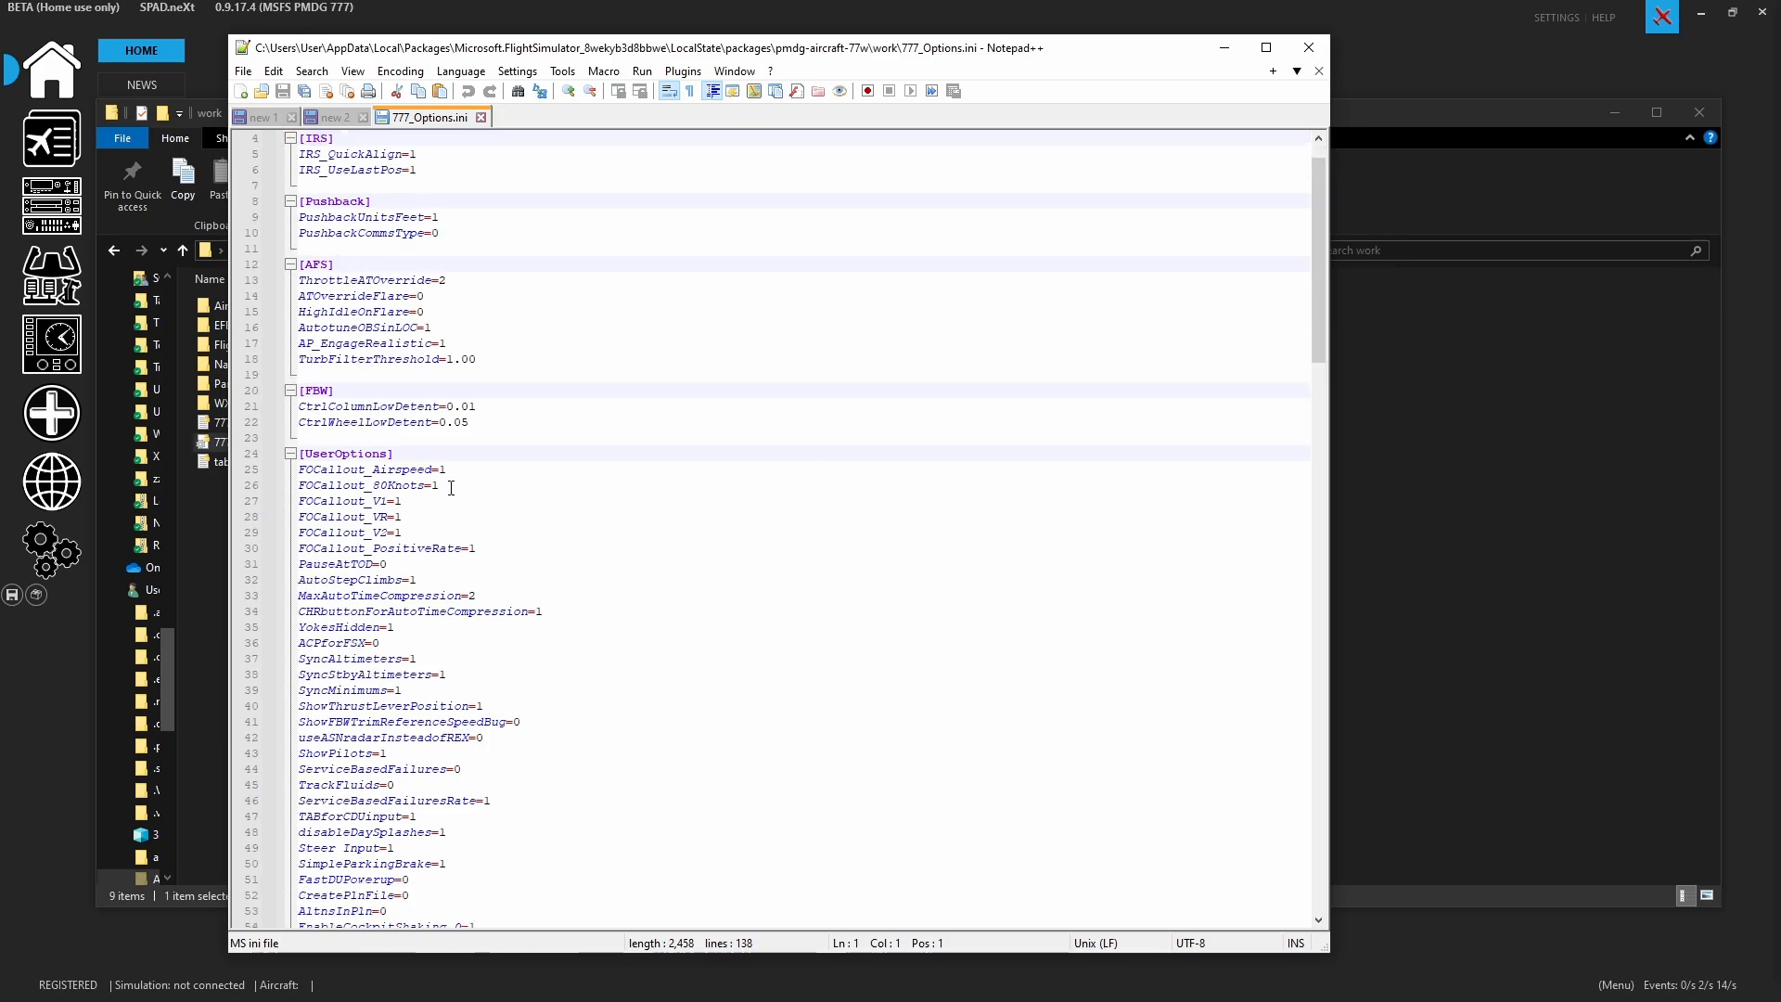
scroll(down, 3)
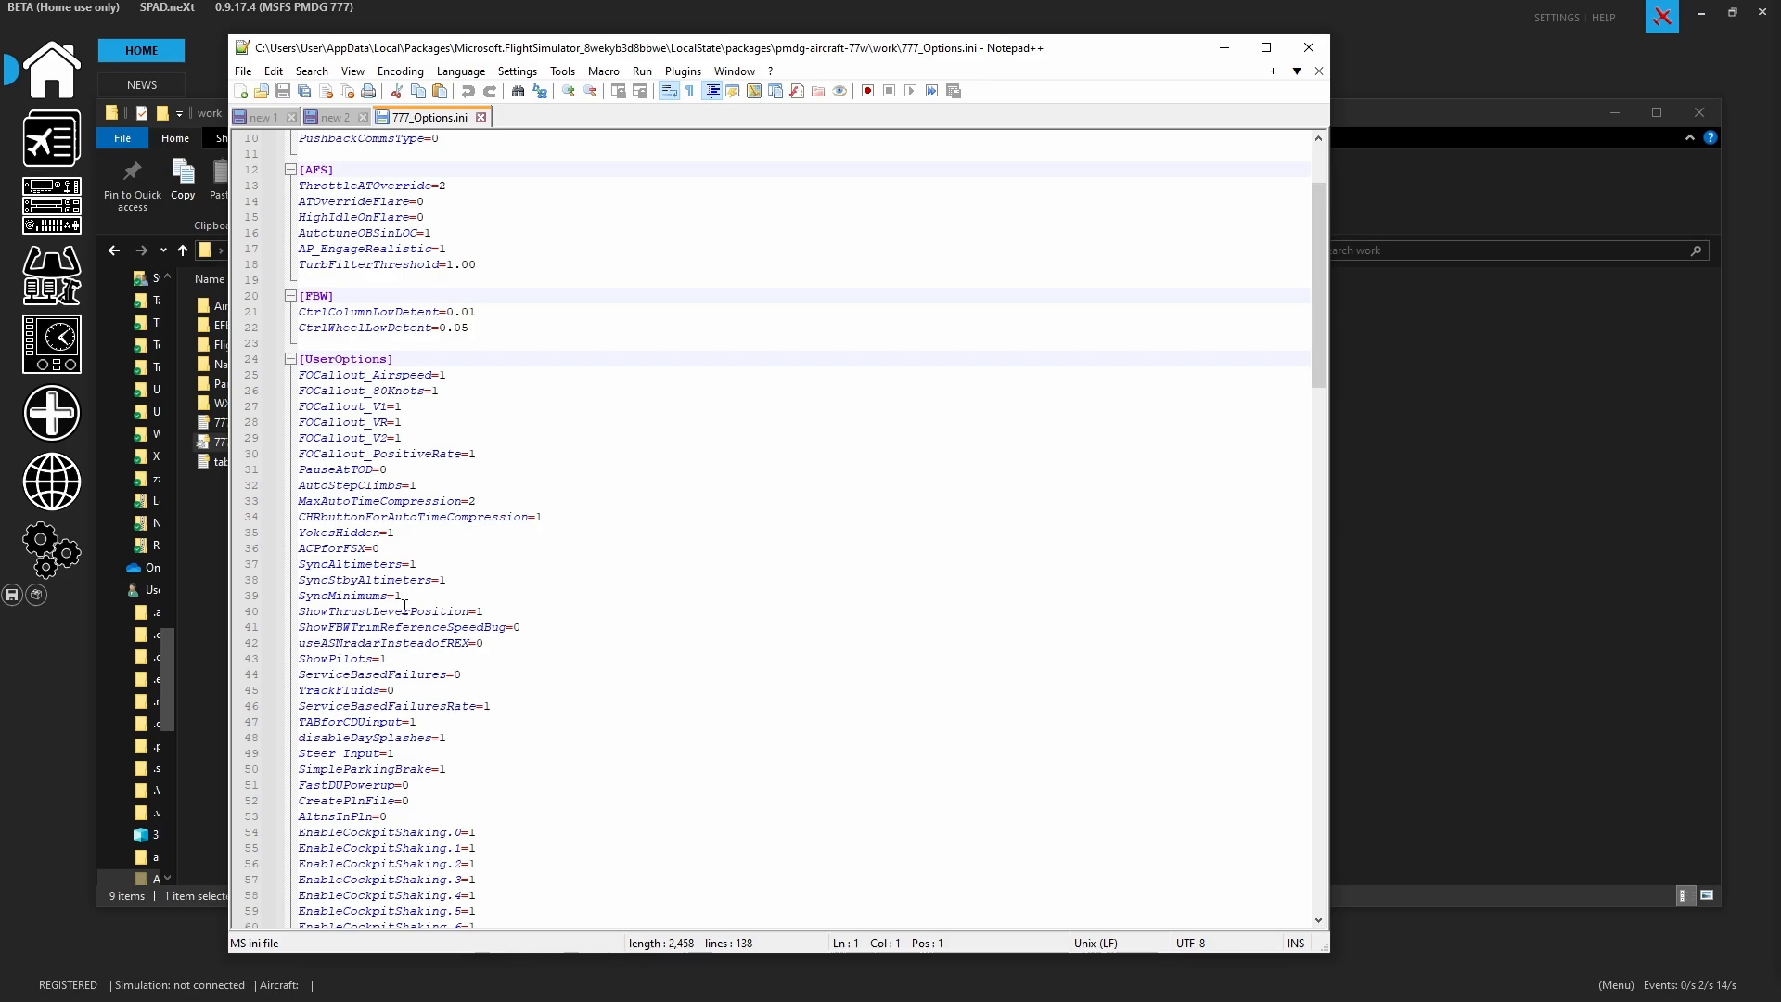
scroll(down, 3)
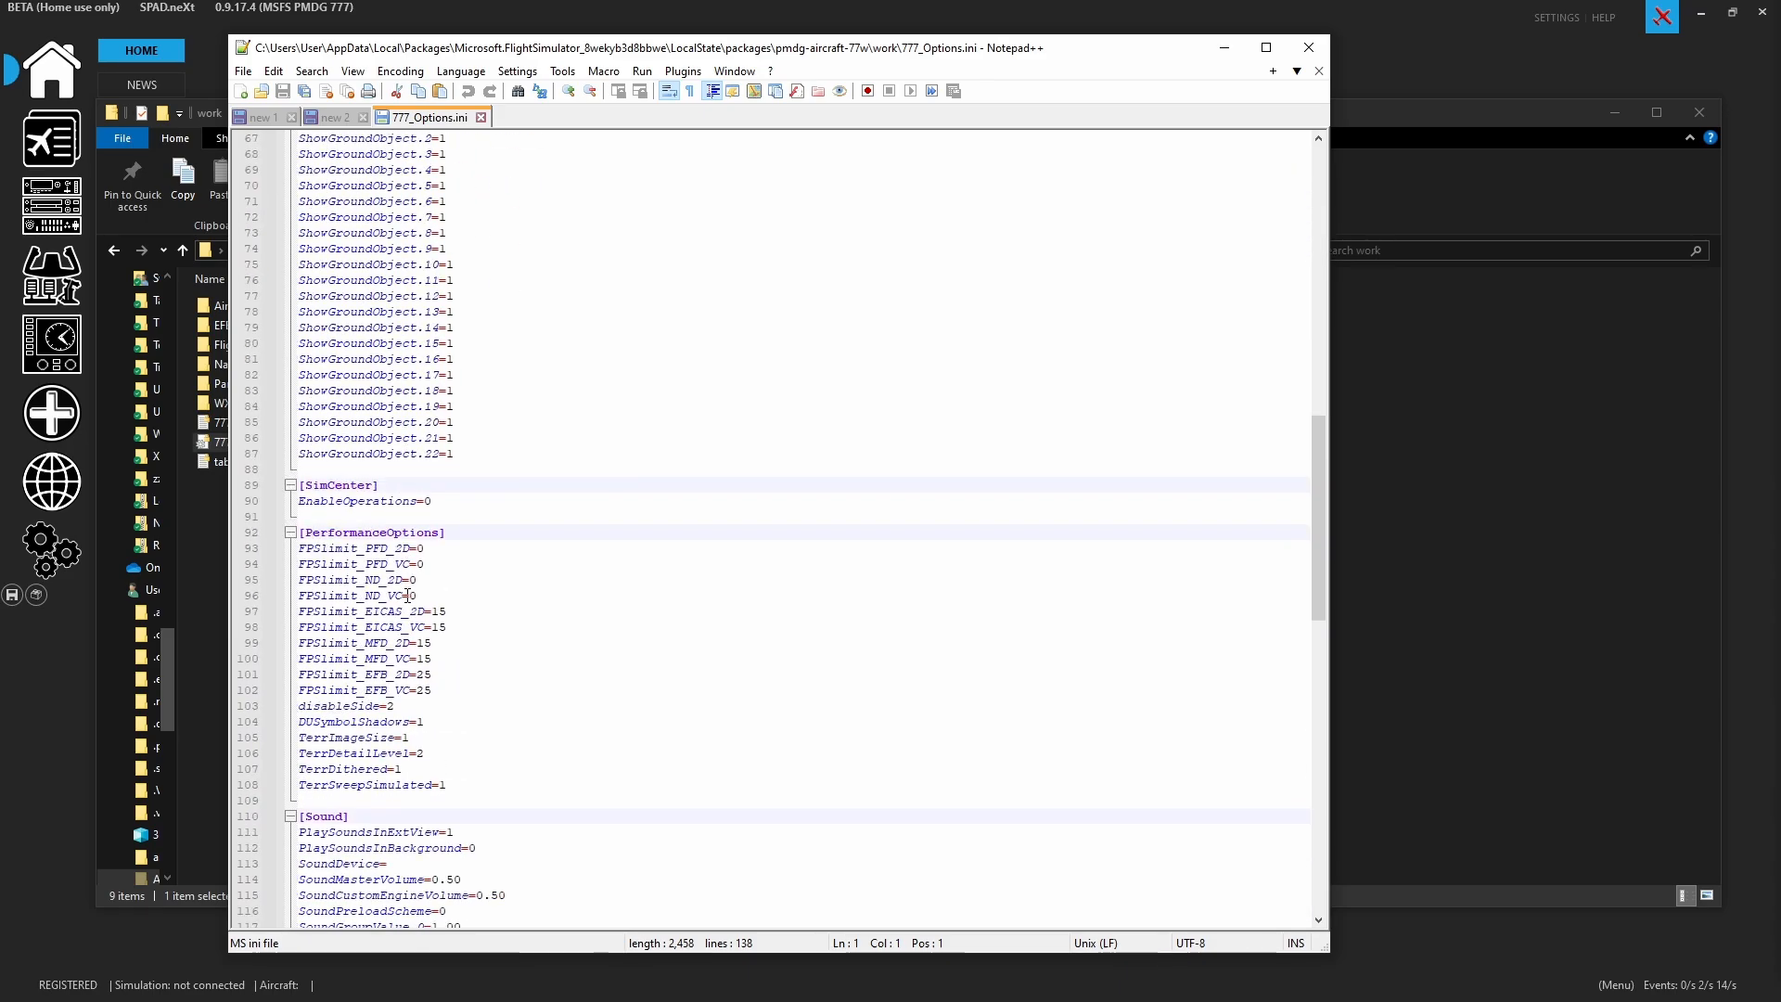
scroll(down, 3)
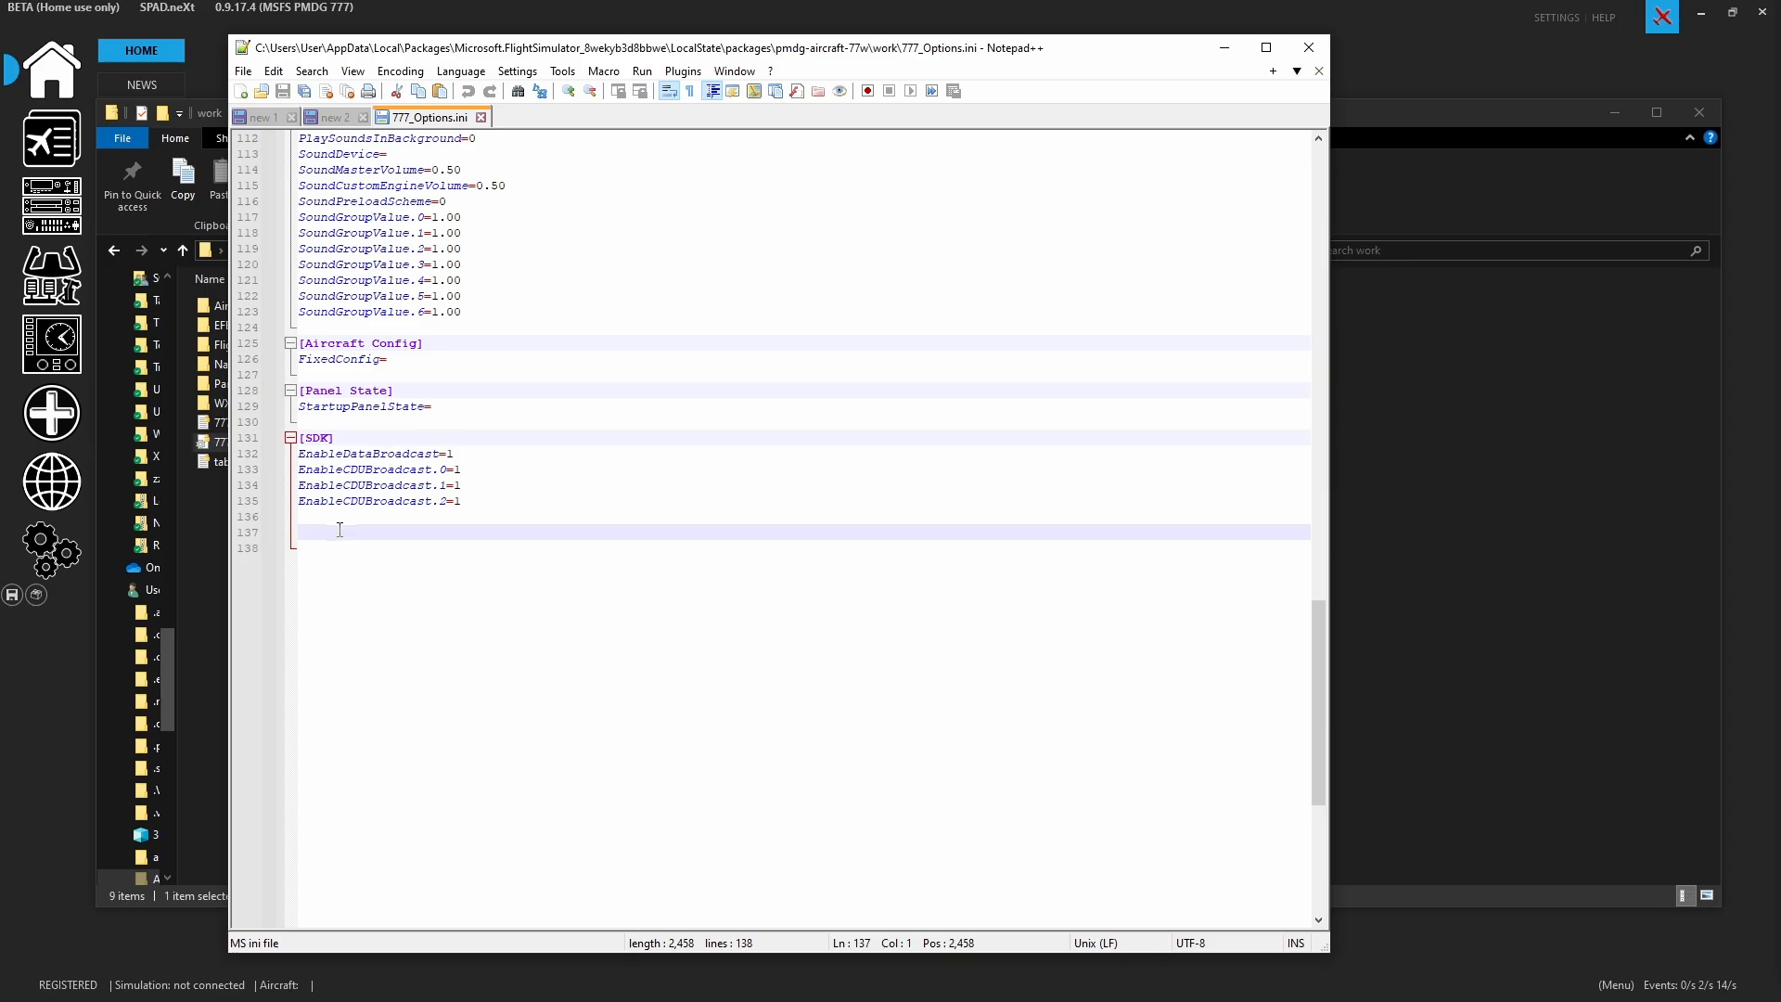
End the [SDK] broadcast section with a blank line, save 777_Options.ini and close Notepad++
key(enter)
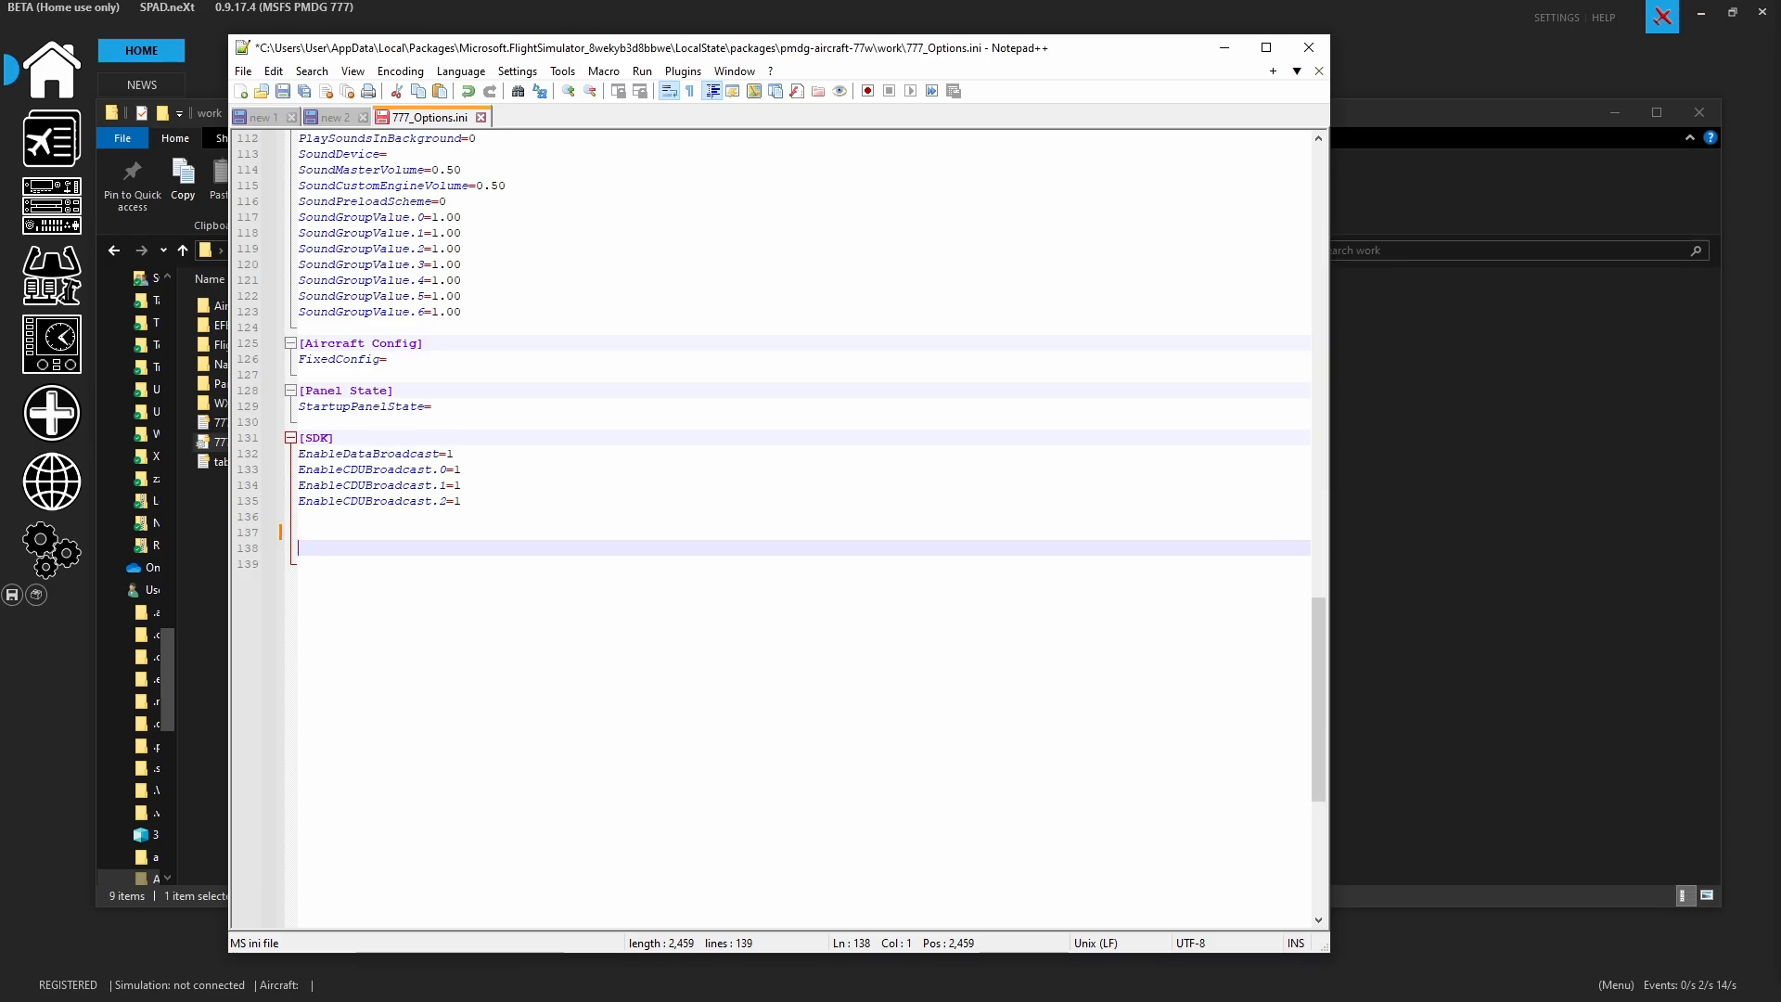
click(282, 89)
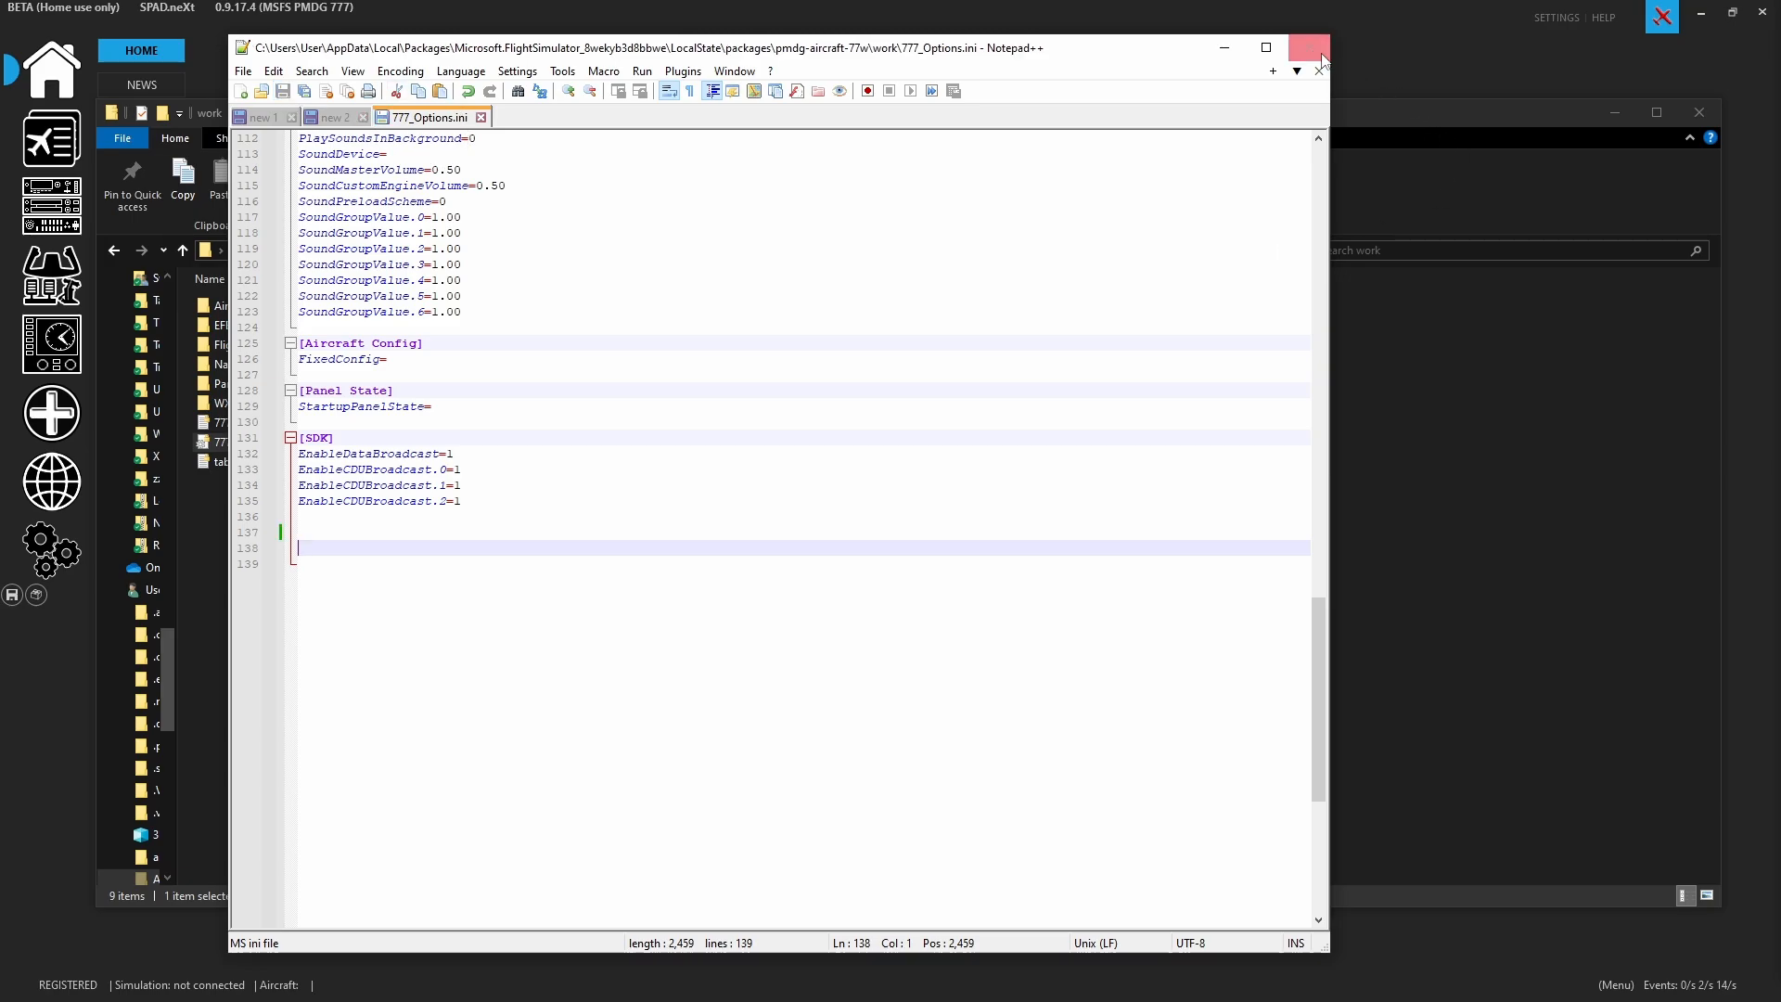
click(1321, 48)
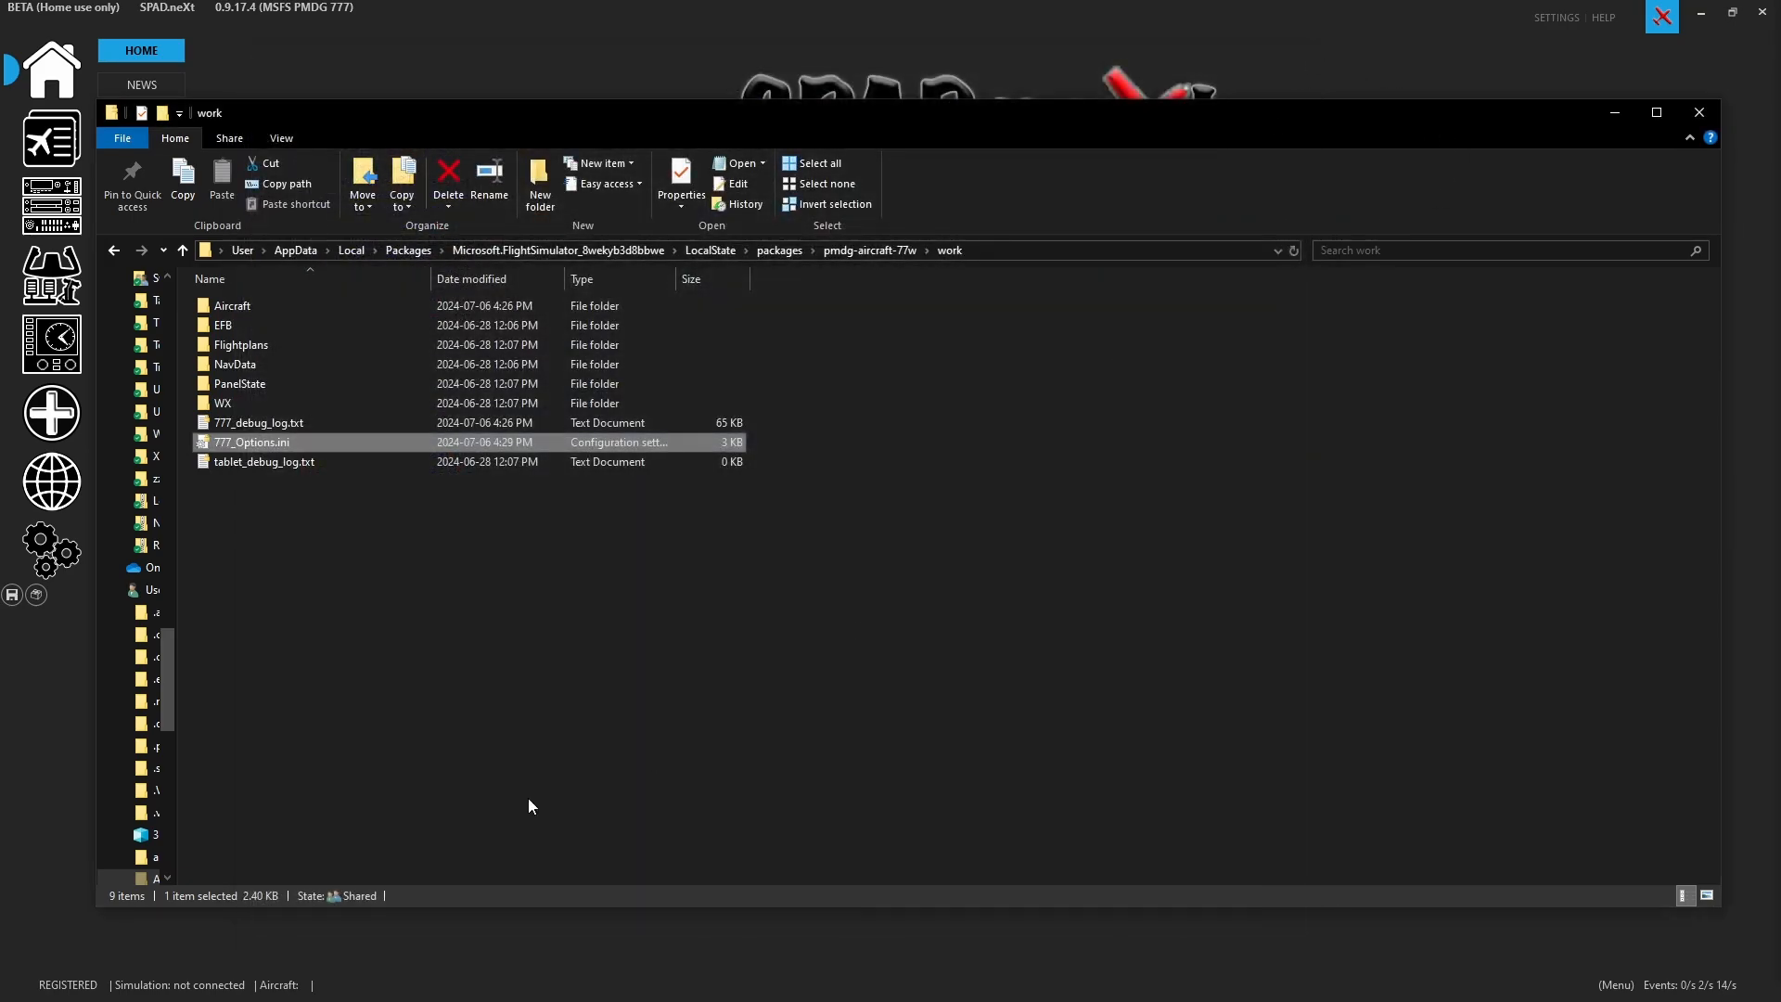
mouse_move(529, 453)
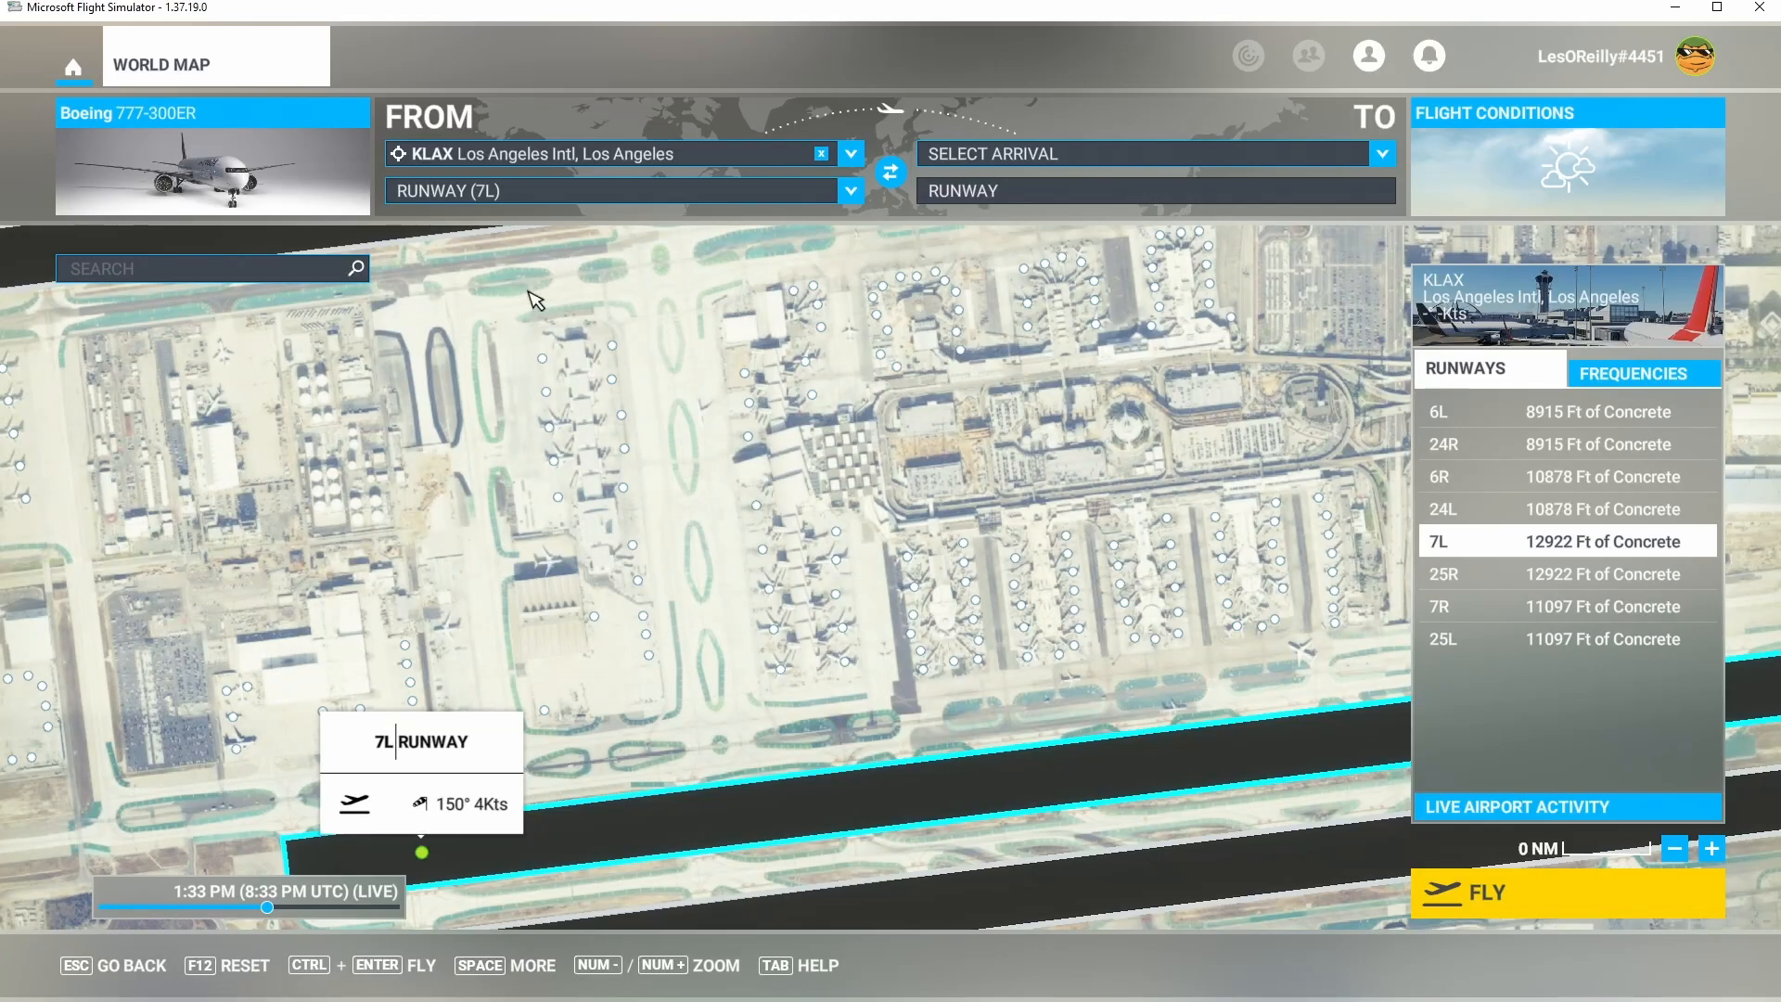
mouse_move(639, 234)
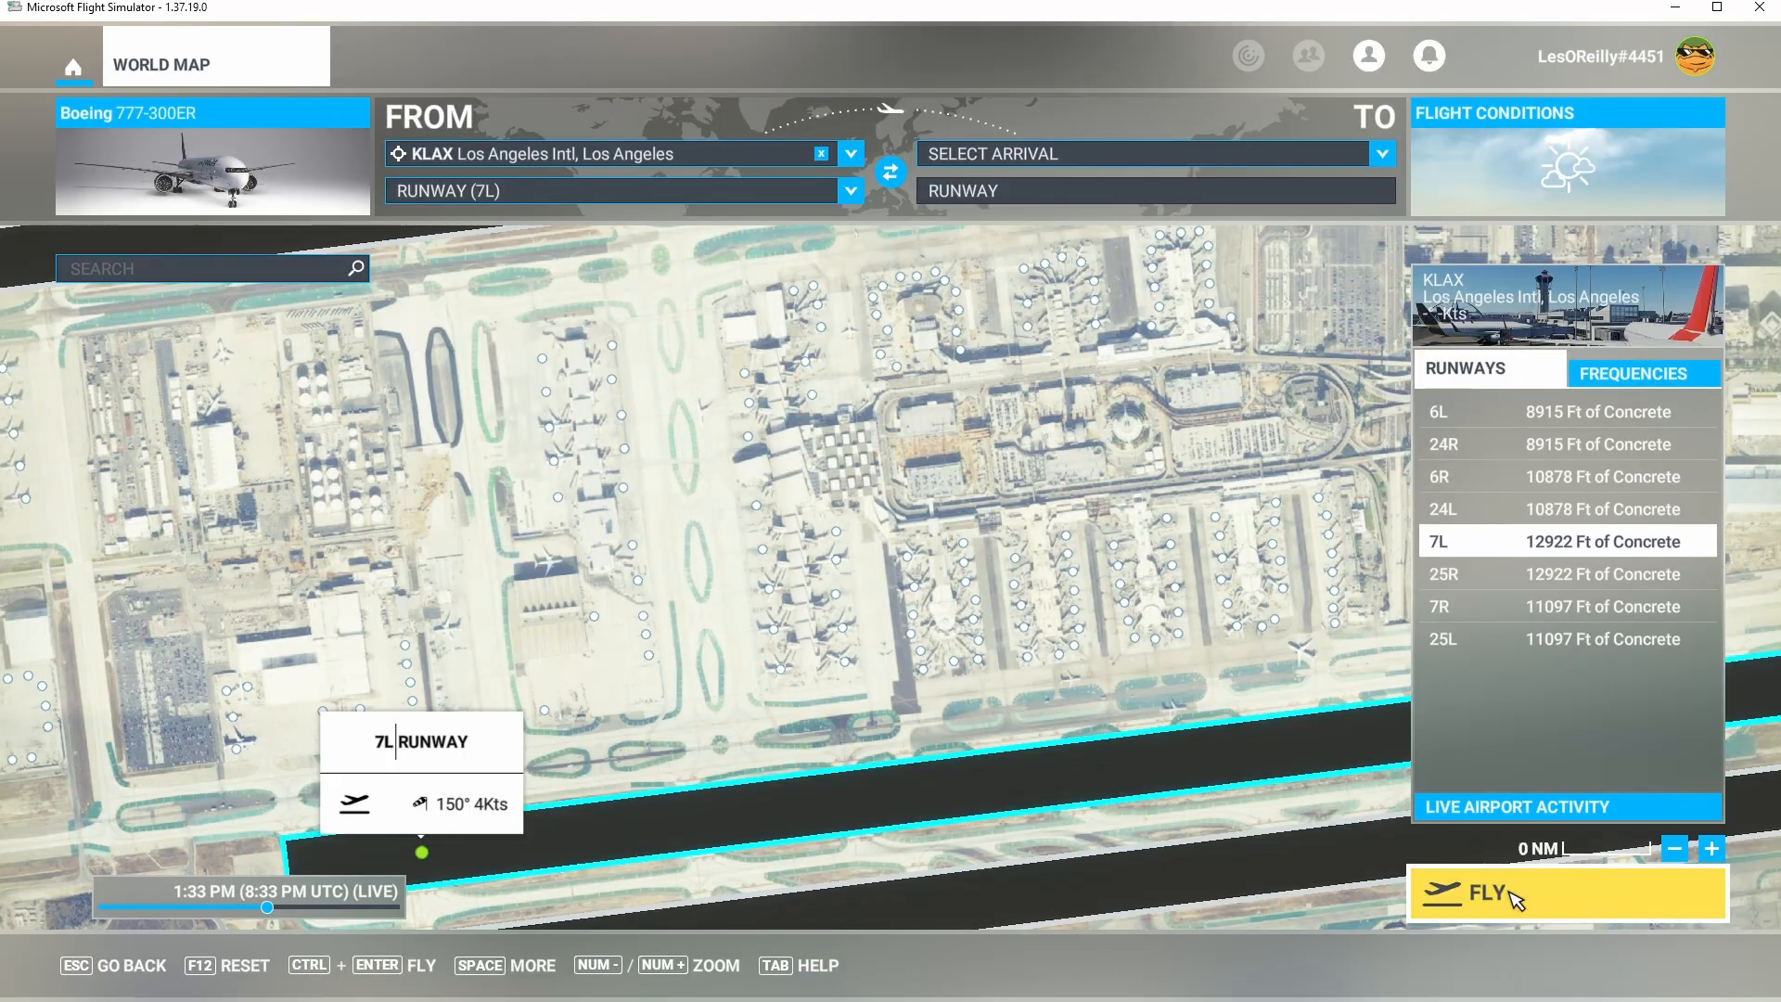
Confirm READY TO FLY to enter the 777 cockpit on KLAX runway 7L
click(1566, 892)
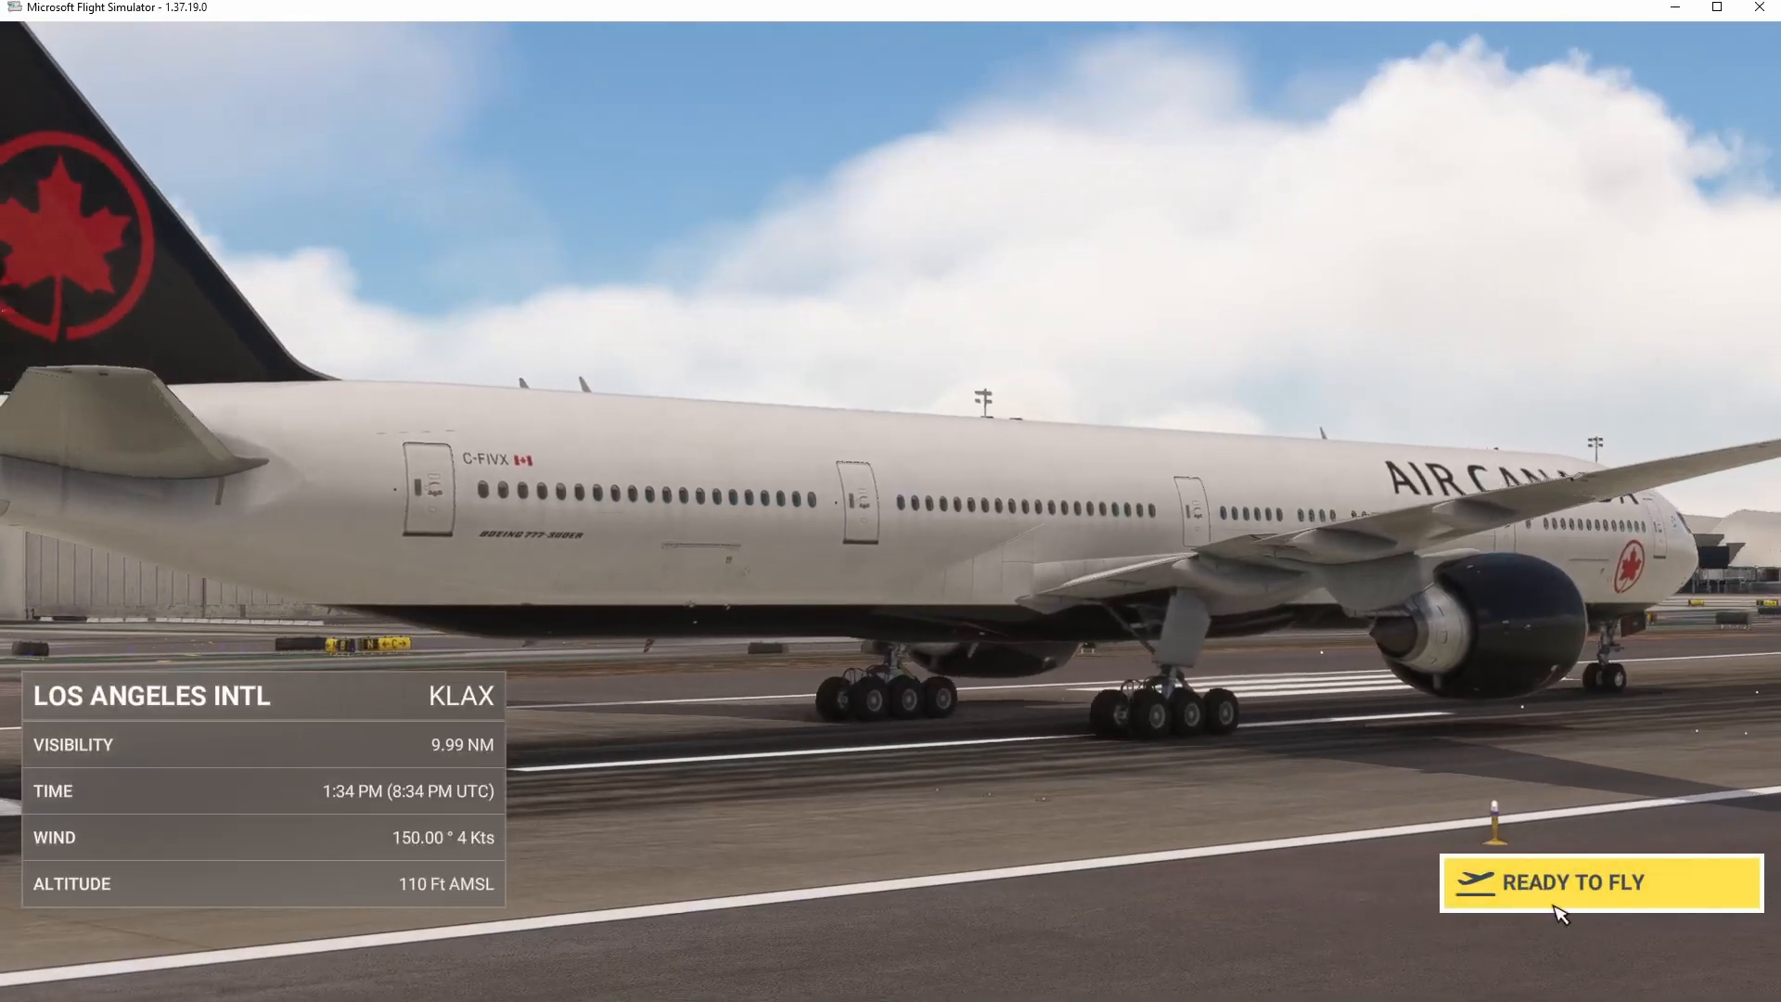
click(1560, 881)
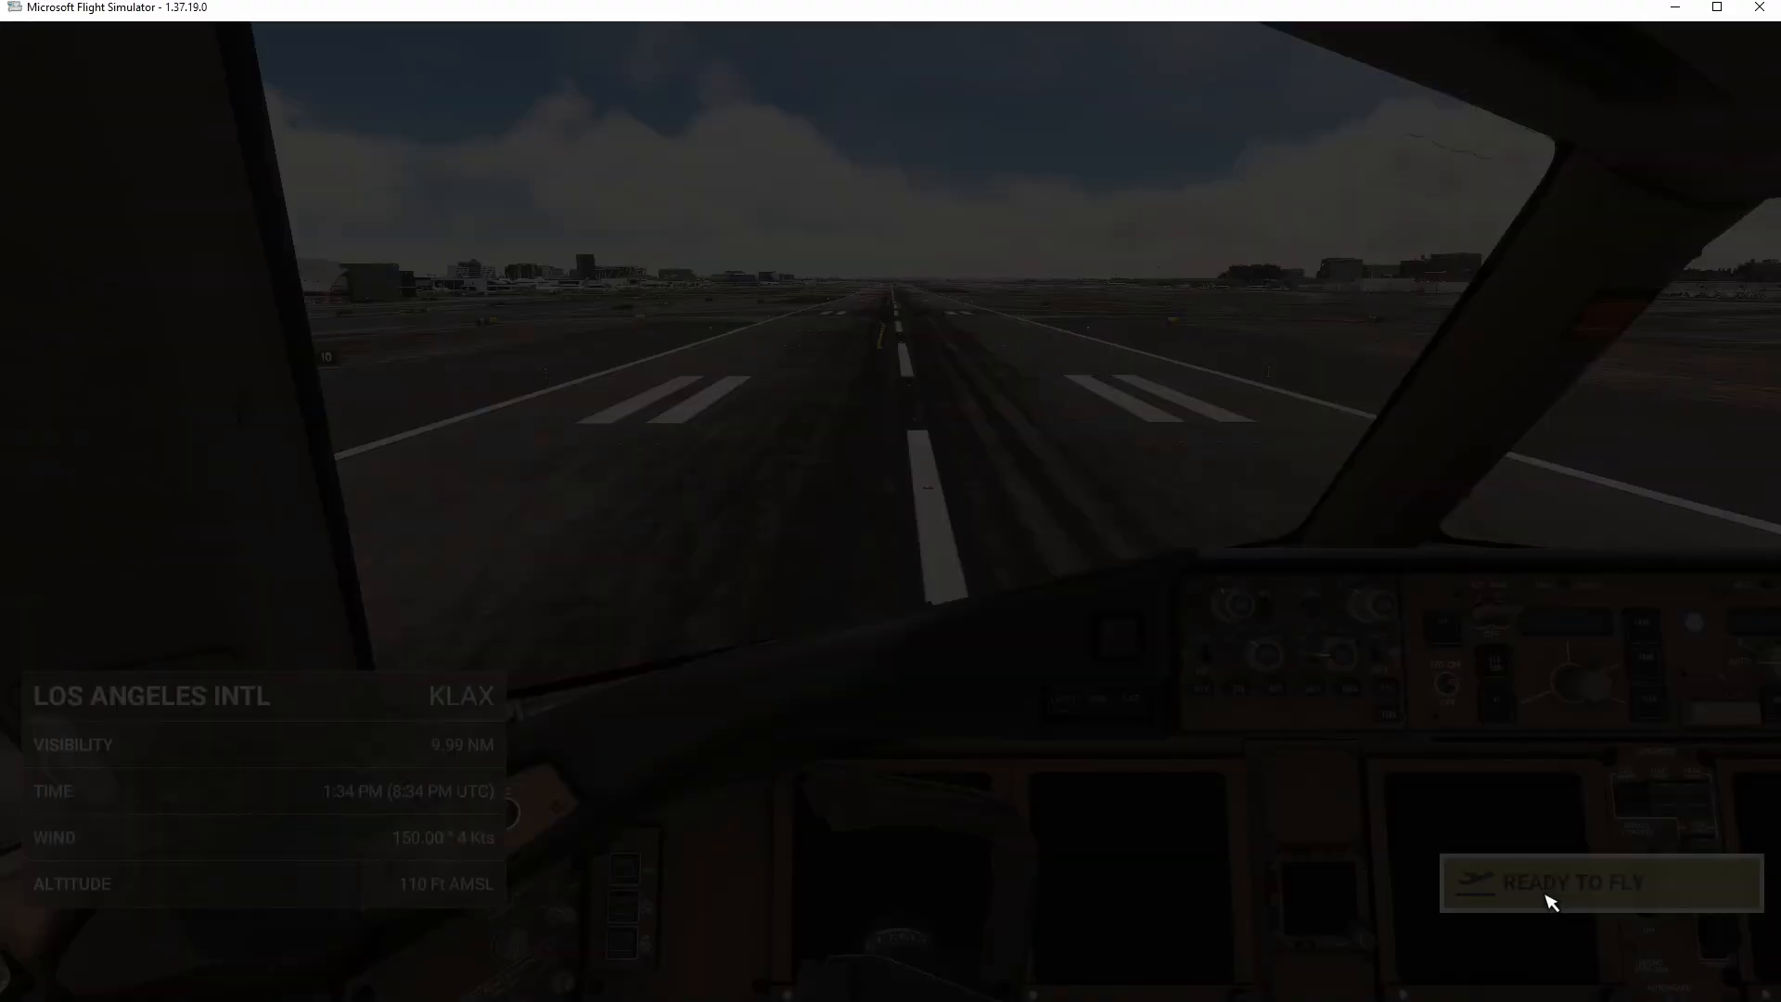
click(1597, 881)
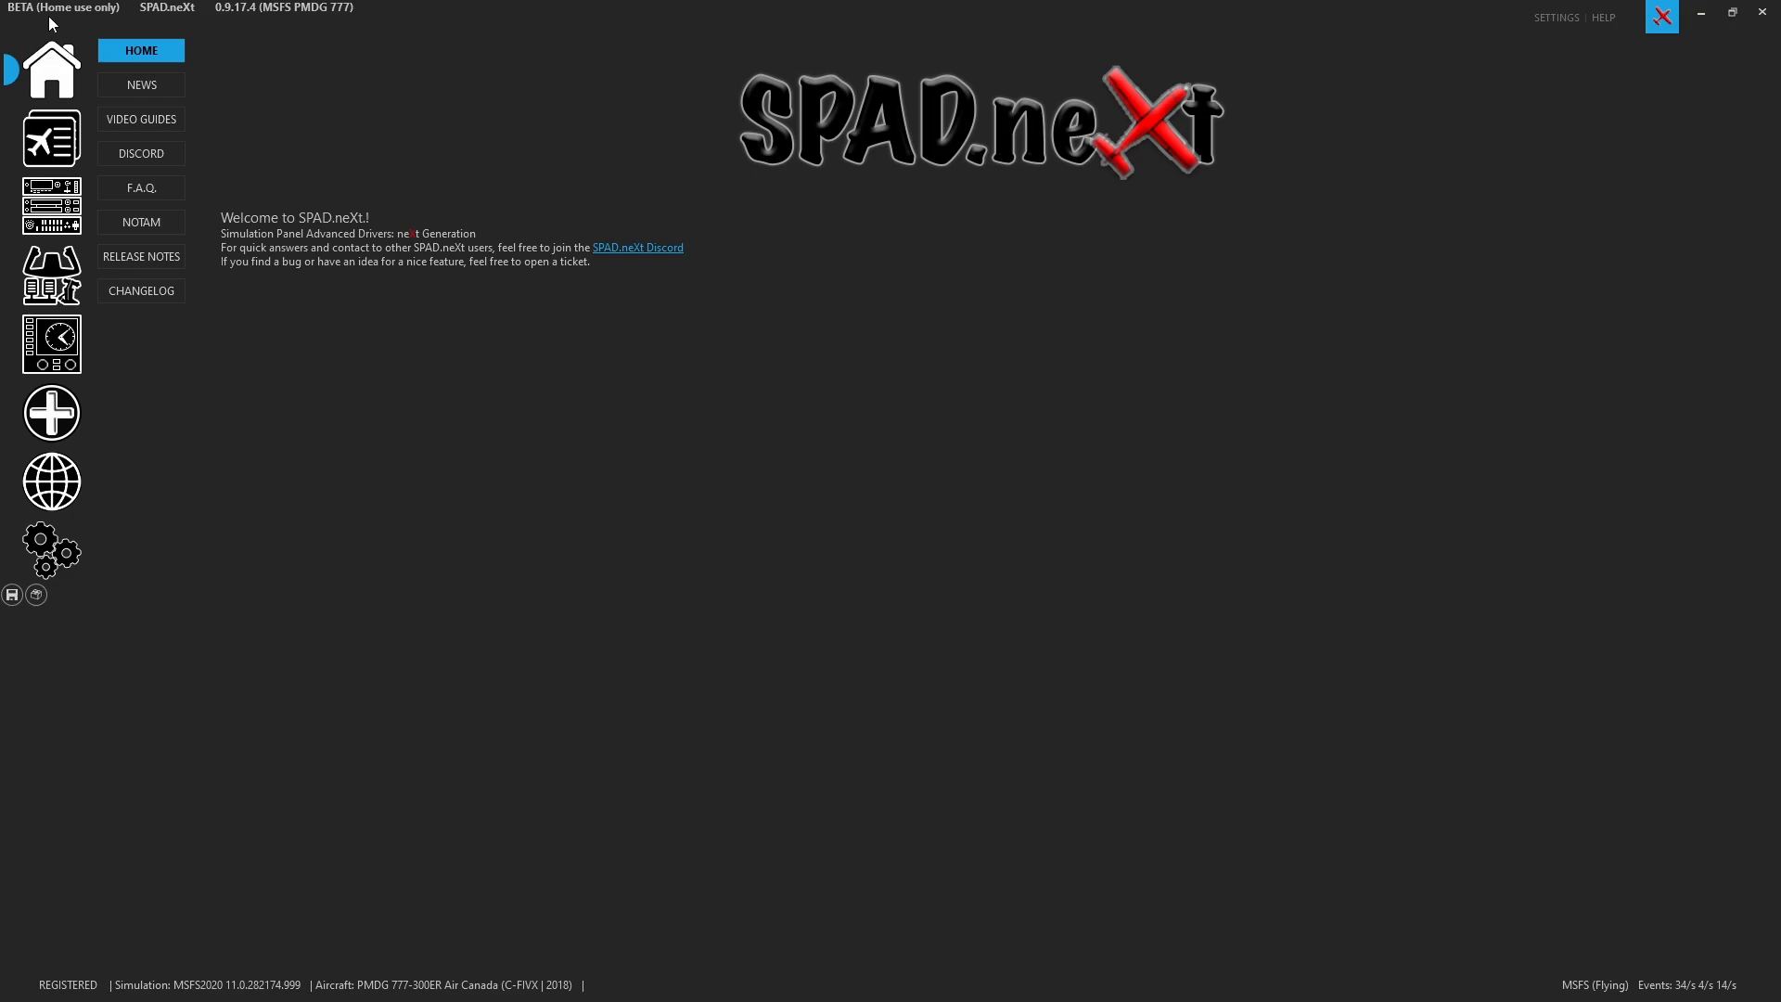
mouse_move(343, 104)
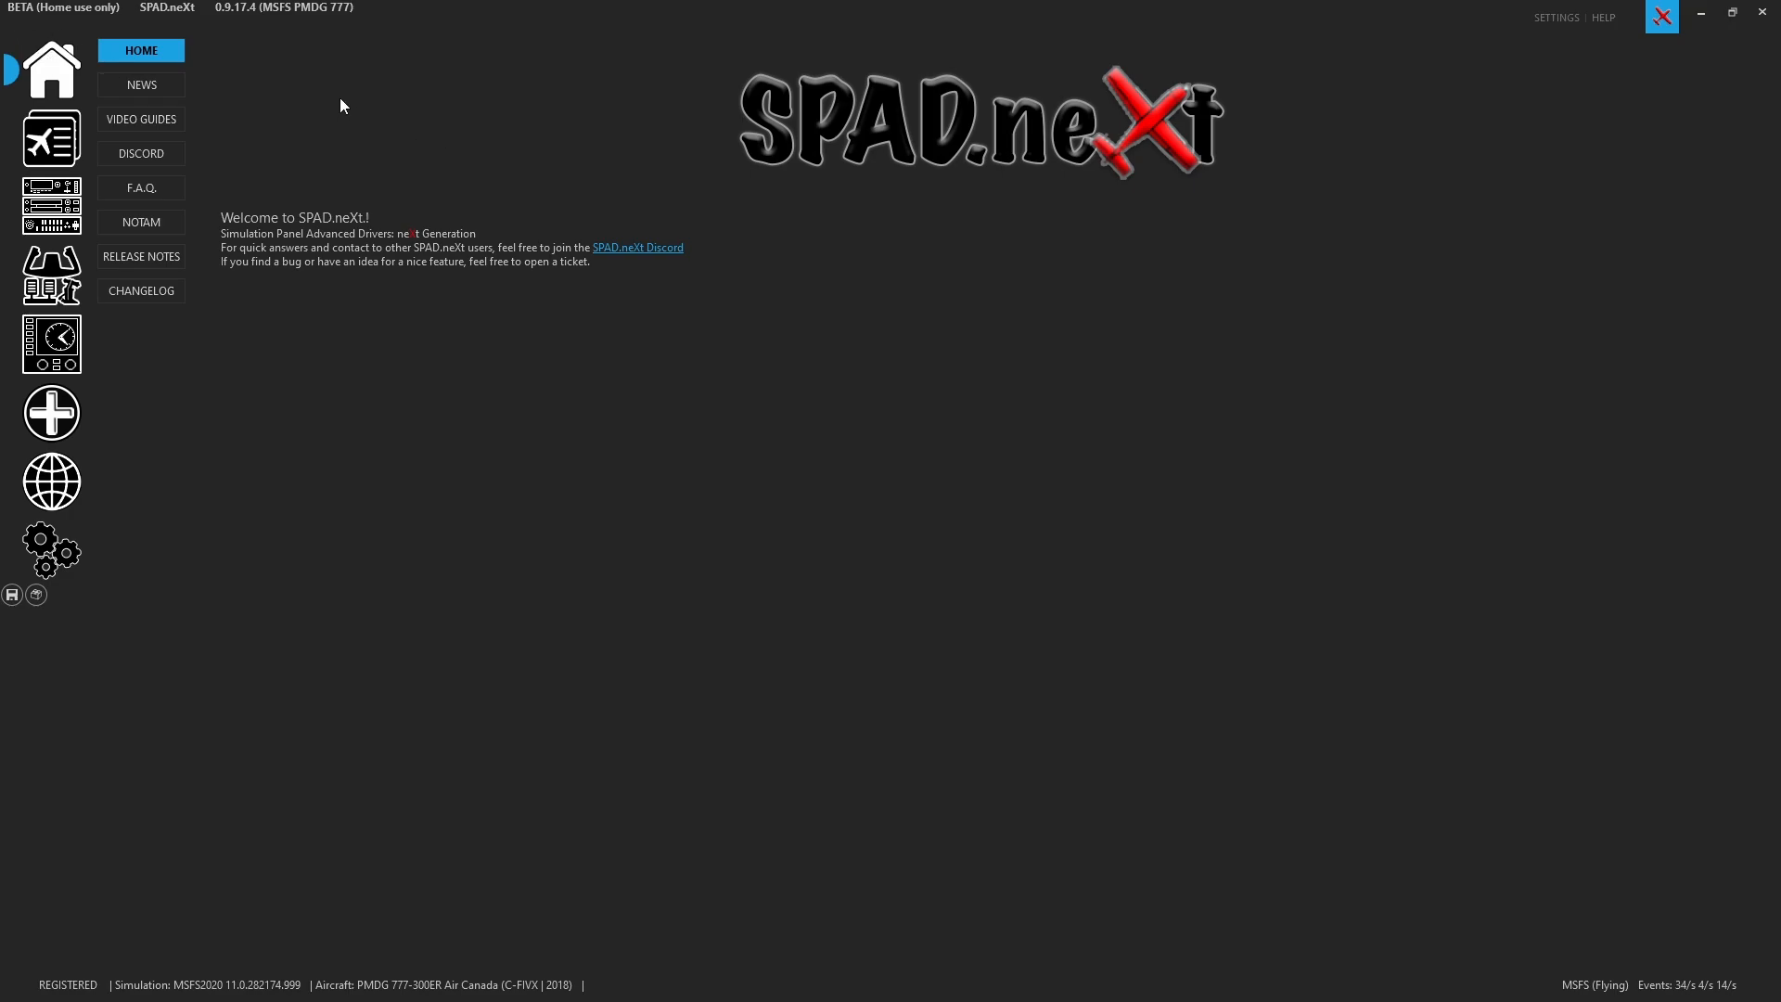
mouse_move(223, 24)
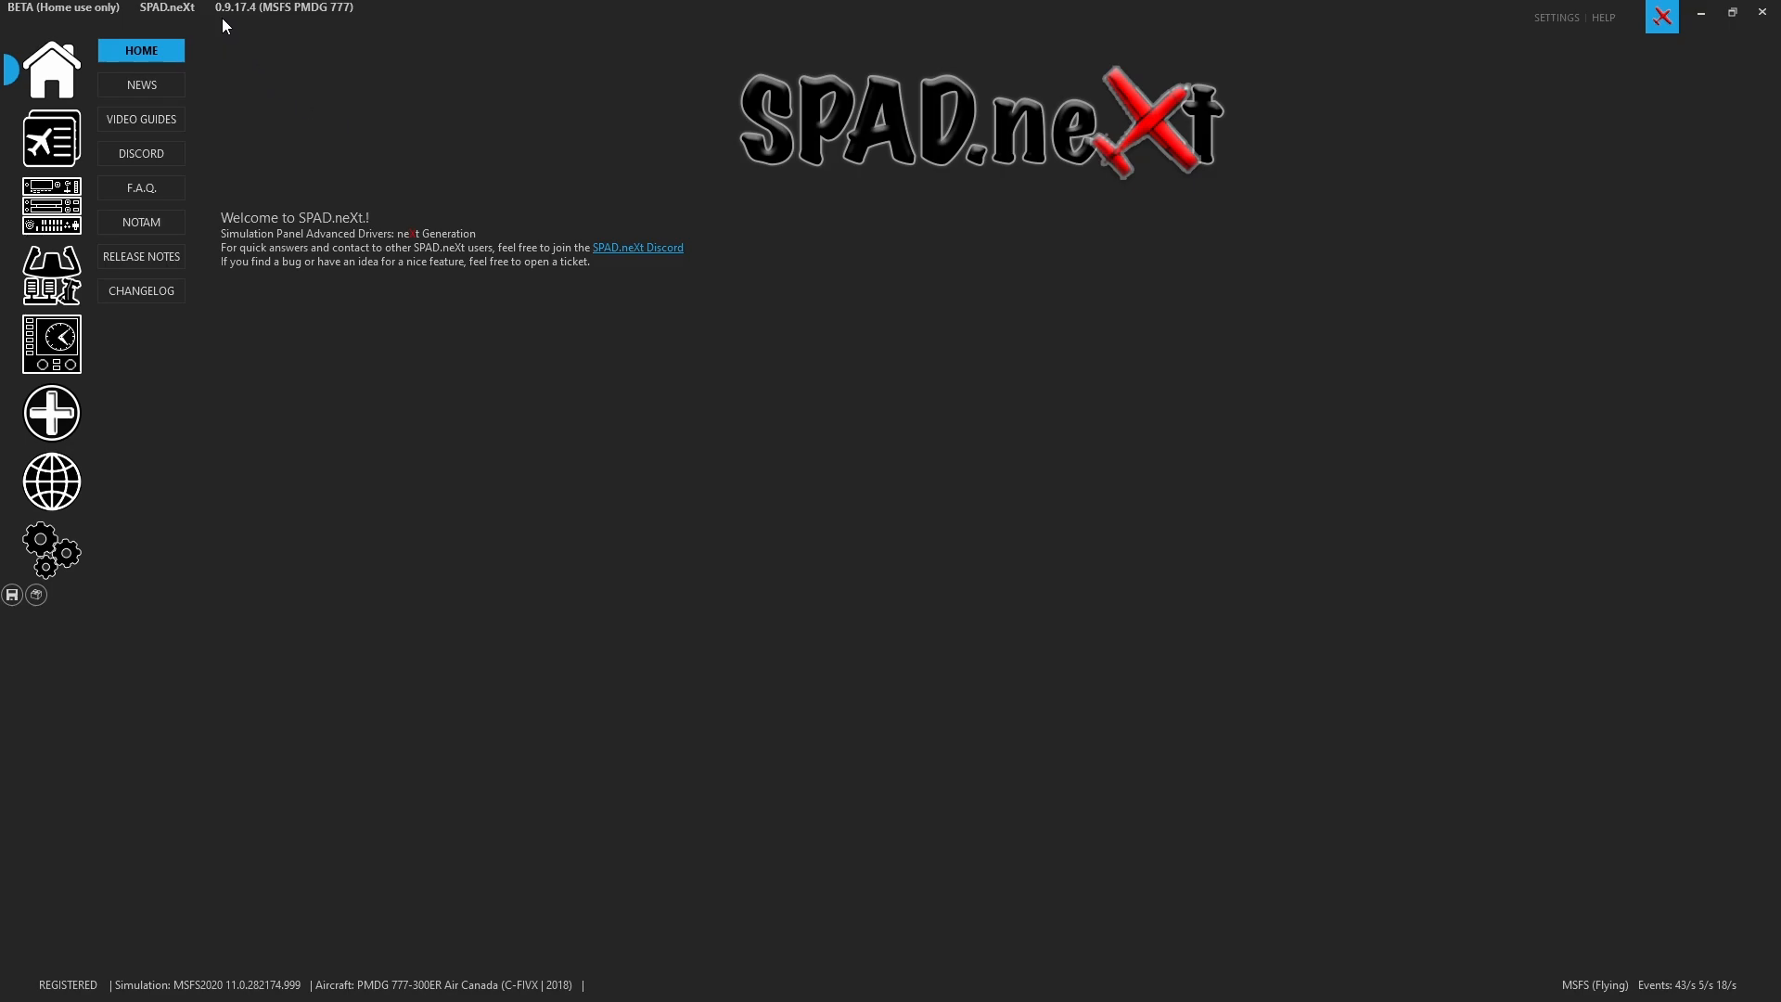
mouse_move(247, 34)
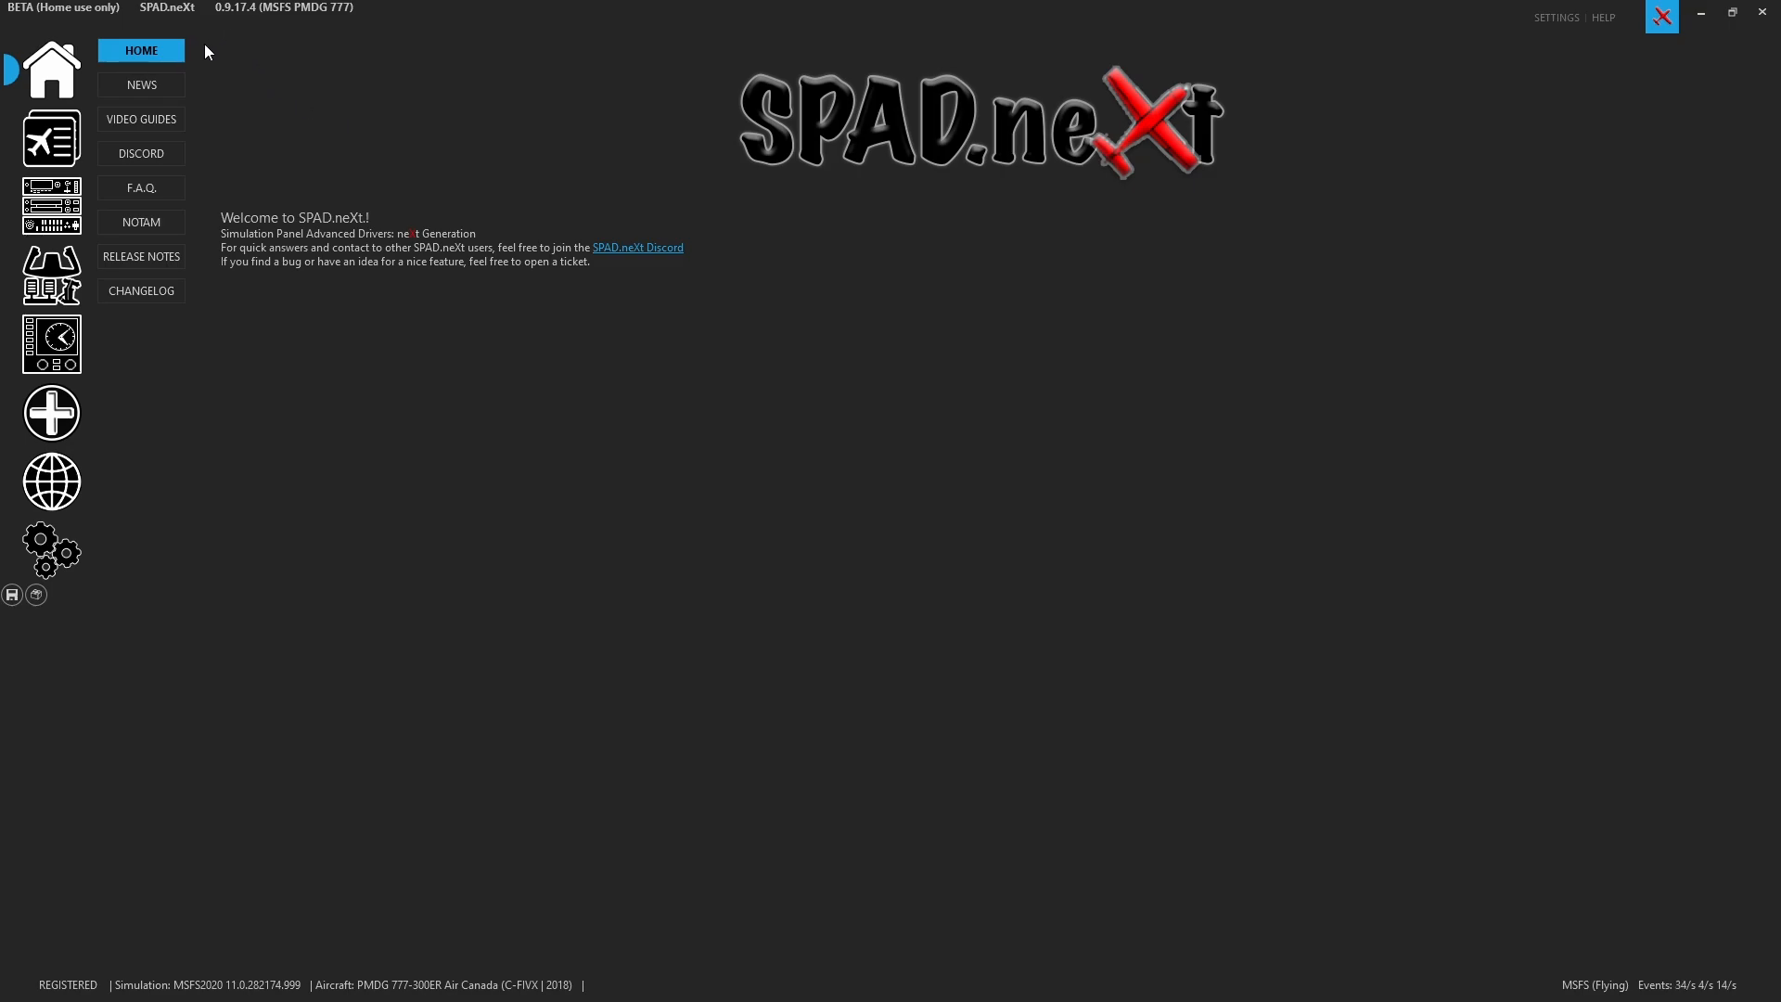
mouse_move(147, 24)
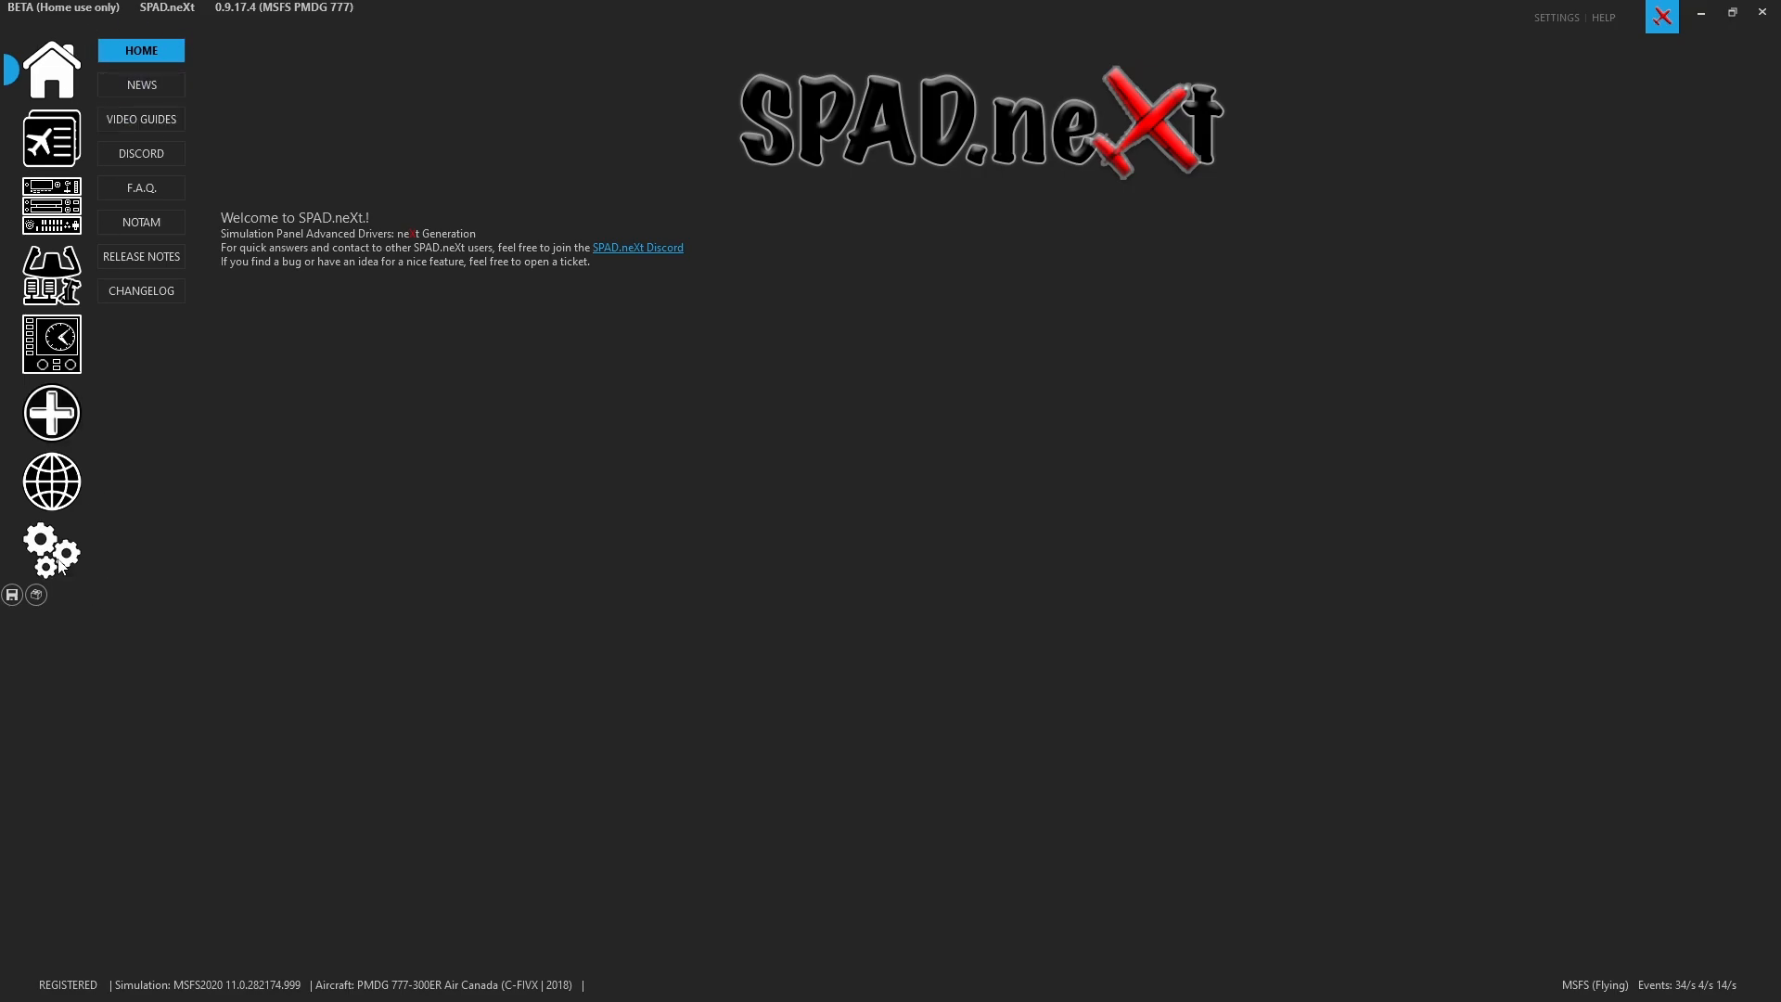
mouse_move(51, 551)
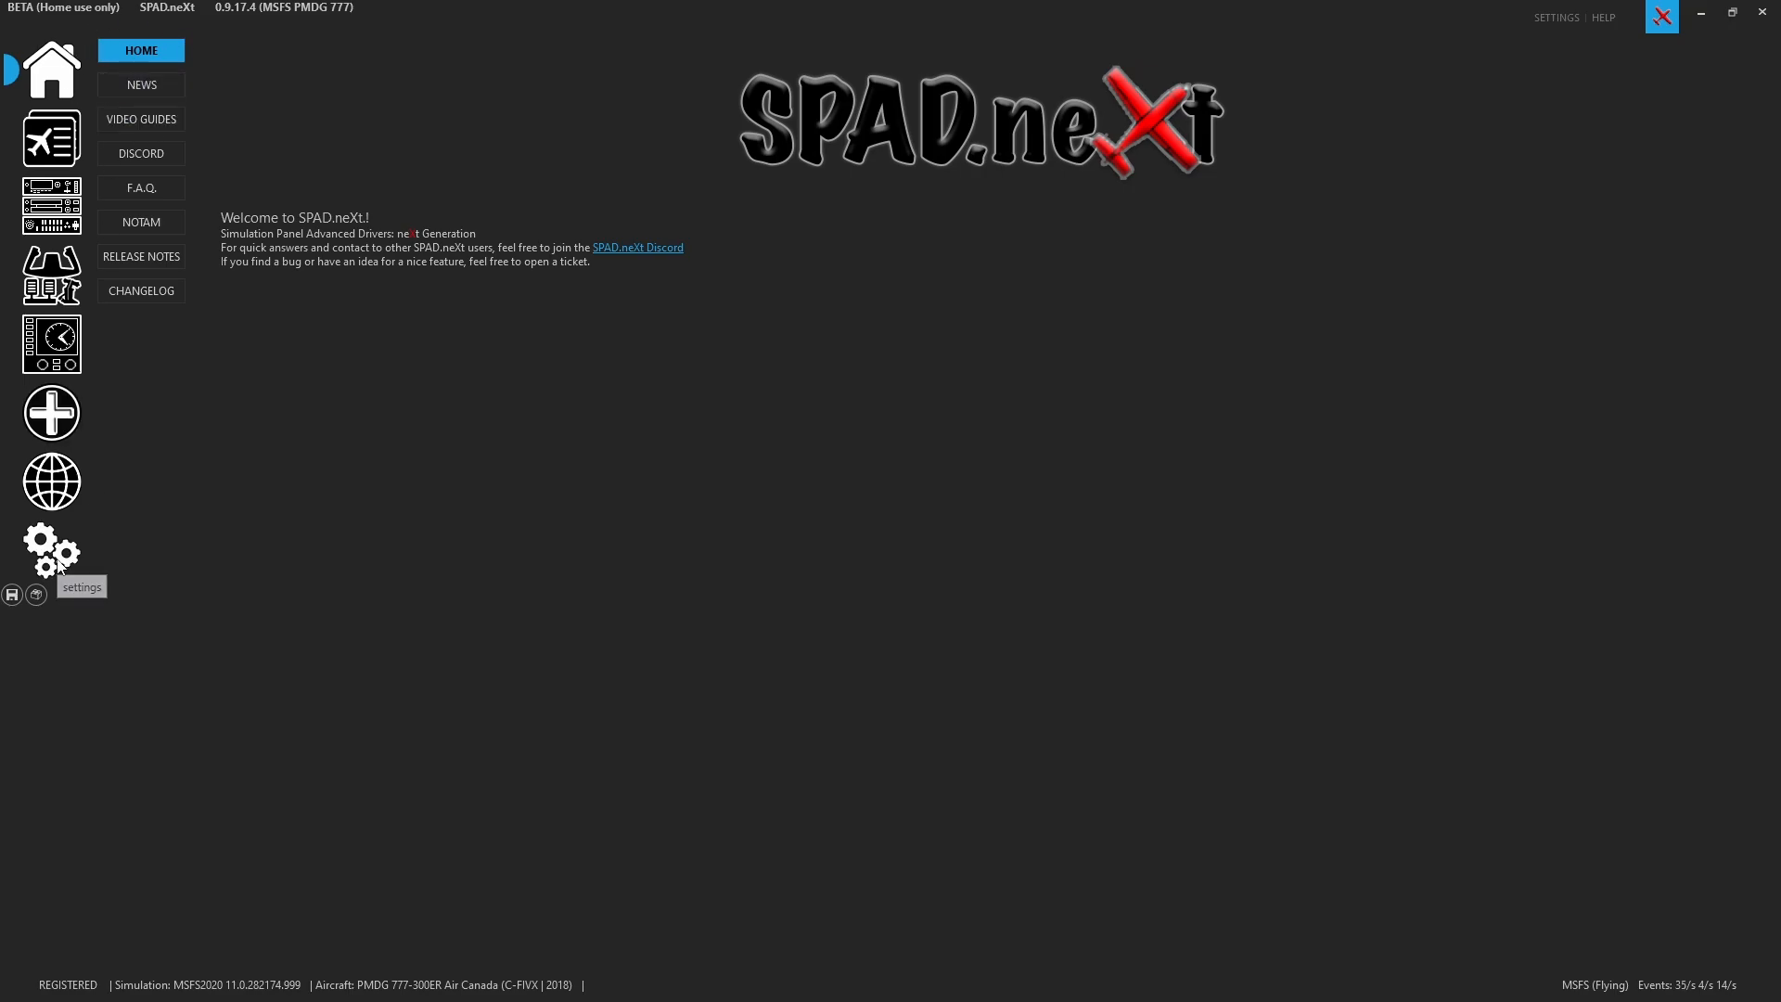
Show the STATUS settings page listing data providers with PMDG777 connected
click(51, 552)
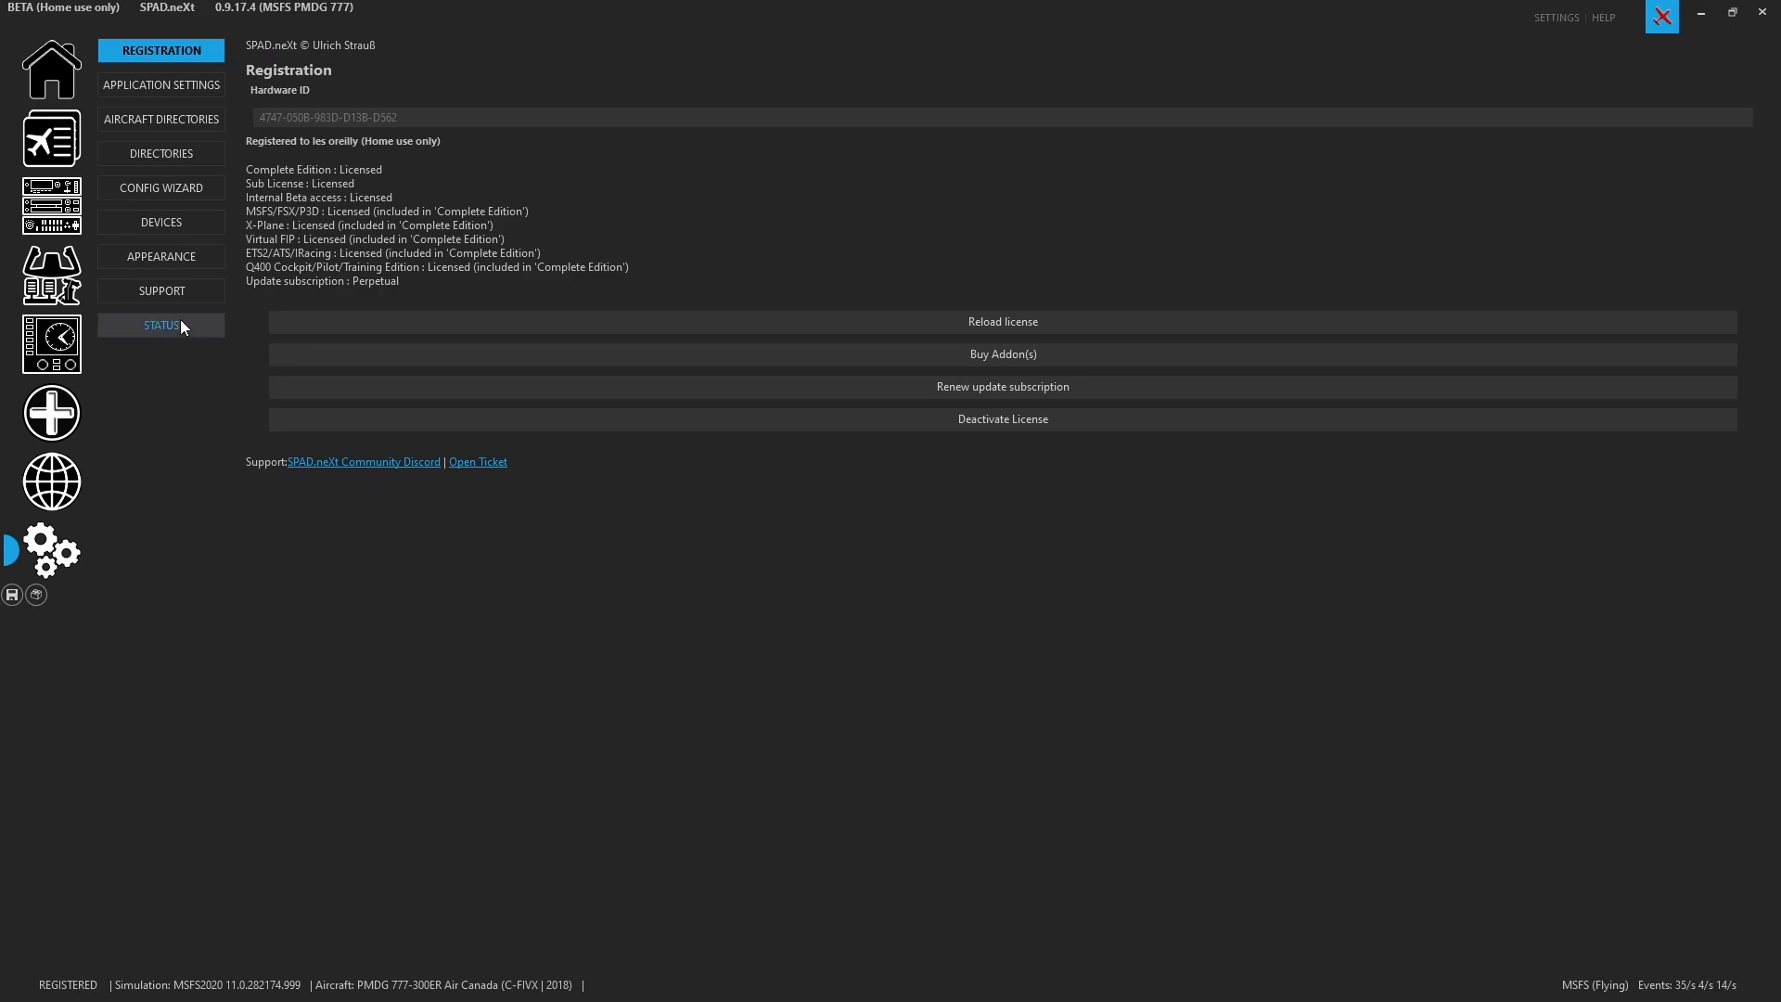
click(159, 325)
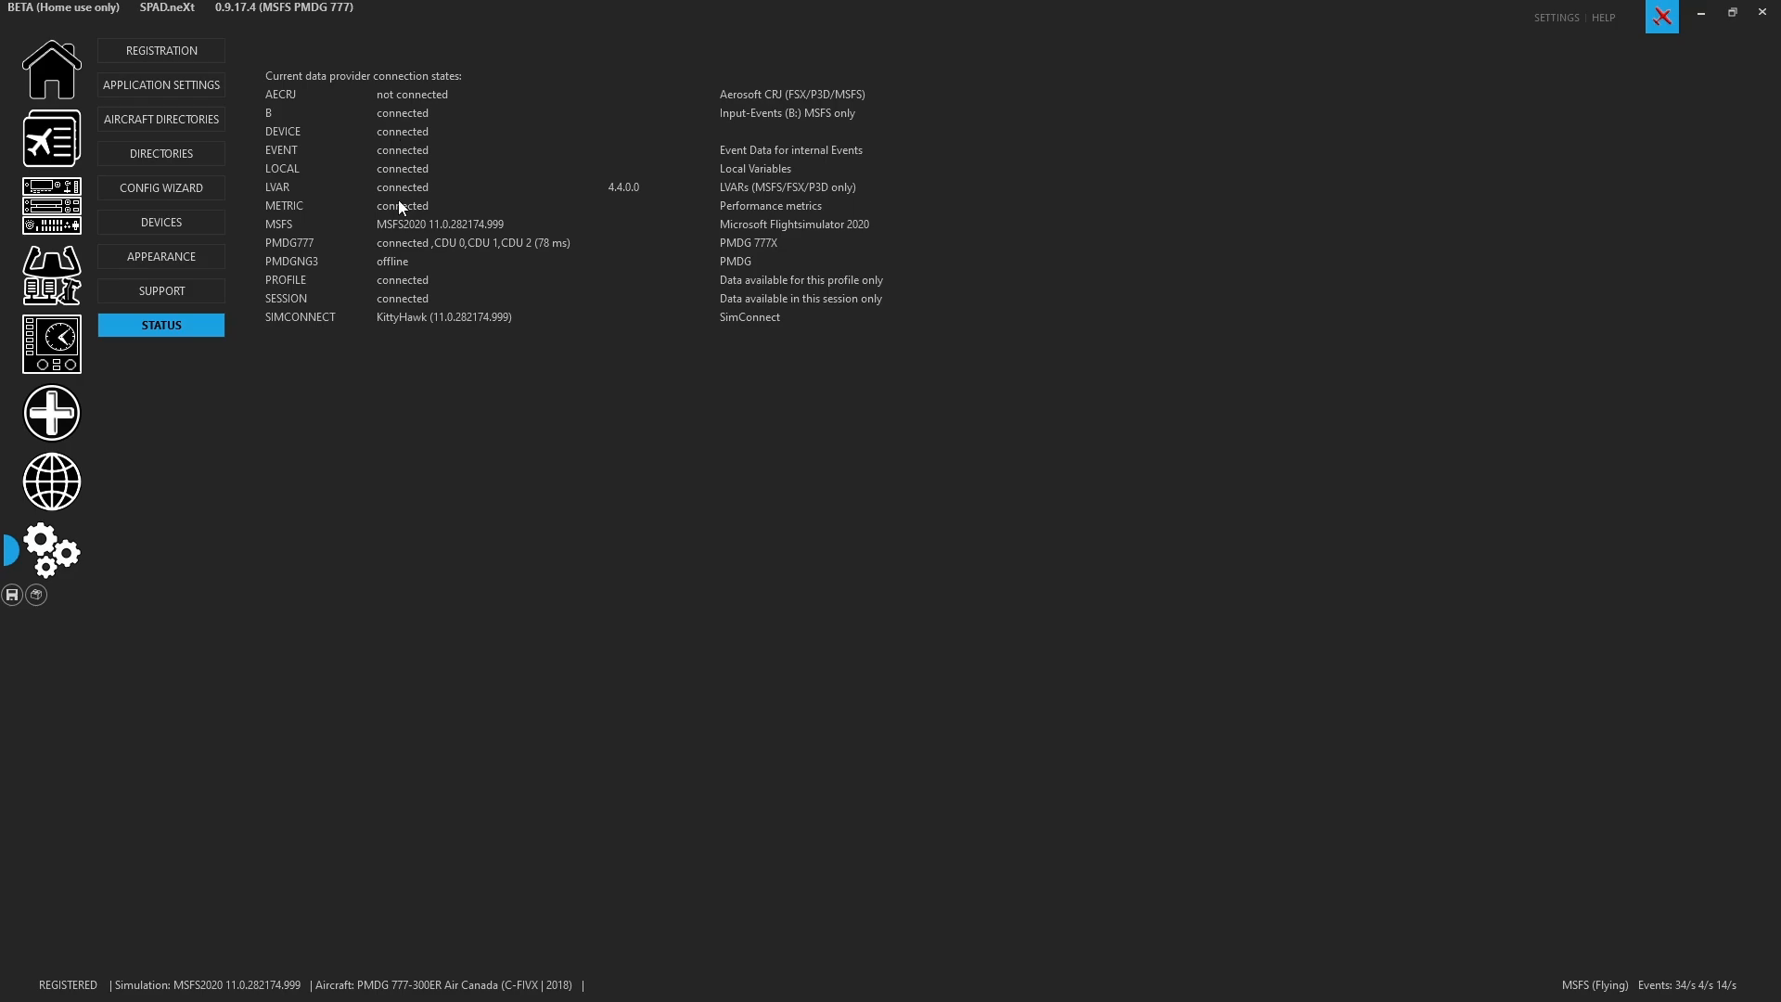
mouse_move(483, 236)
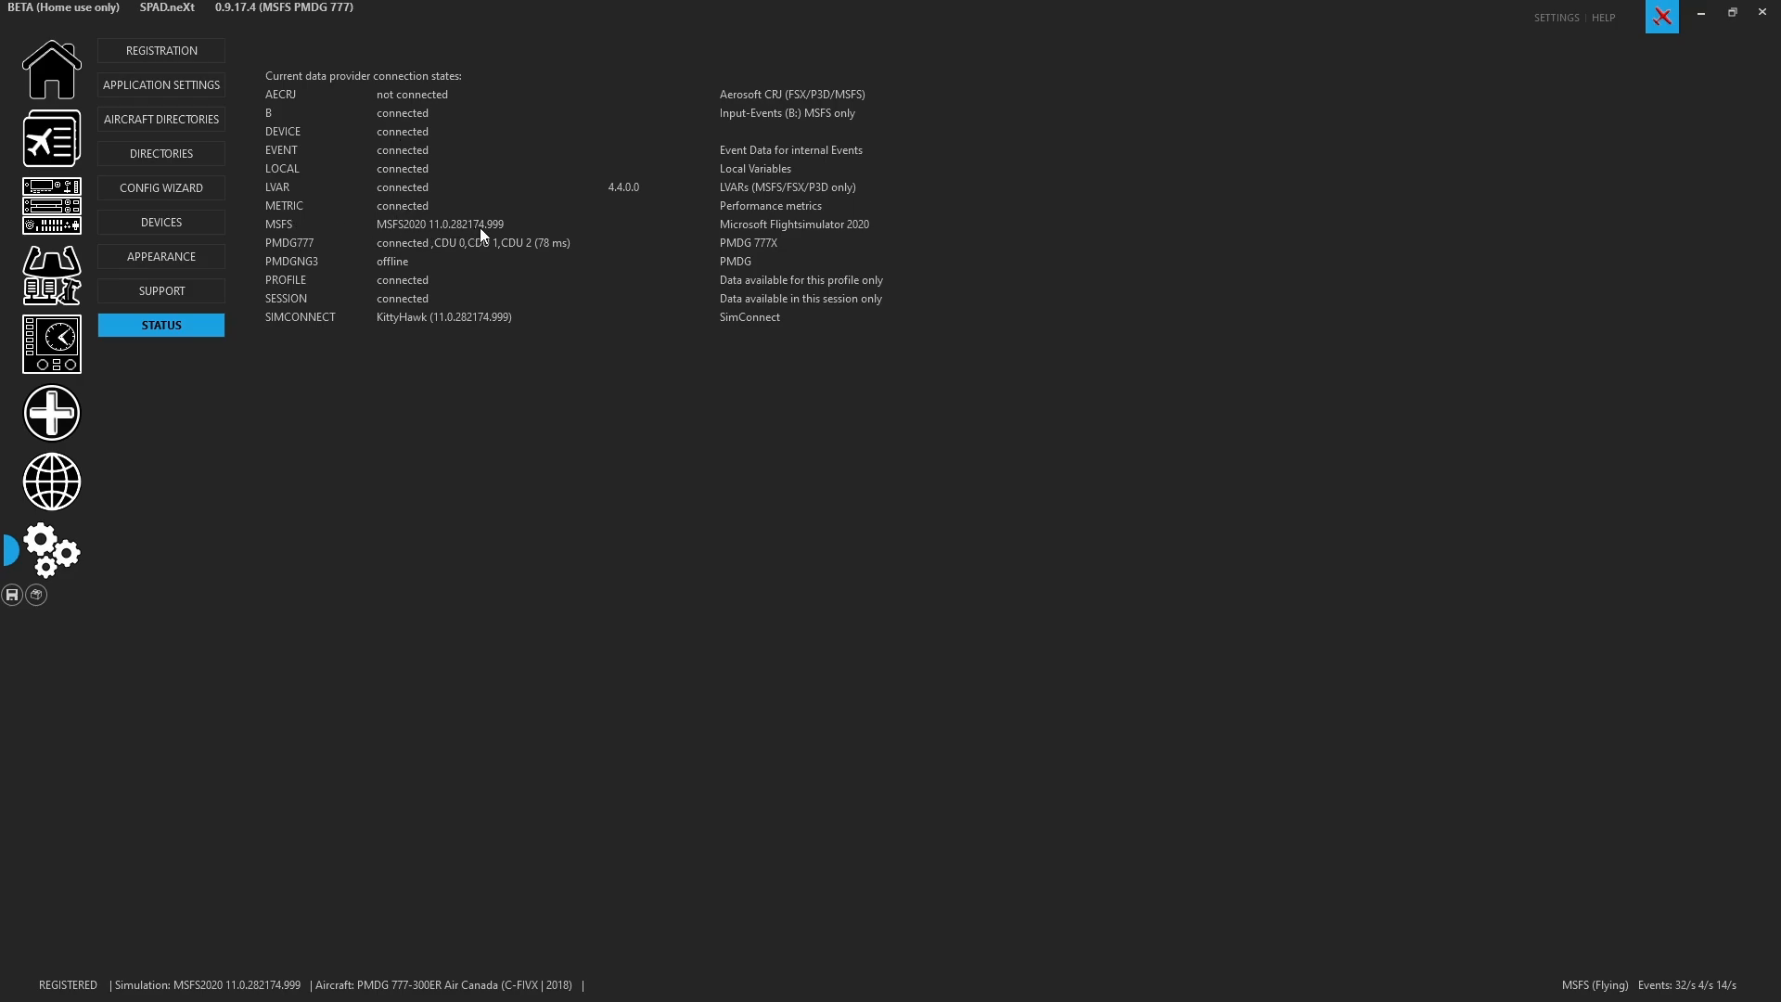
mouse_move(305, 247)
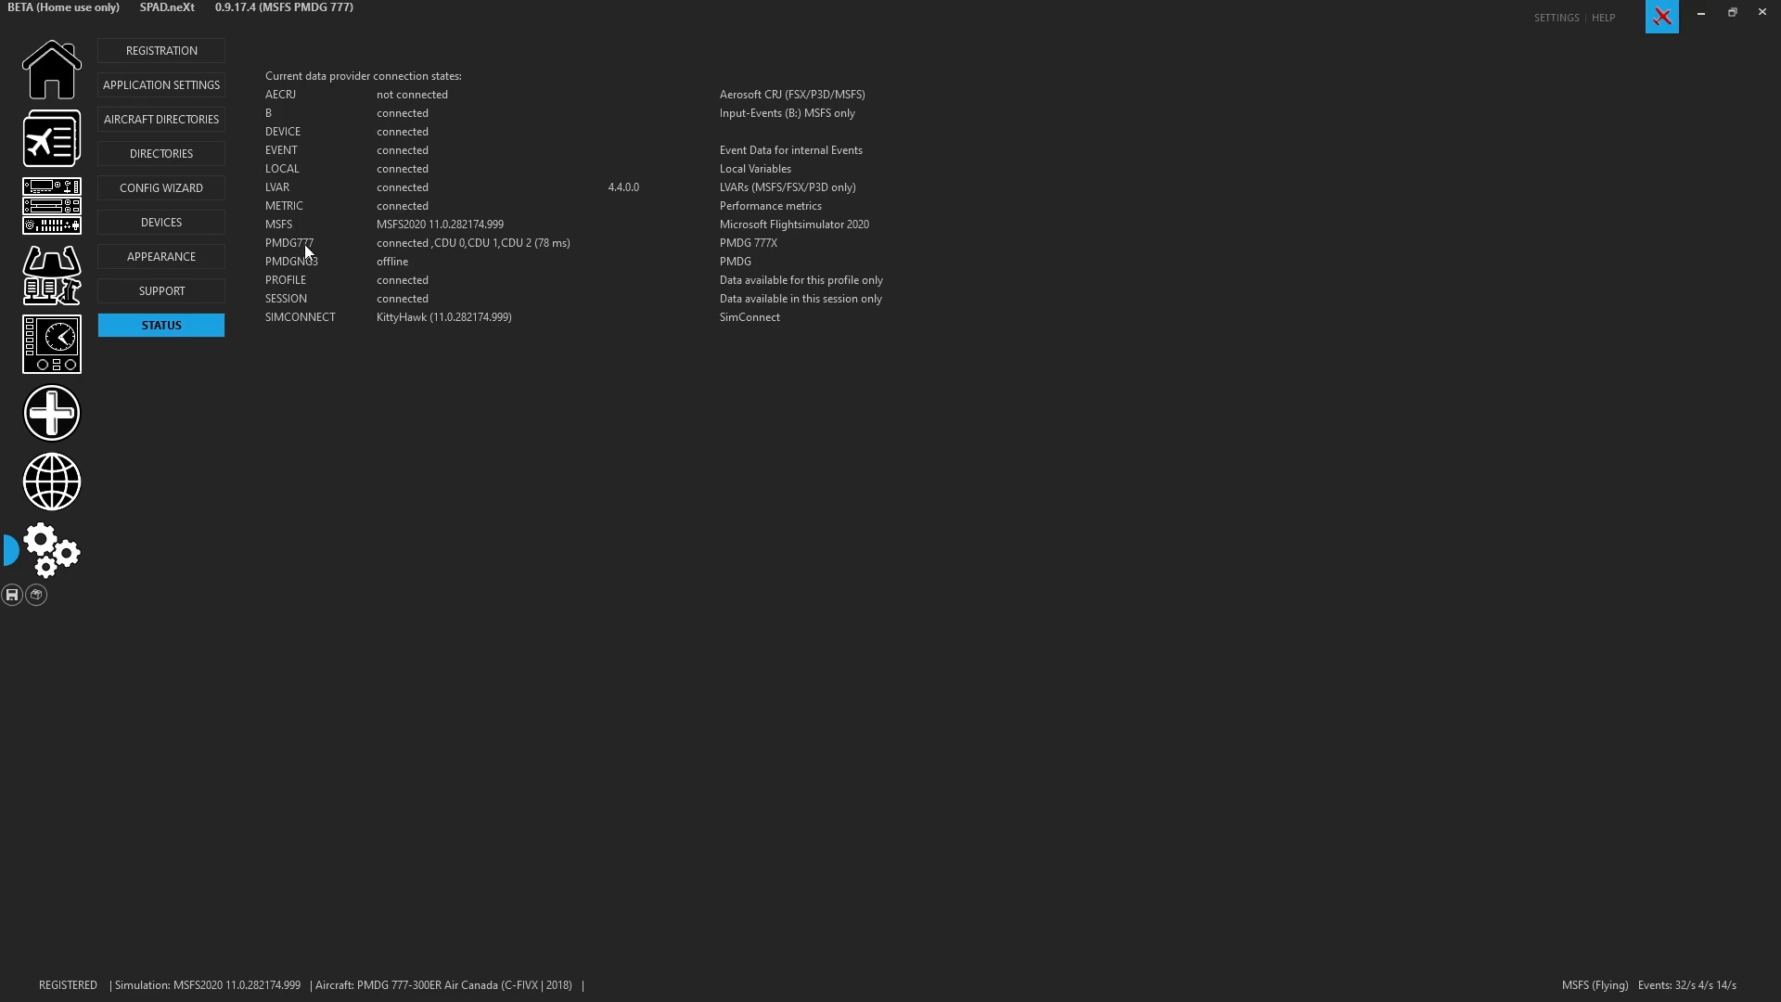
mouse_move(421, 254)
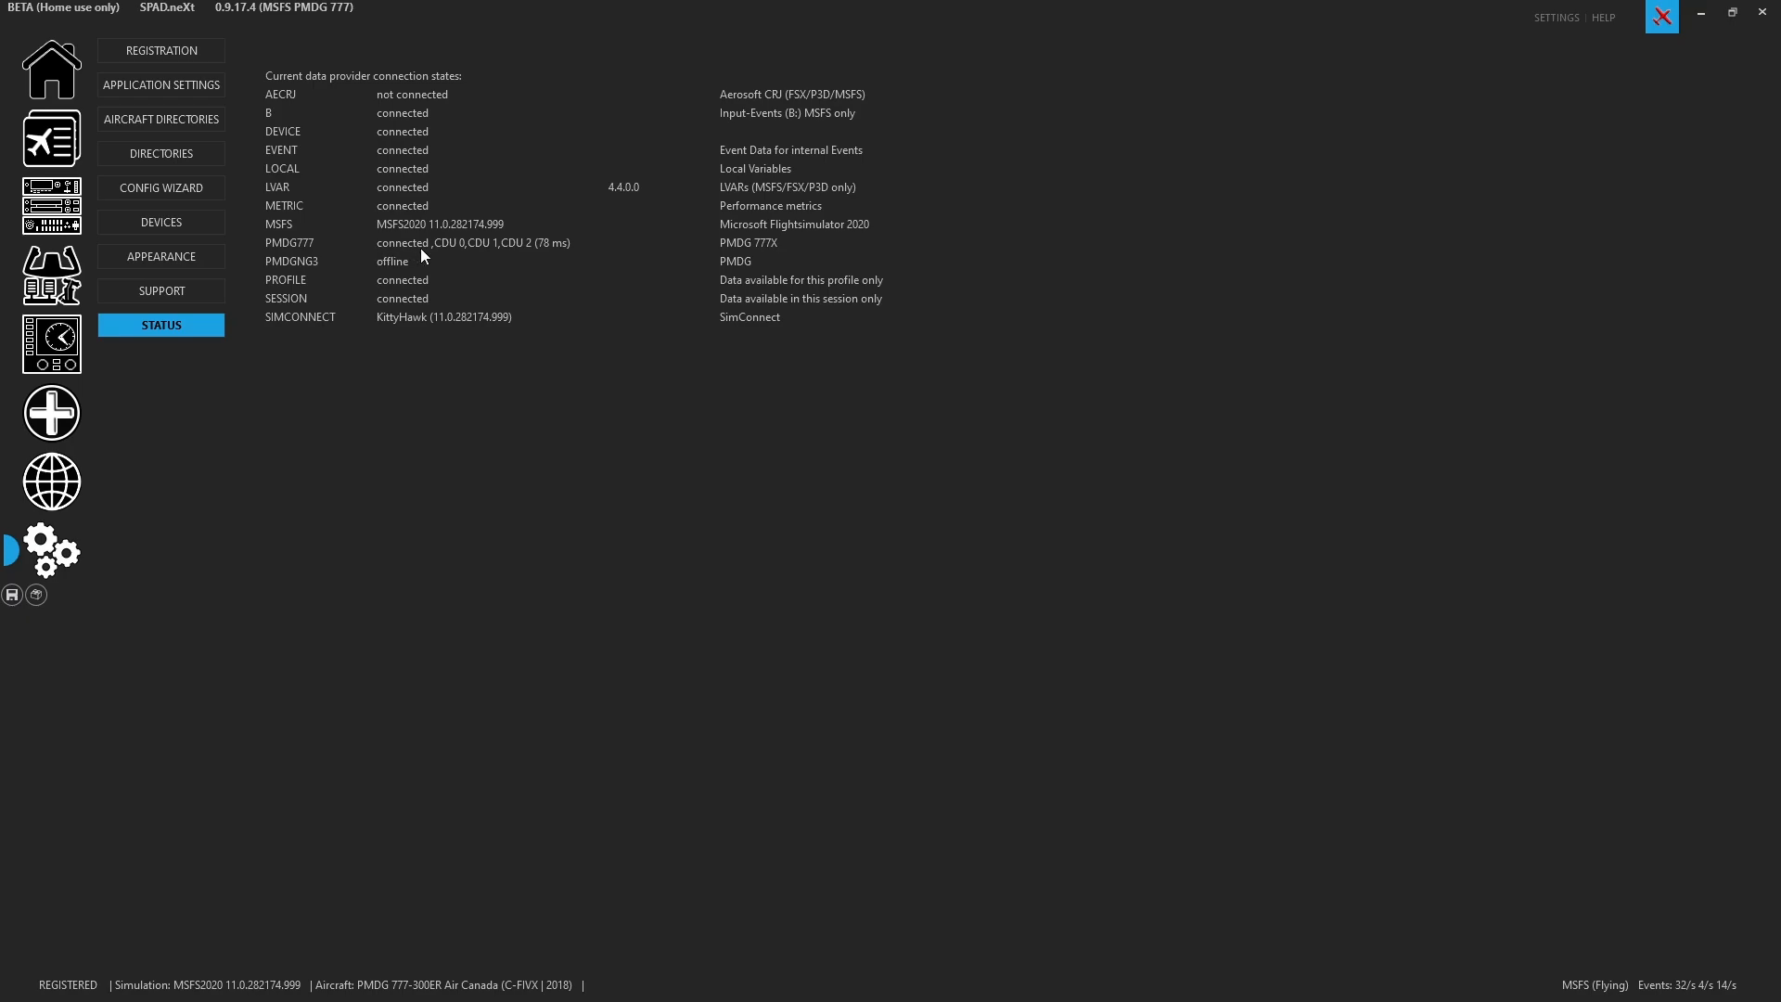
mouse_move(520, 251)
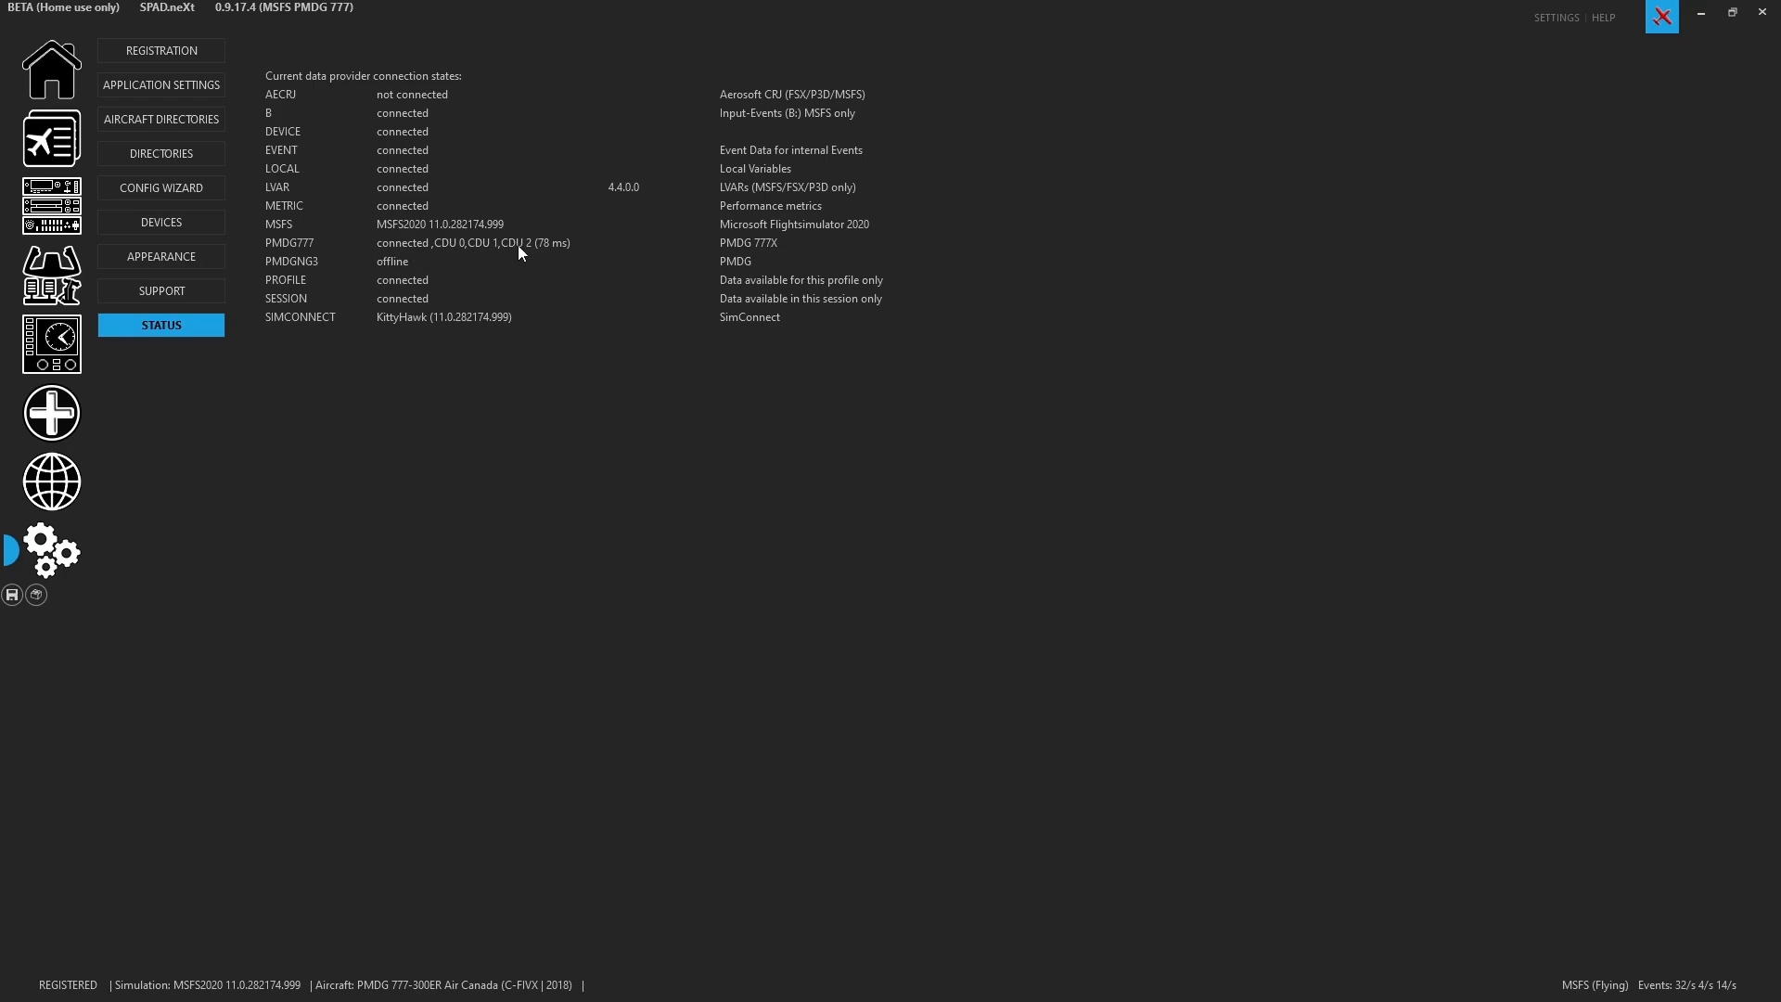
mouse_move(599, 255)
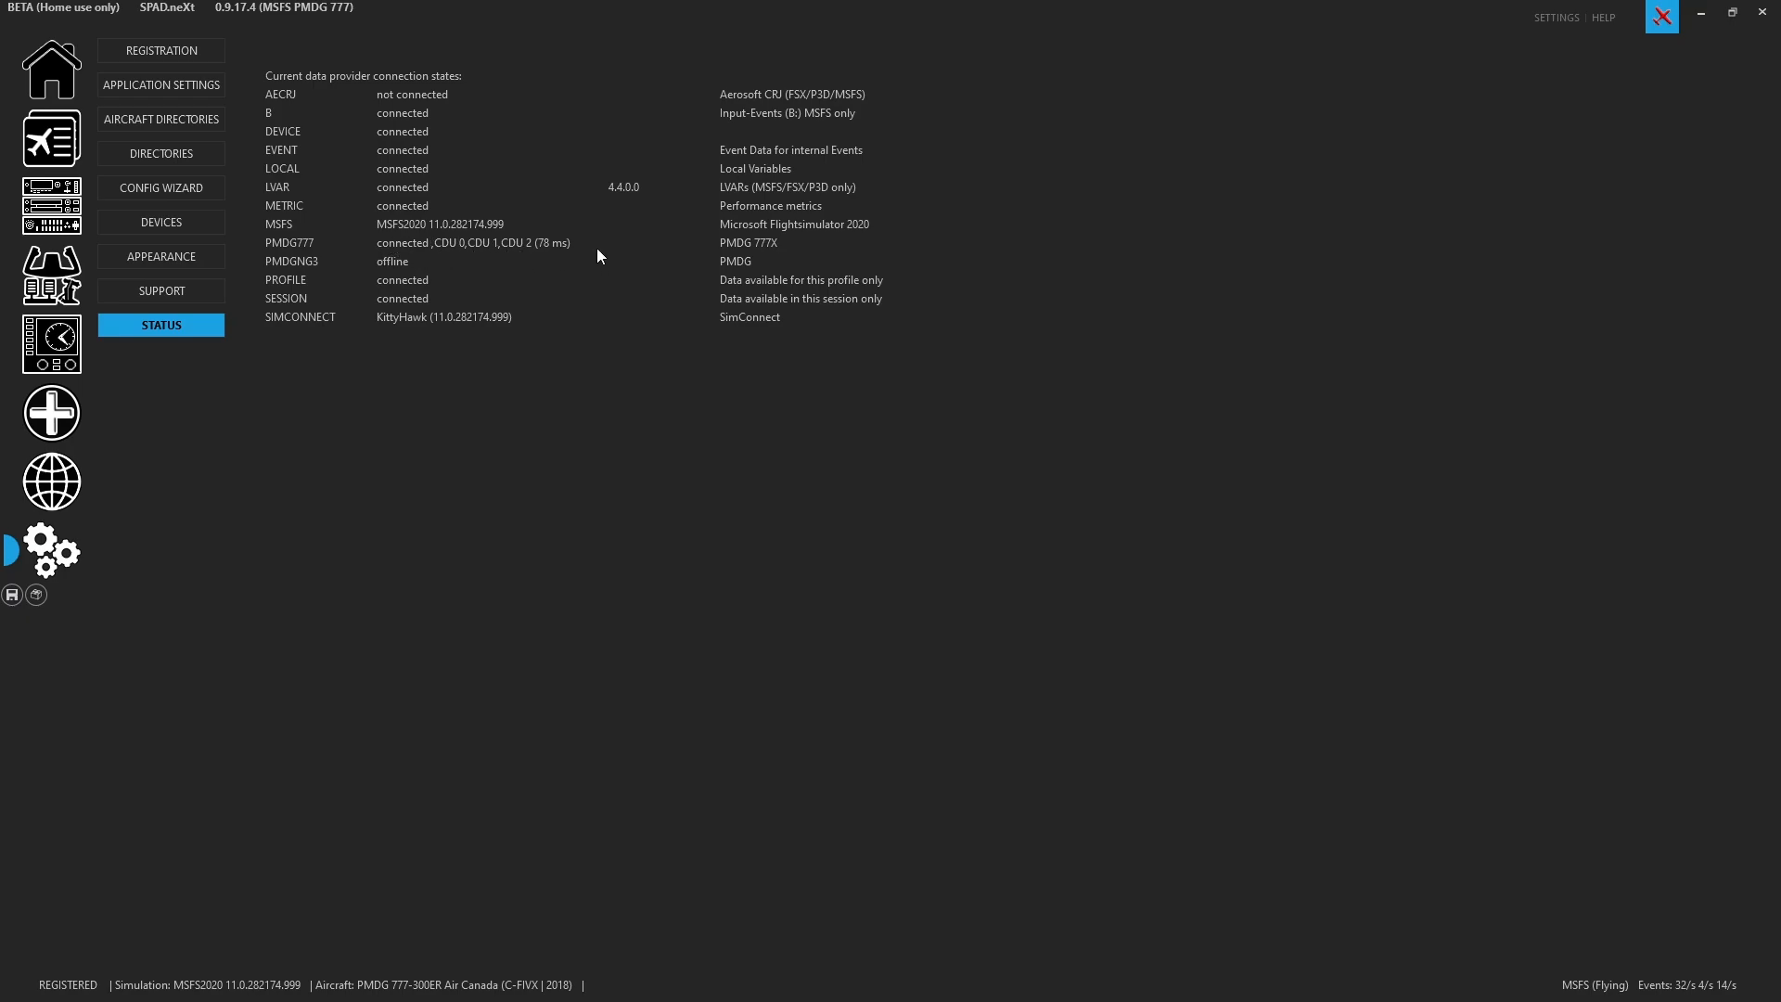
mouse_move(559, 279)
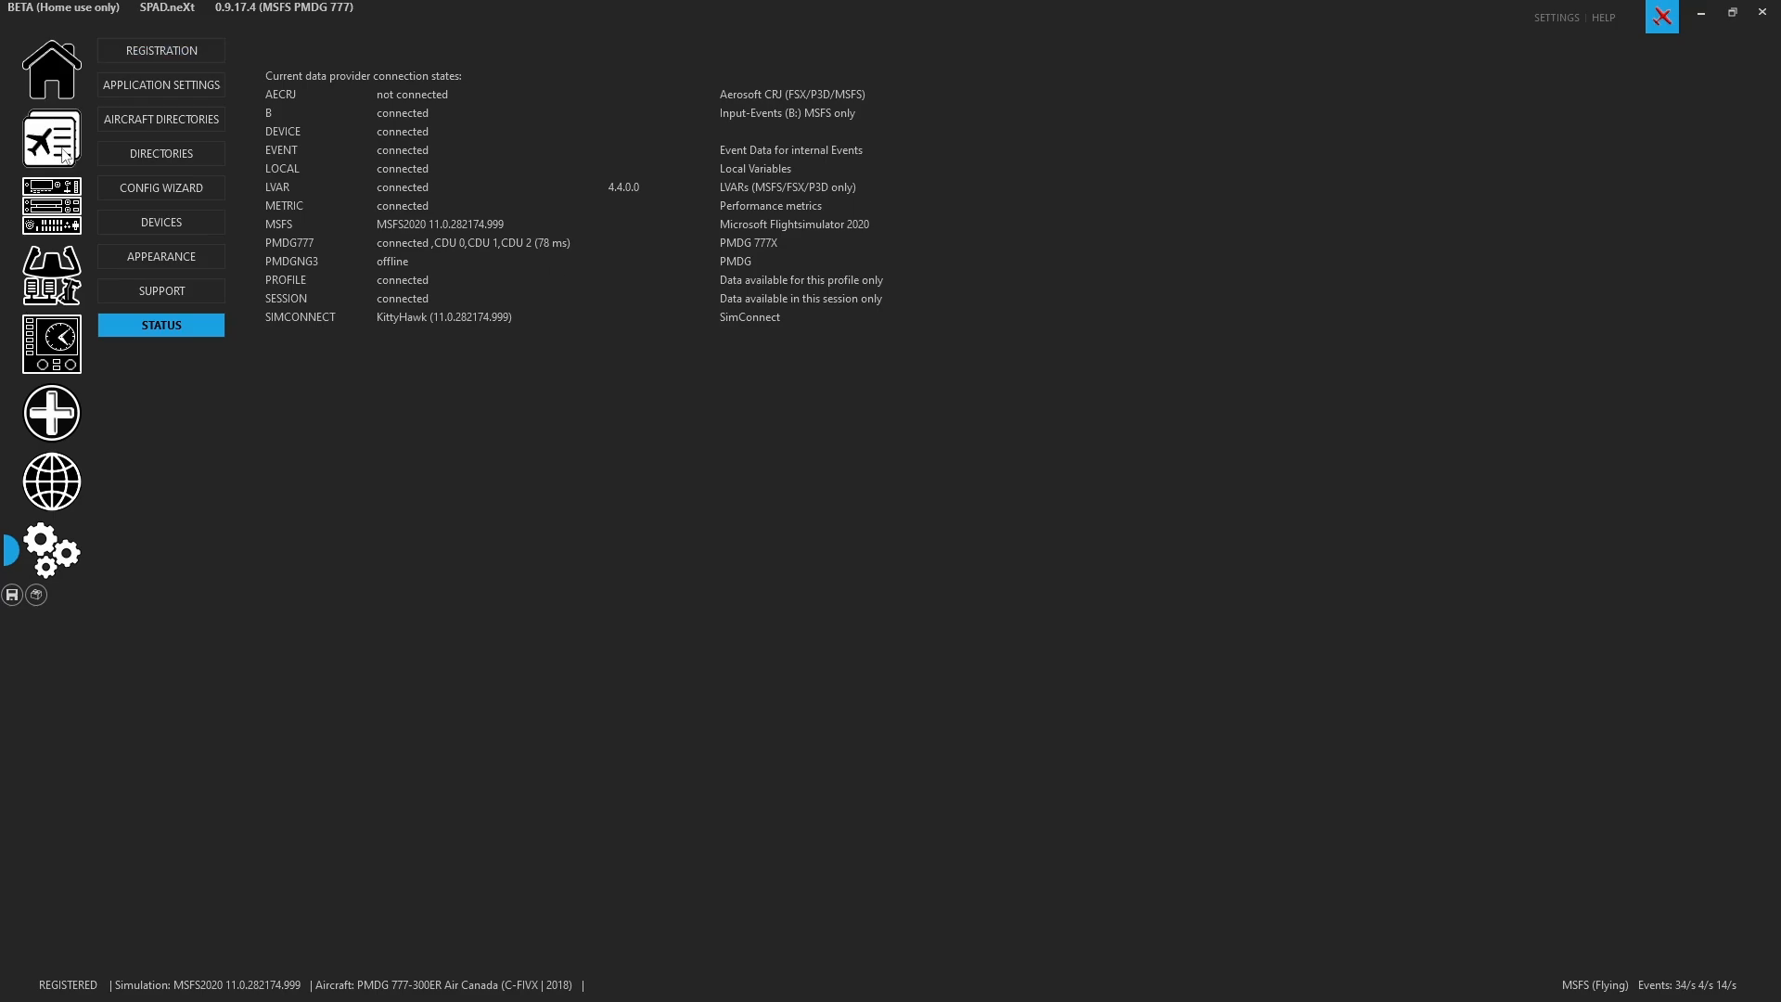
Browse My Profiles to the MSFS PMDG 737 profile, start a new profile from it and cancel
click(50, 135)
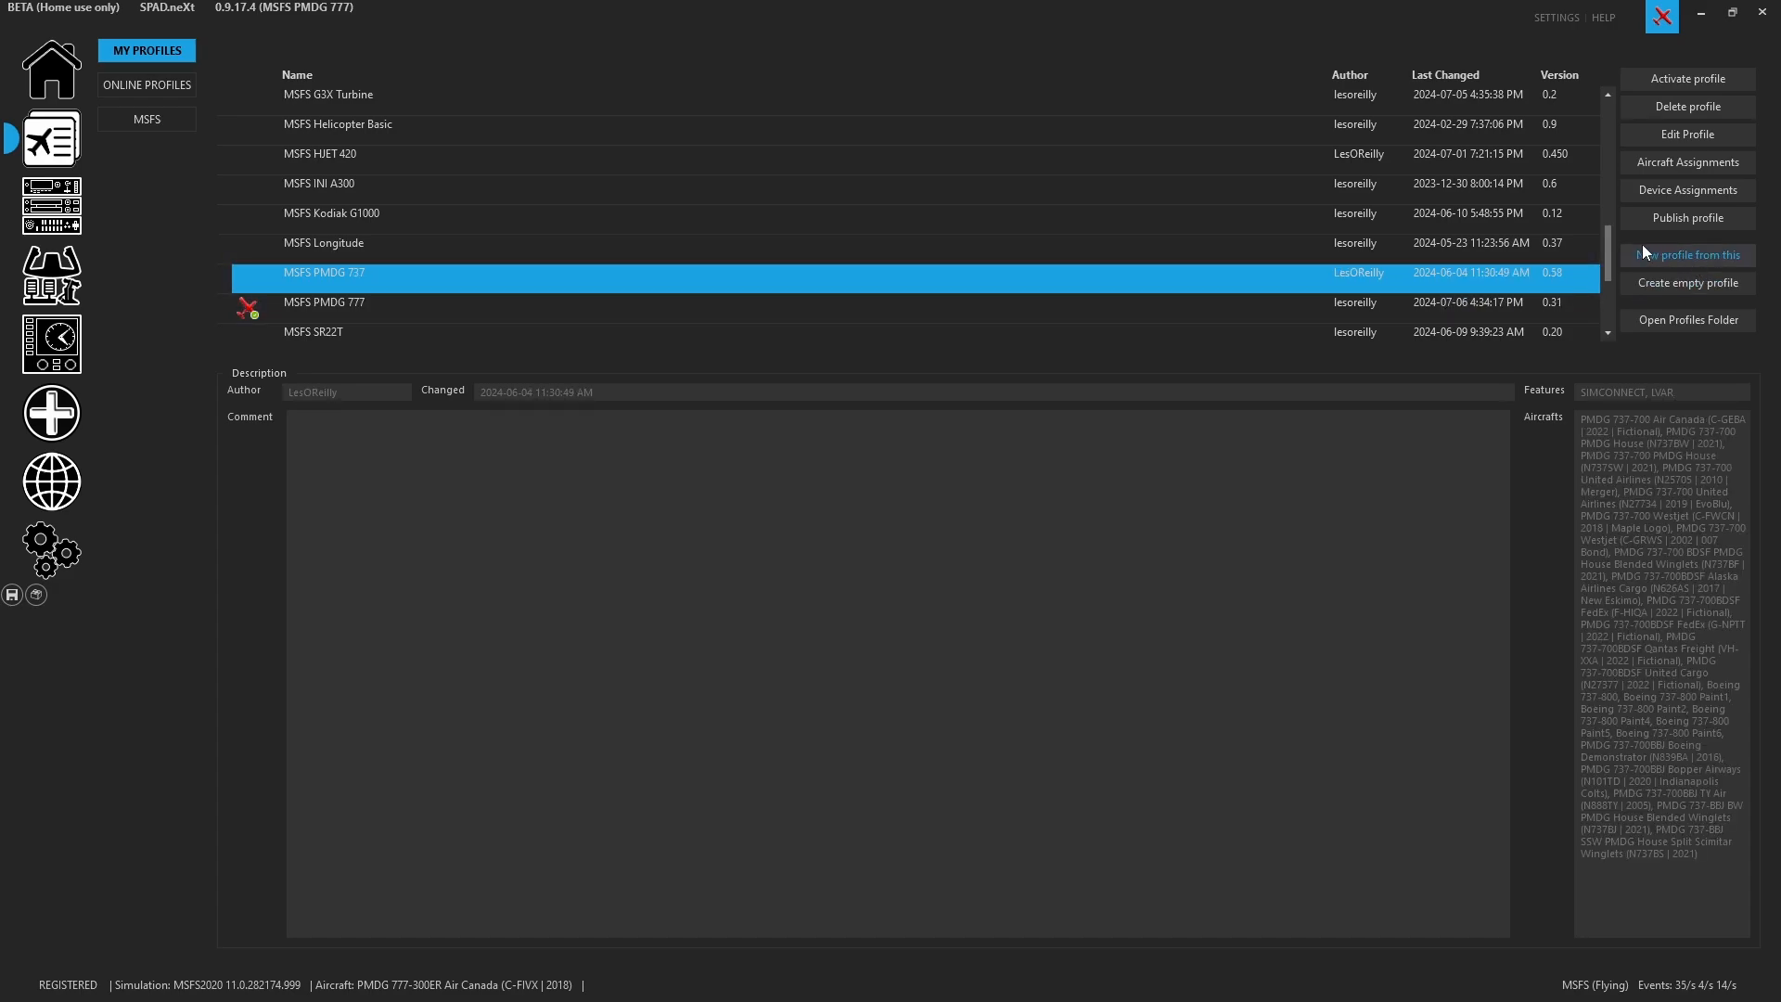
mouse_move(475, 317)
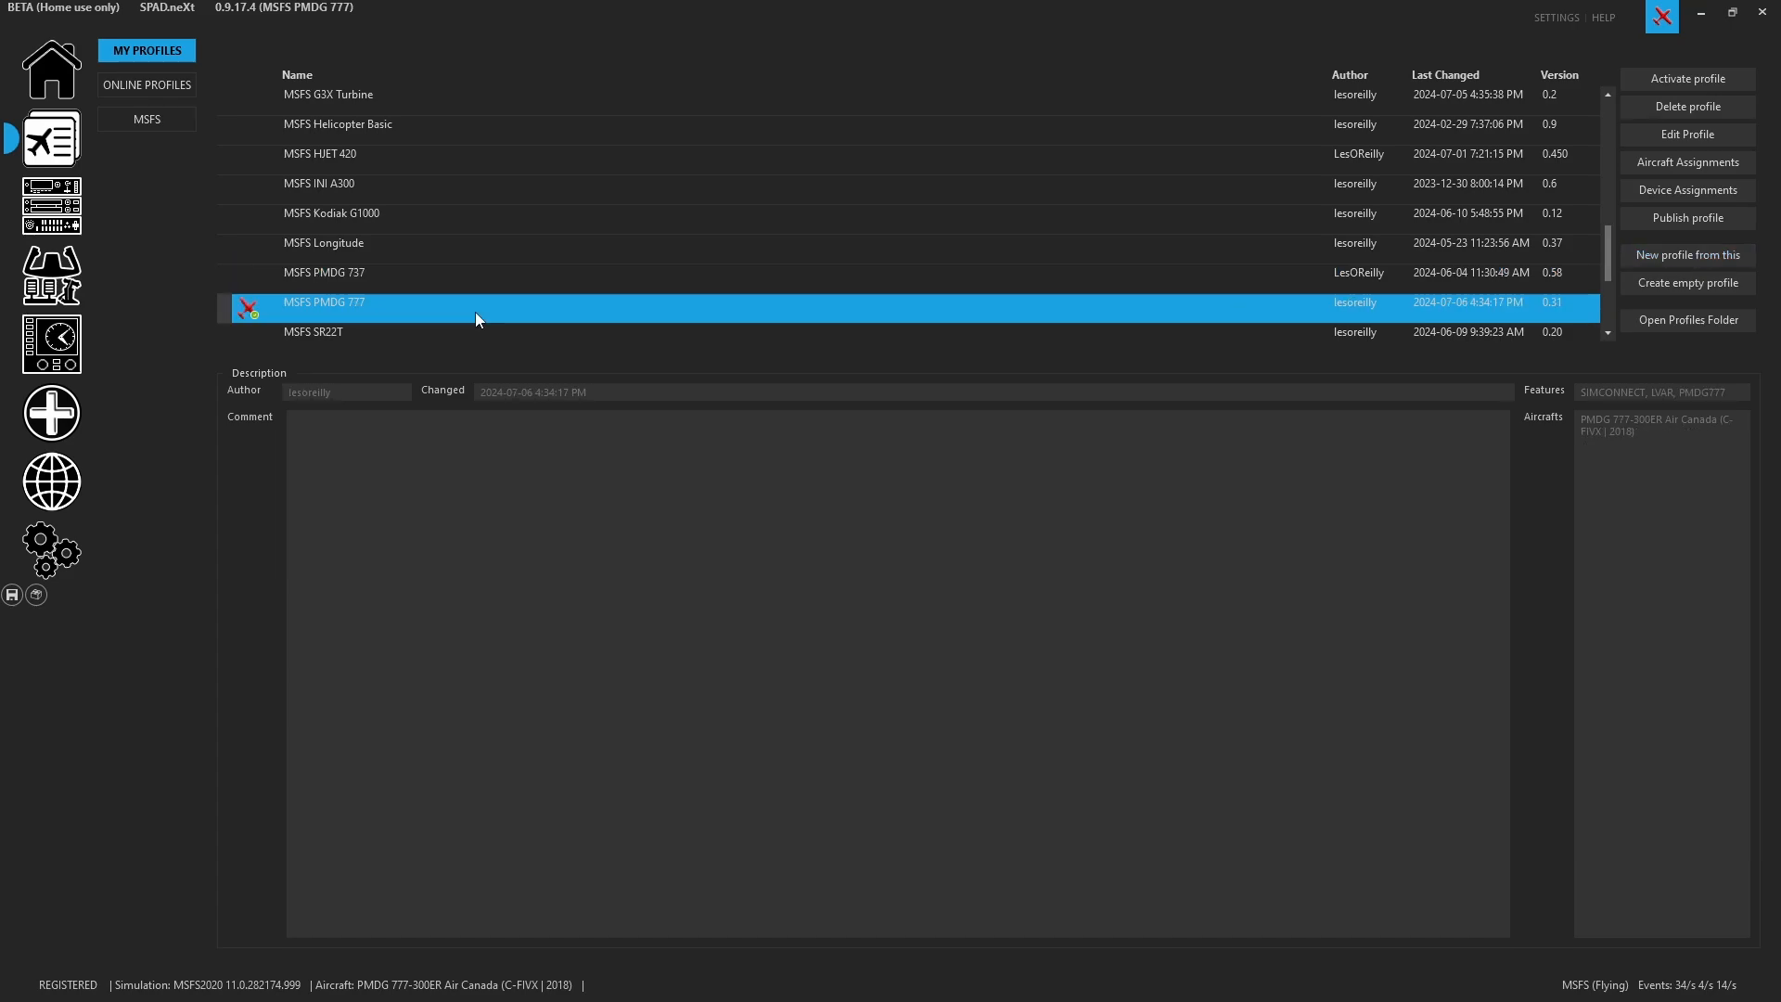
click(323, 241)
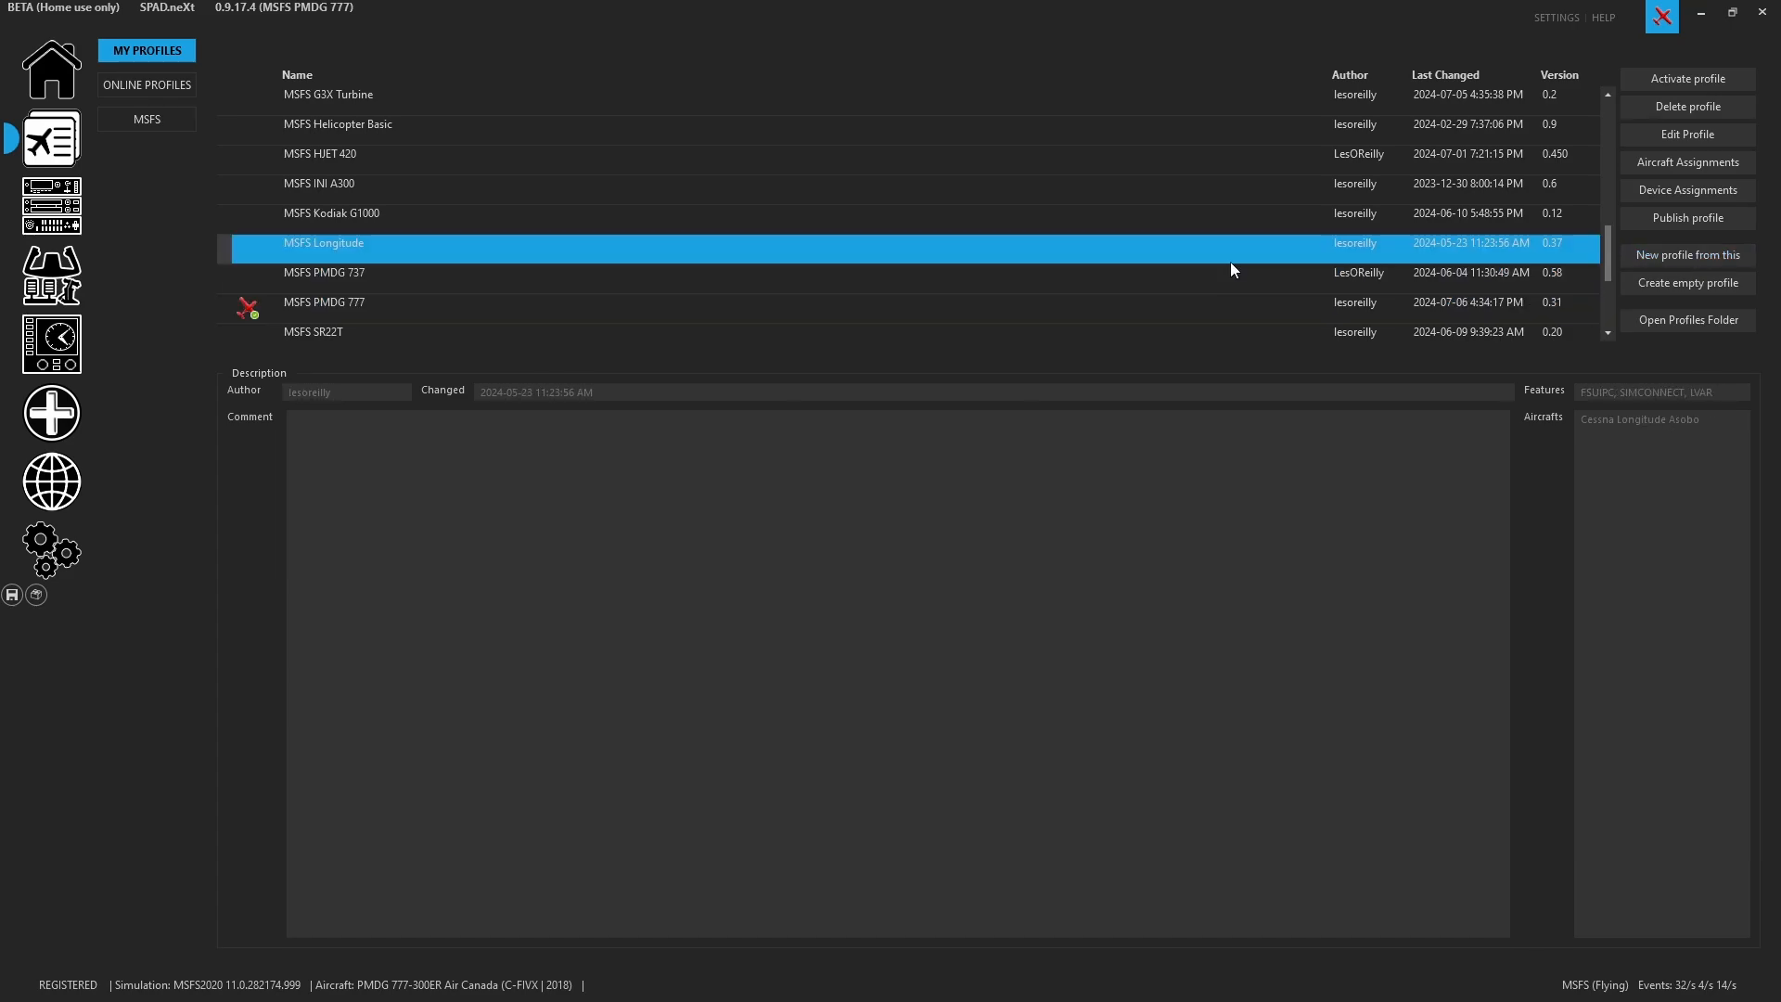
click(323, 272)
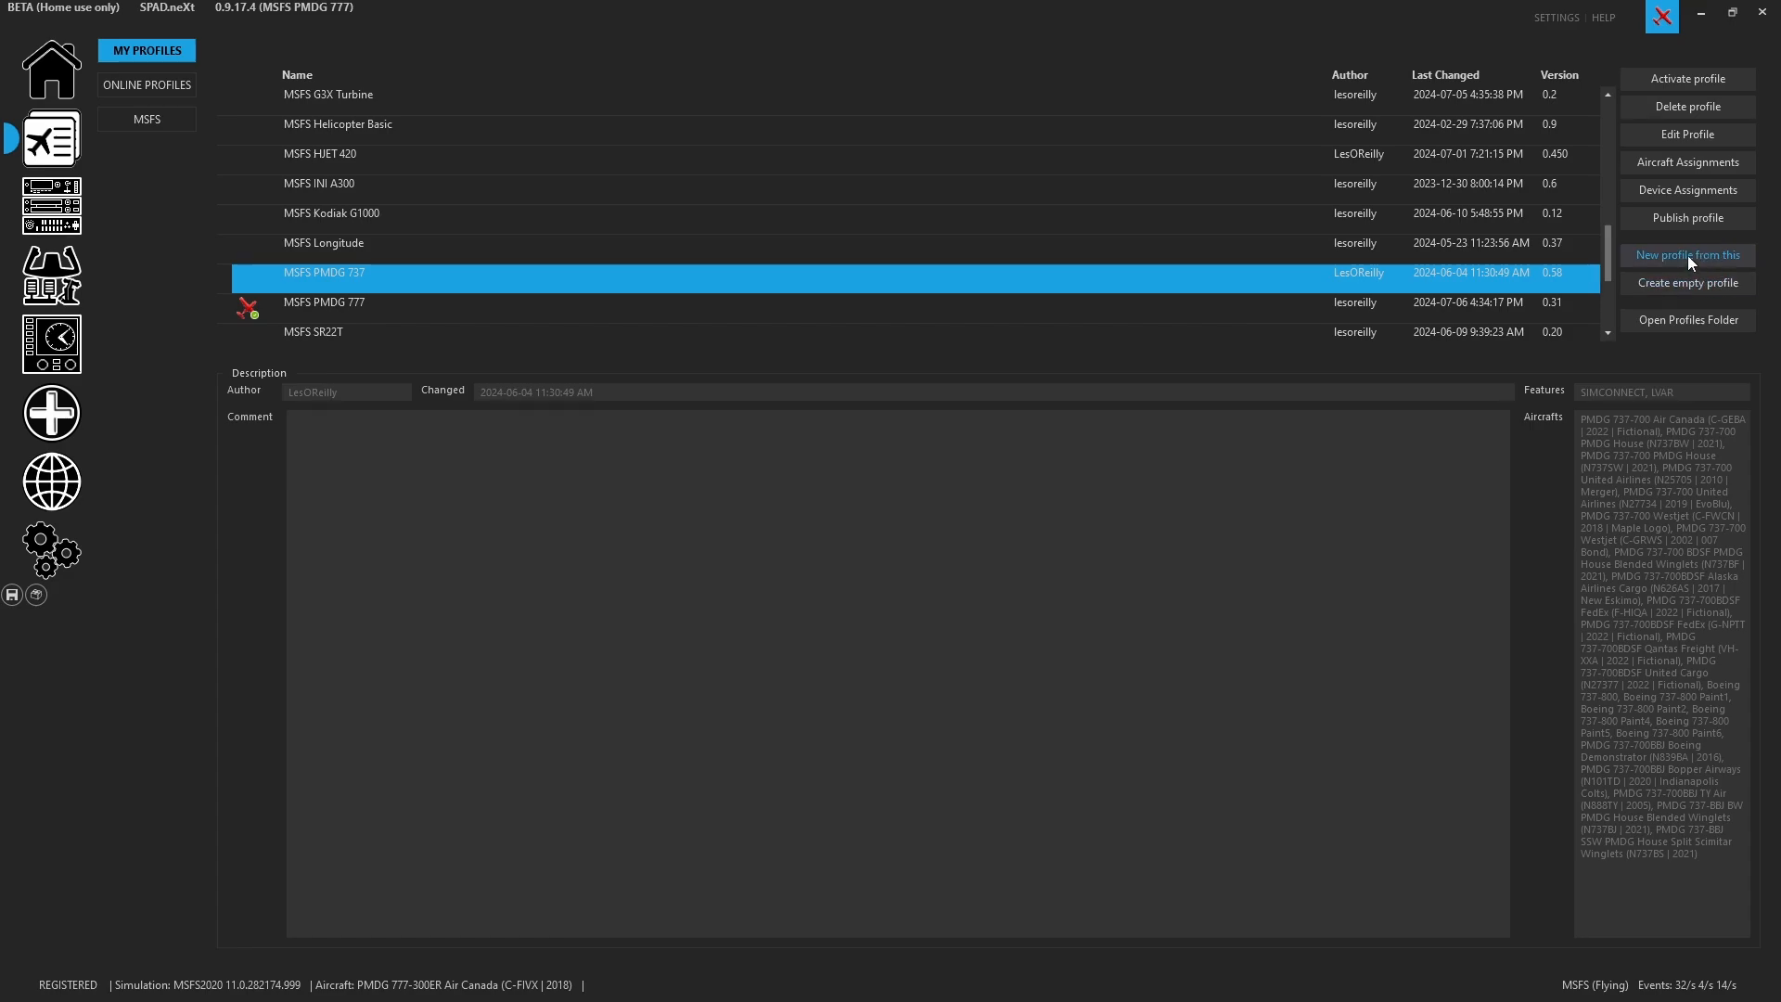
click(1687, 254)
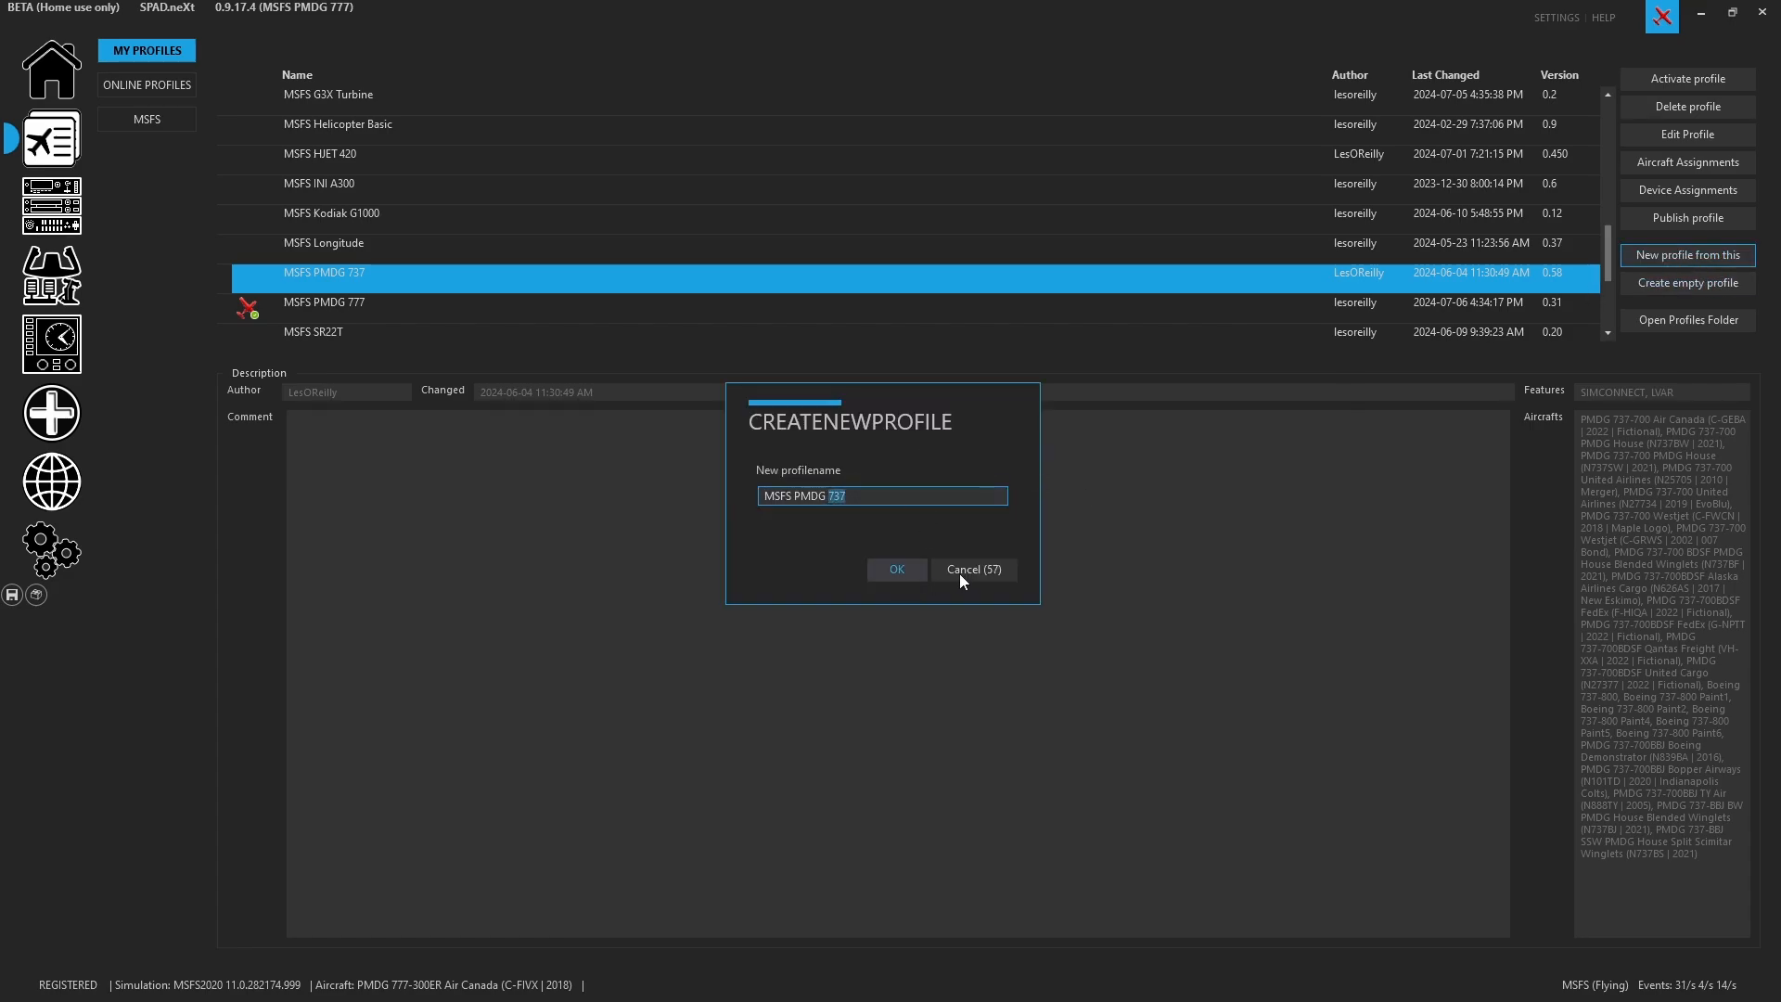
click(970, 570)
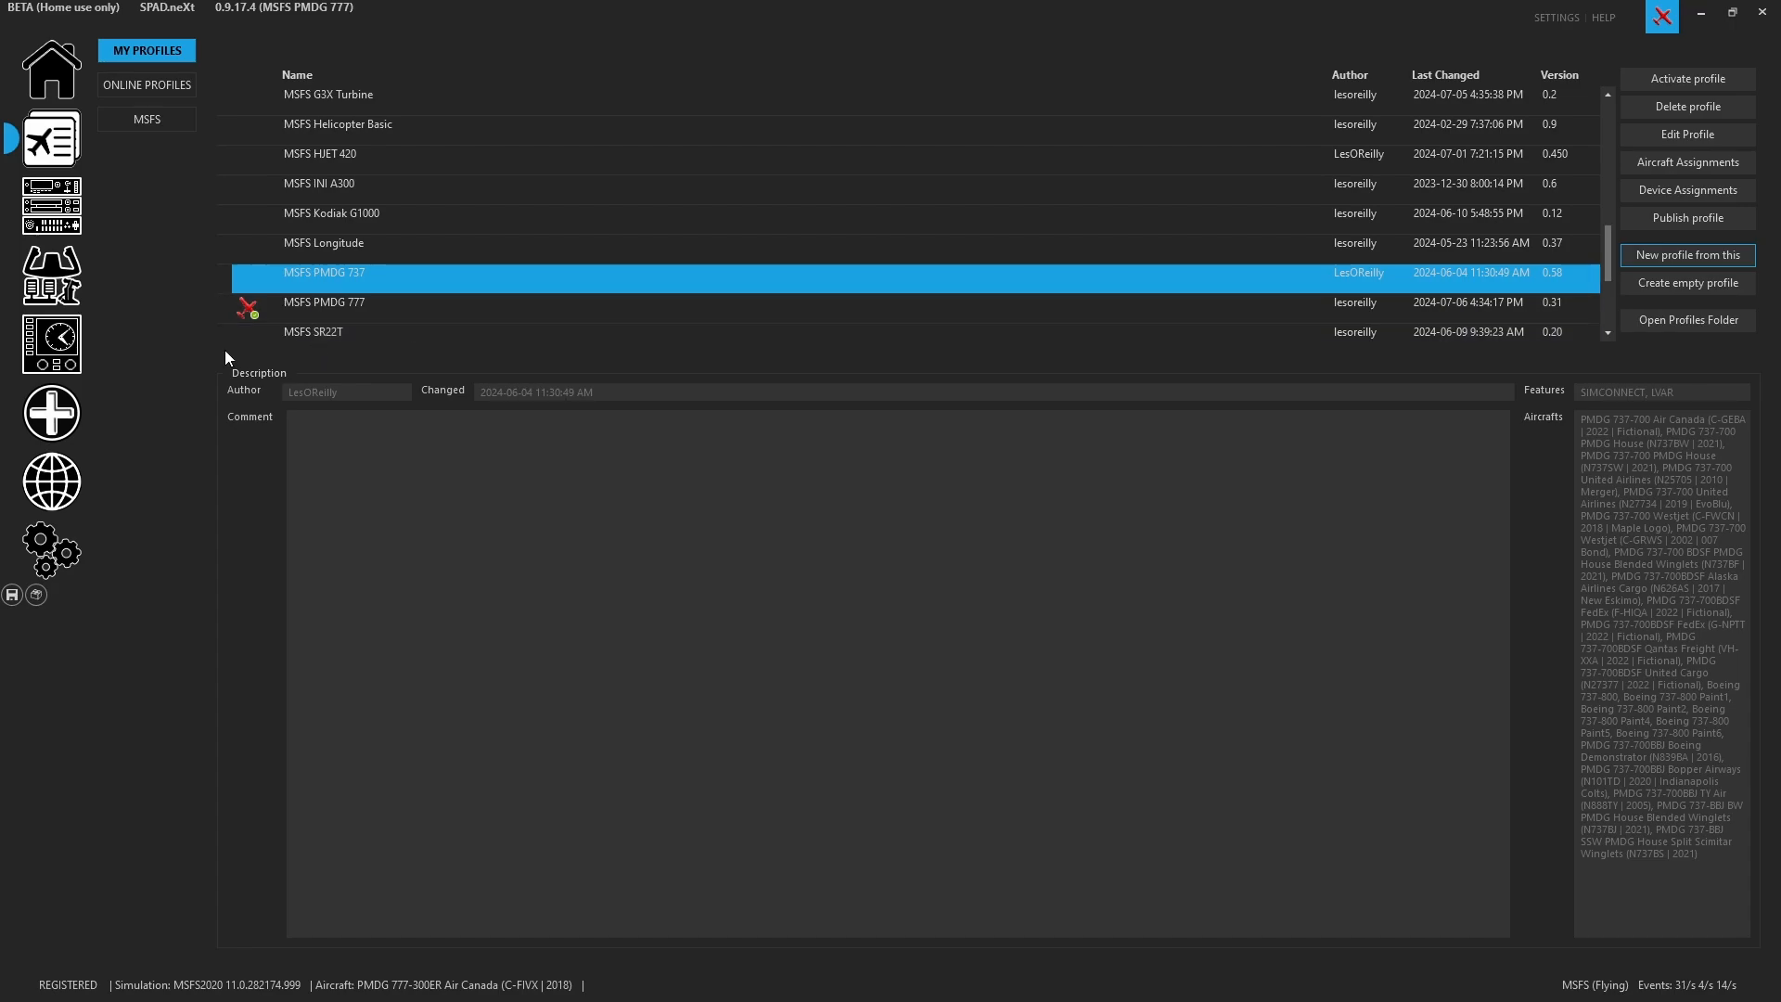
Start adding a data monitor variable and toggle the PMDG 777 provider filter in the chooser
click(52, 412)
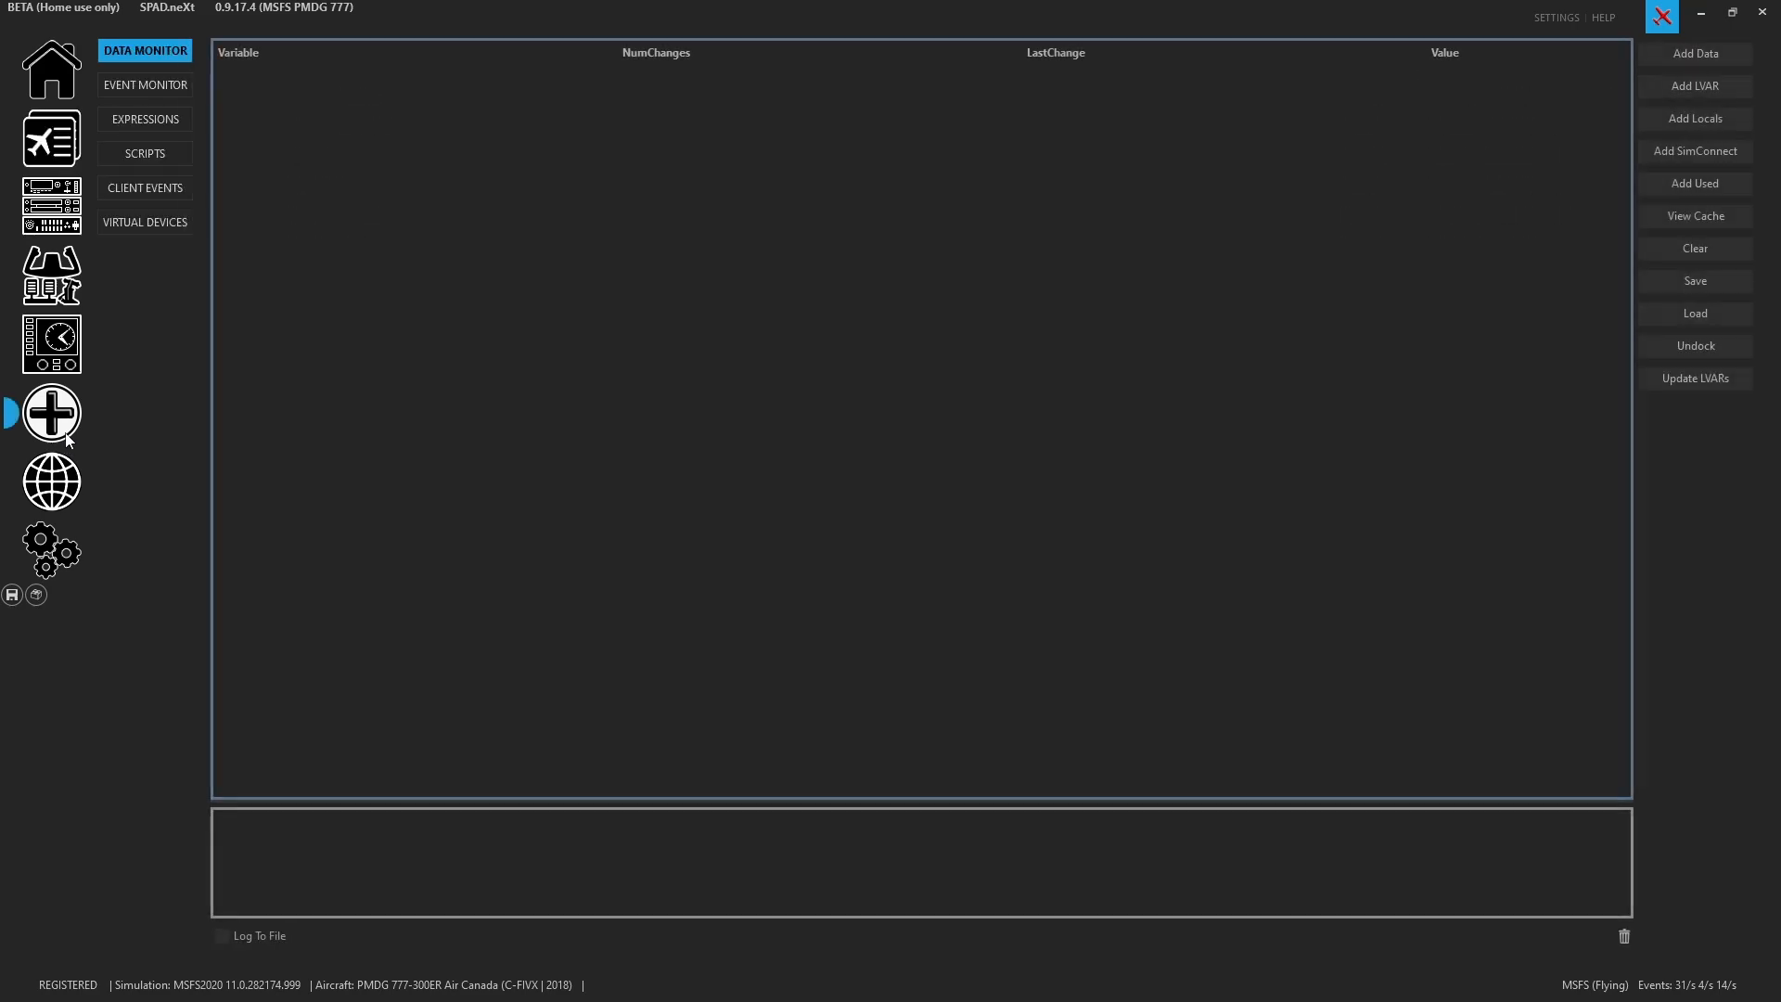
mouse_move(81, 432)
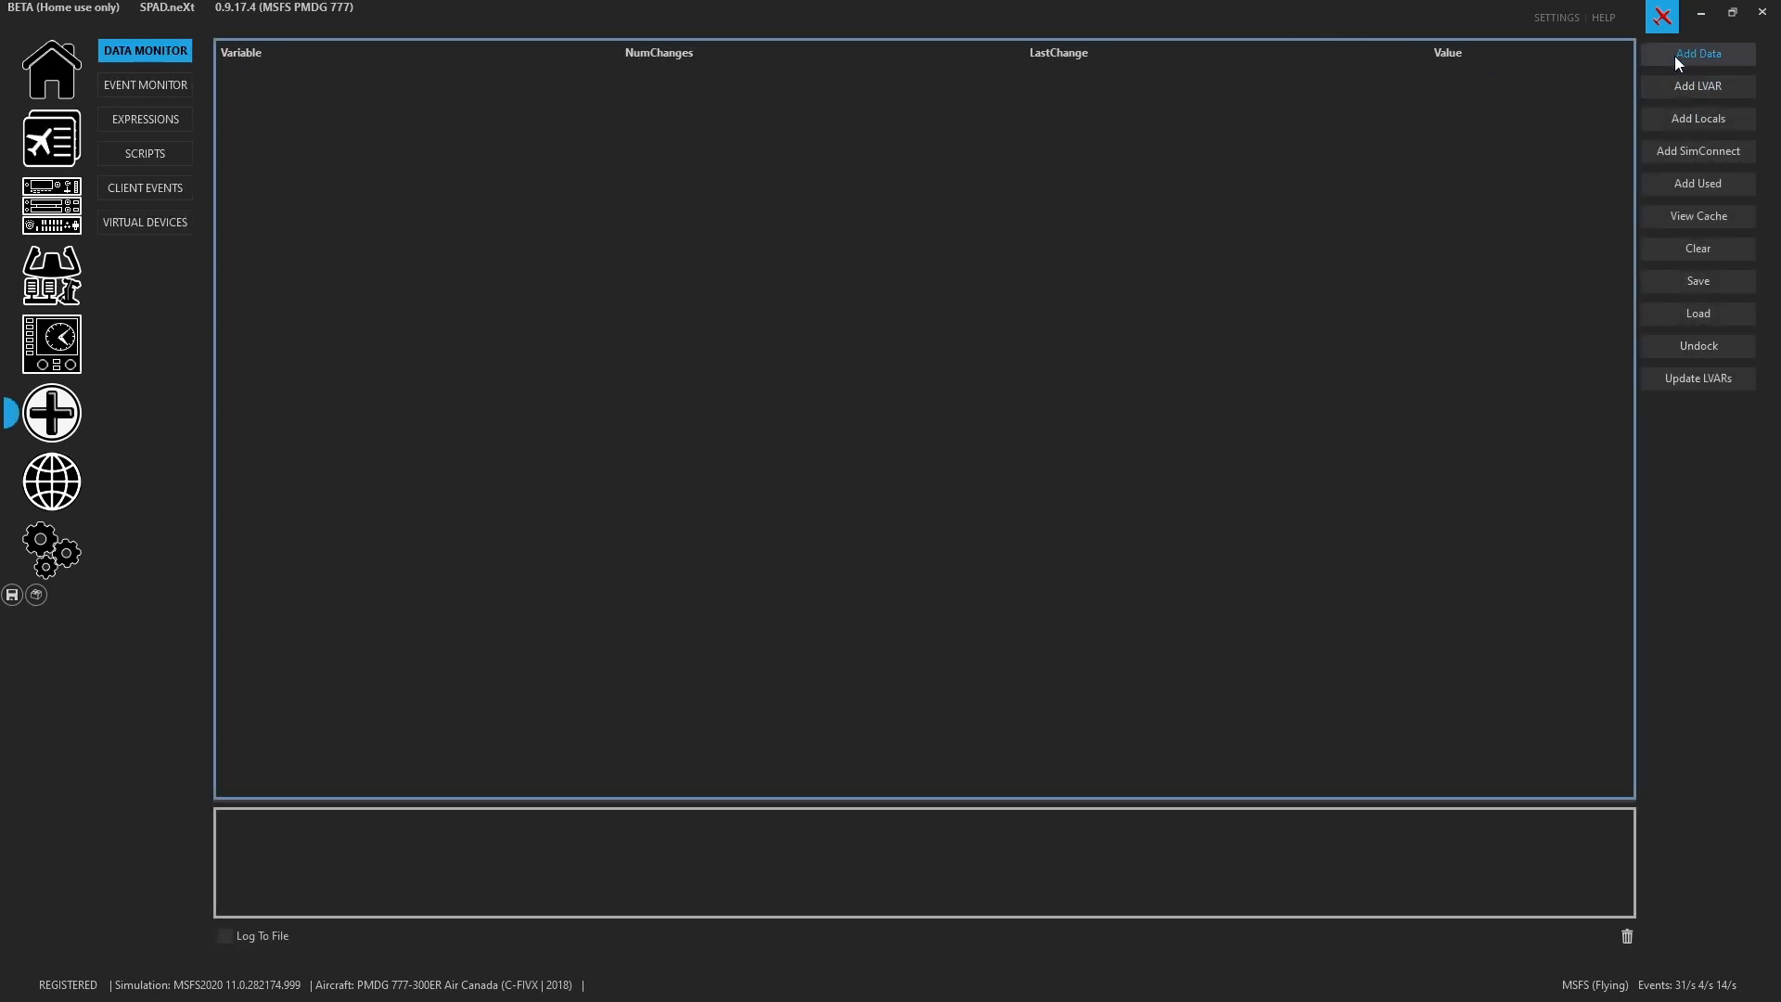
click(1698, 53)
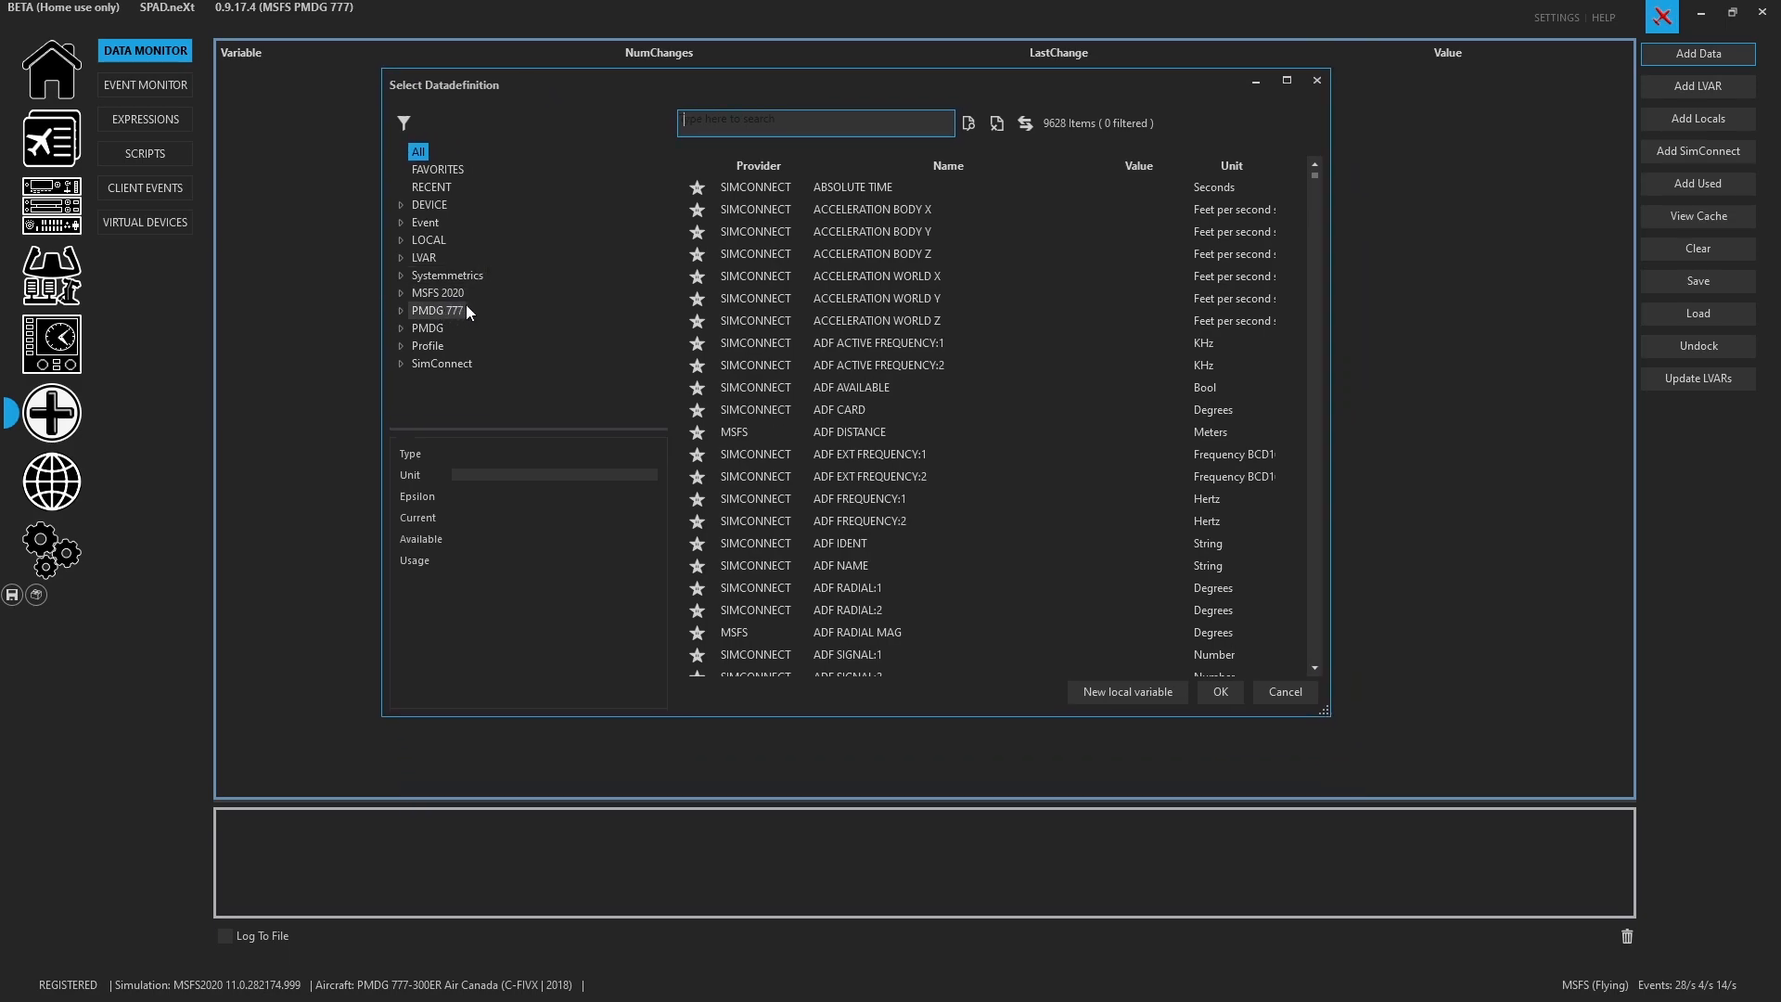
click(403, 123)
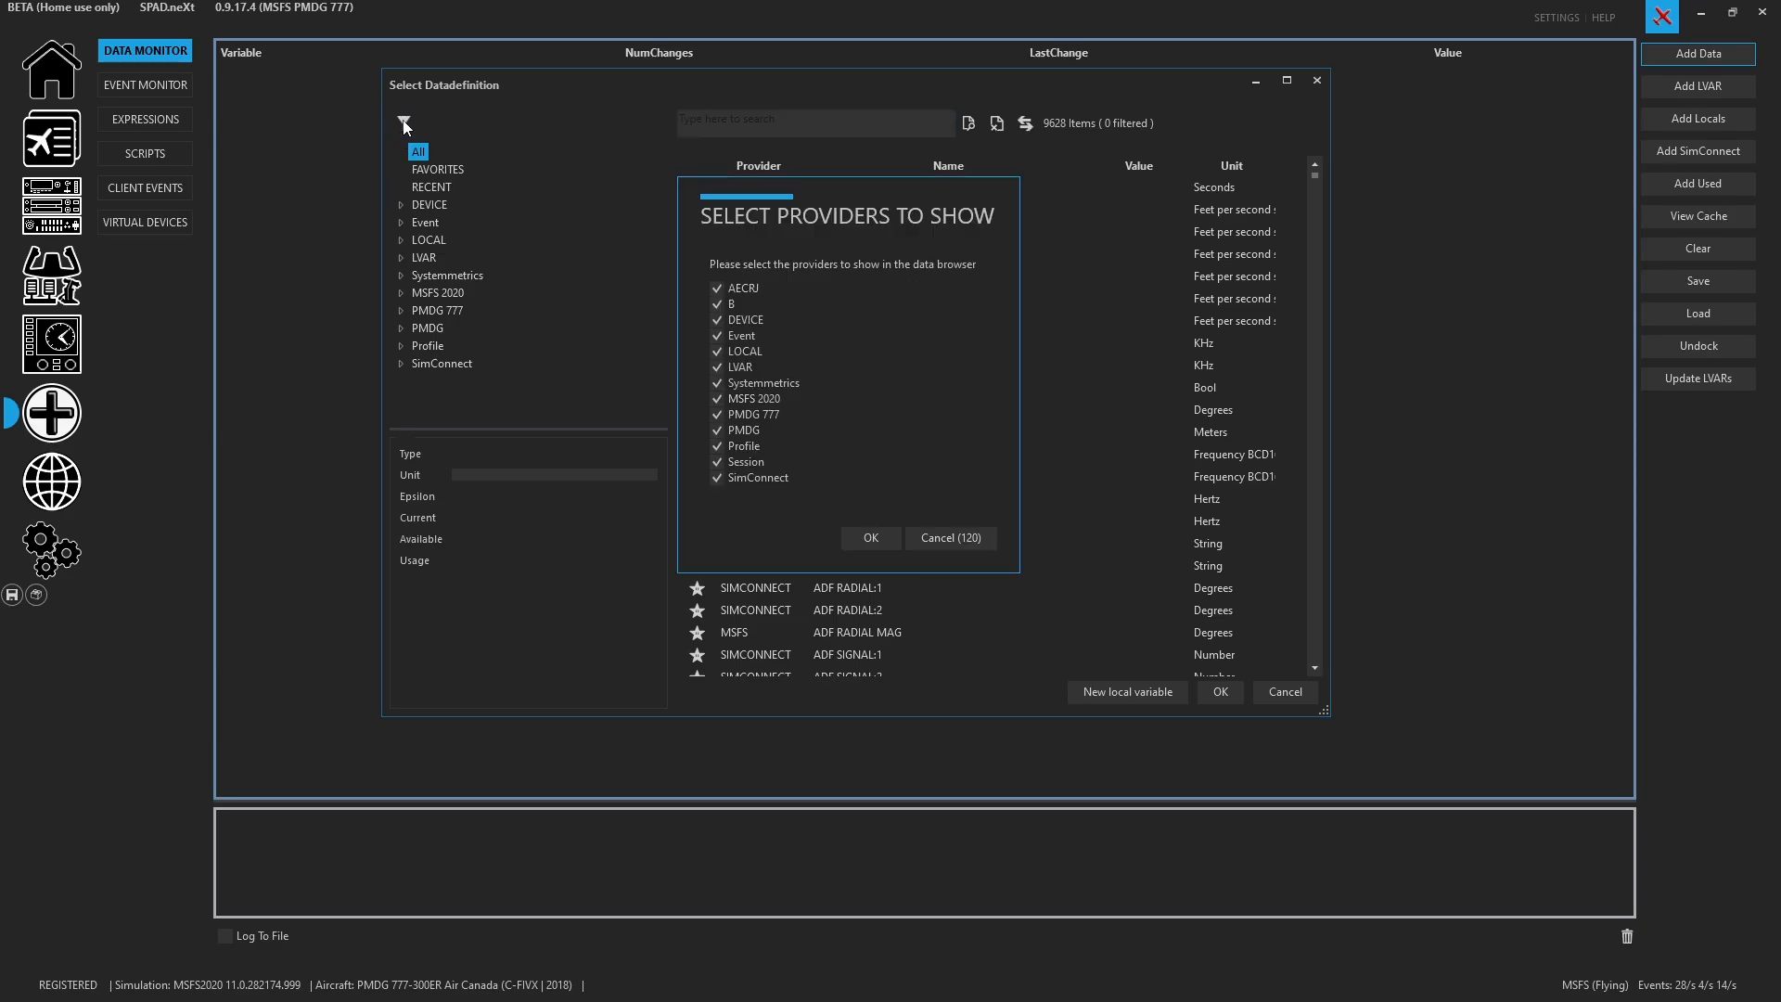
click(716, 414)
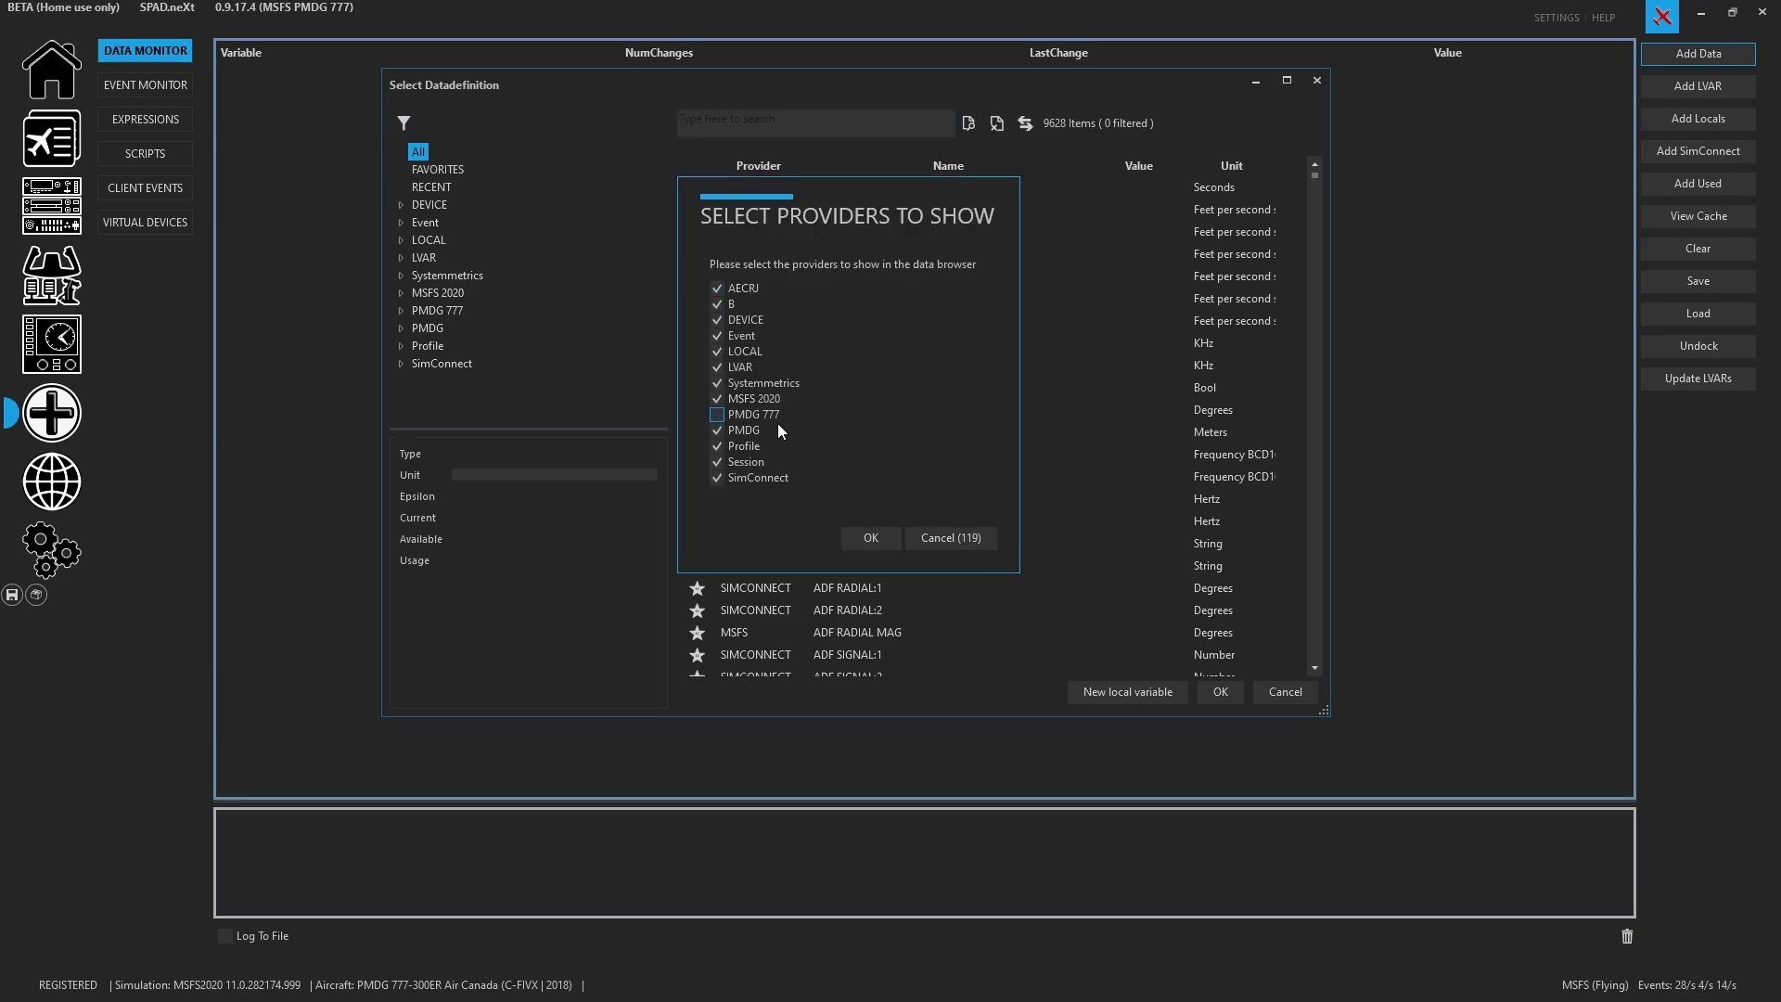
click(716, 414)
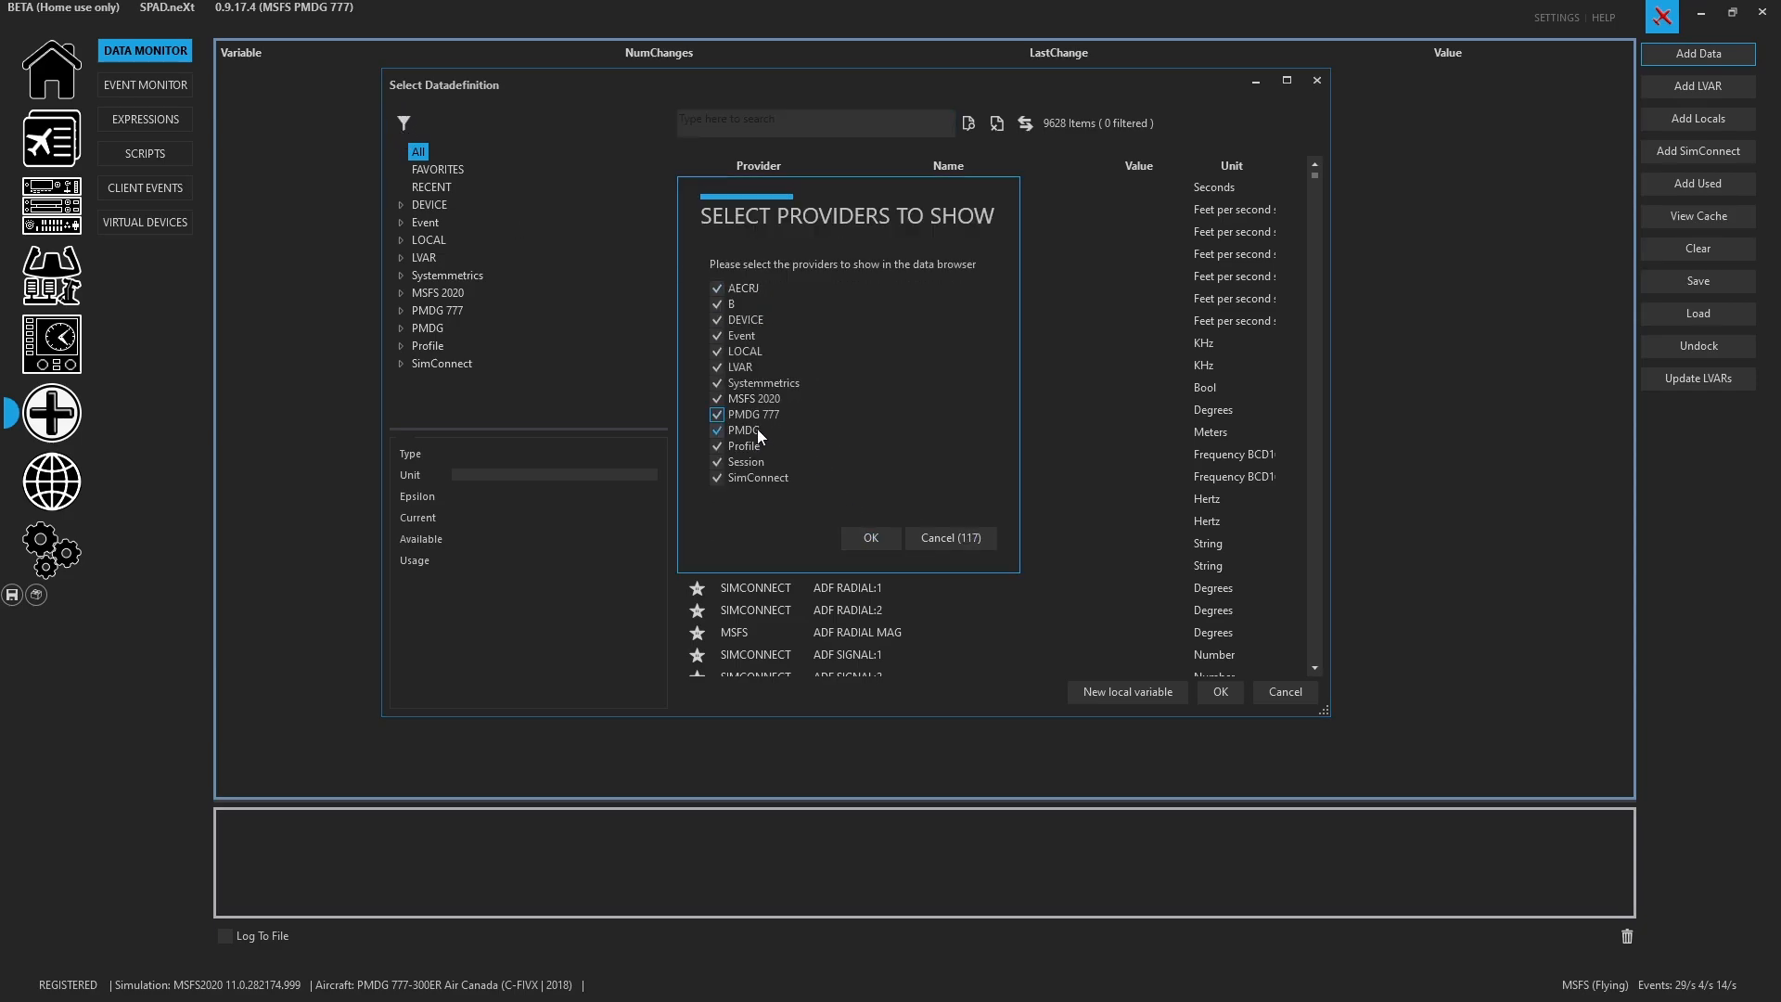
click(868, 538)
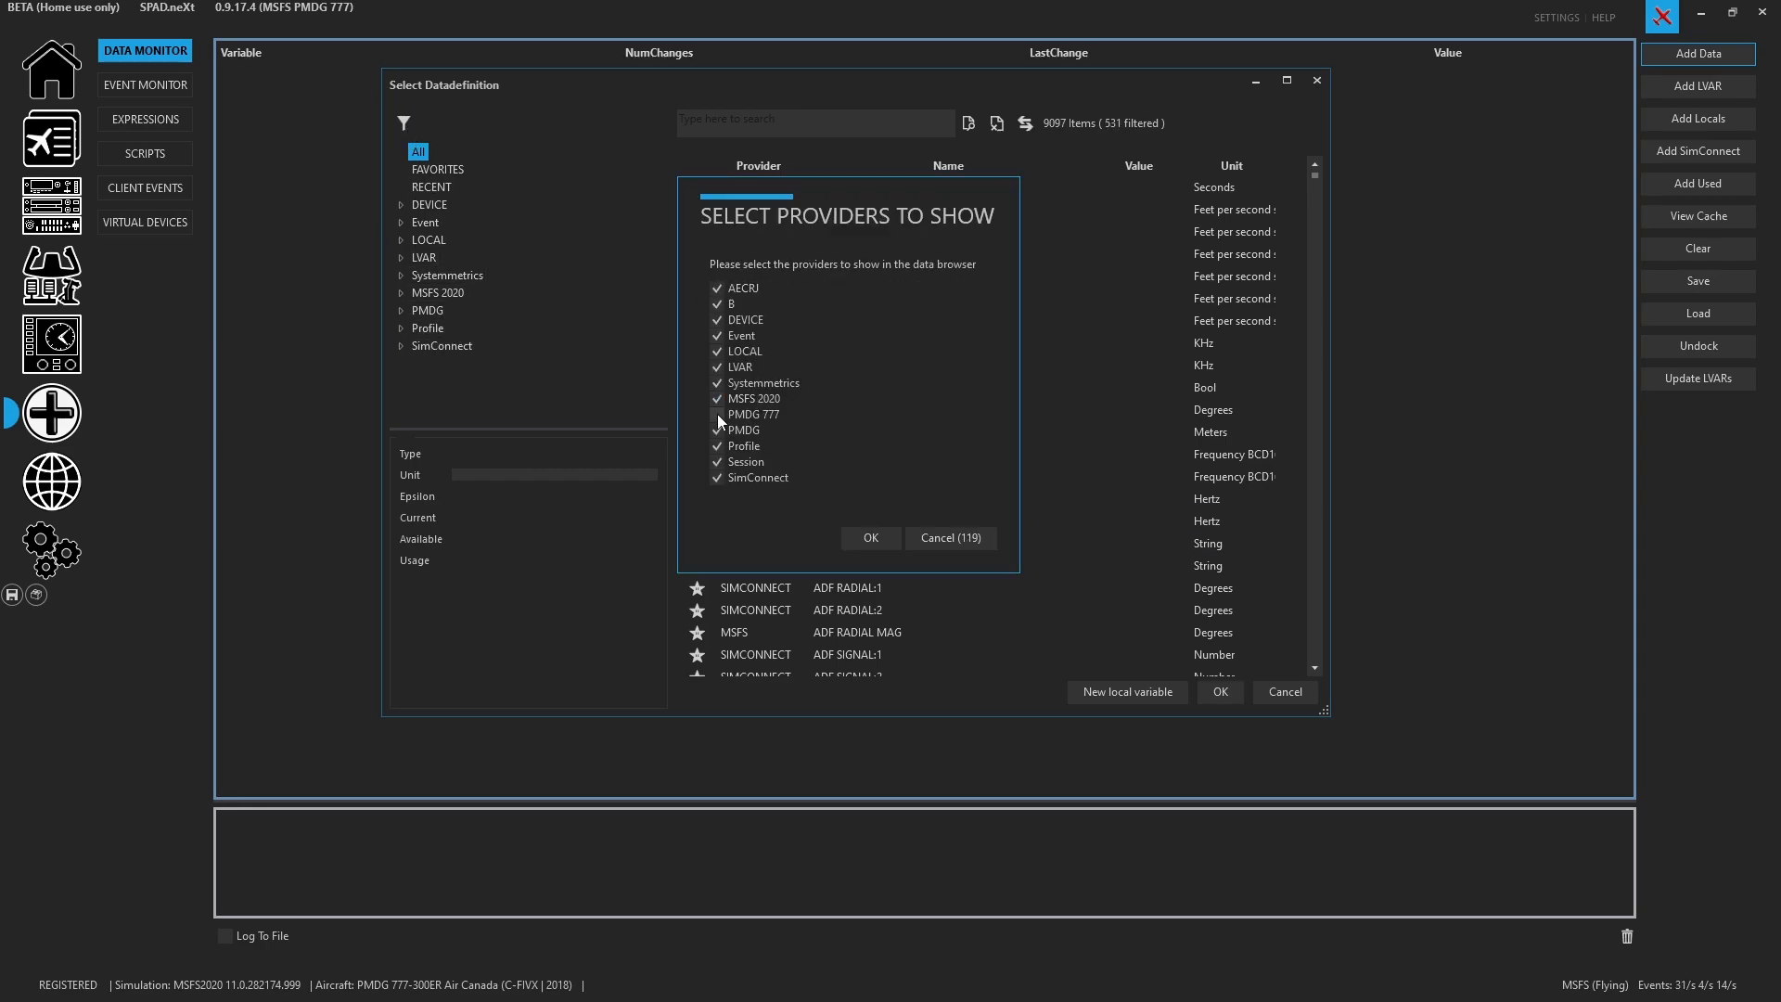
click(868, 538)
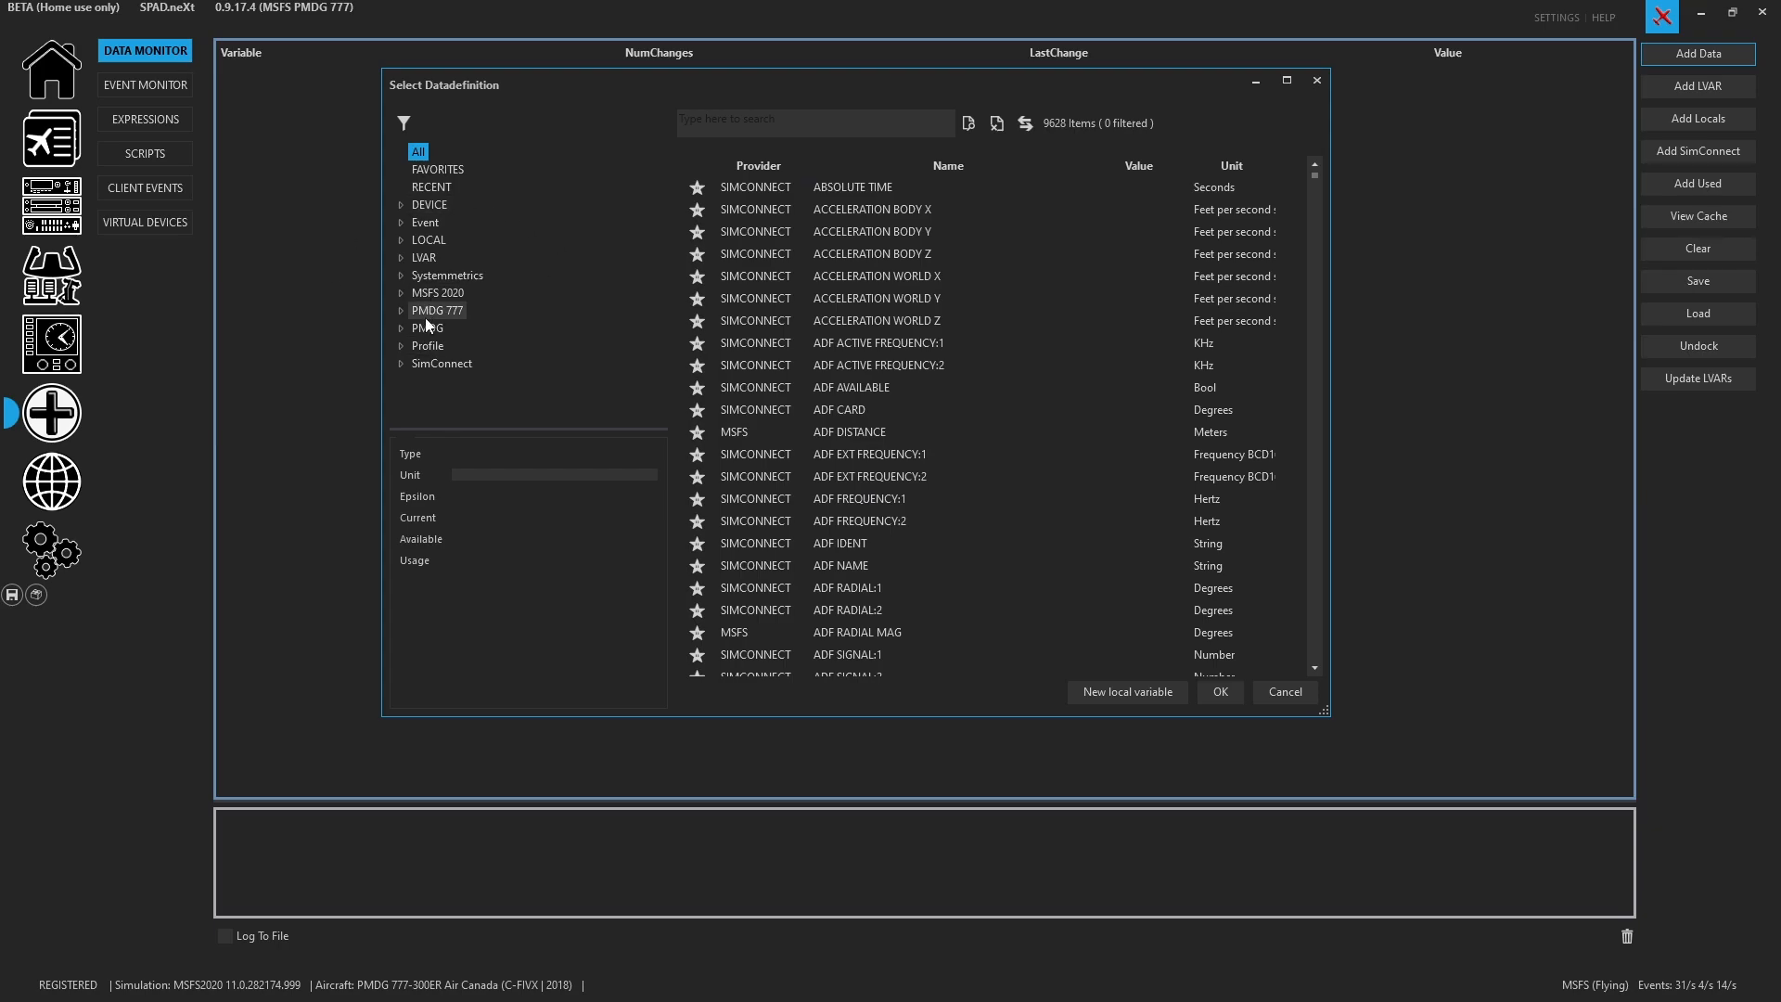
Search 'al', pick PMDG777 MCP_Altitude and add it to the data monitor
text(alt)
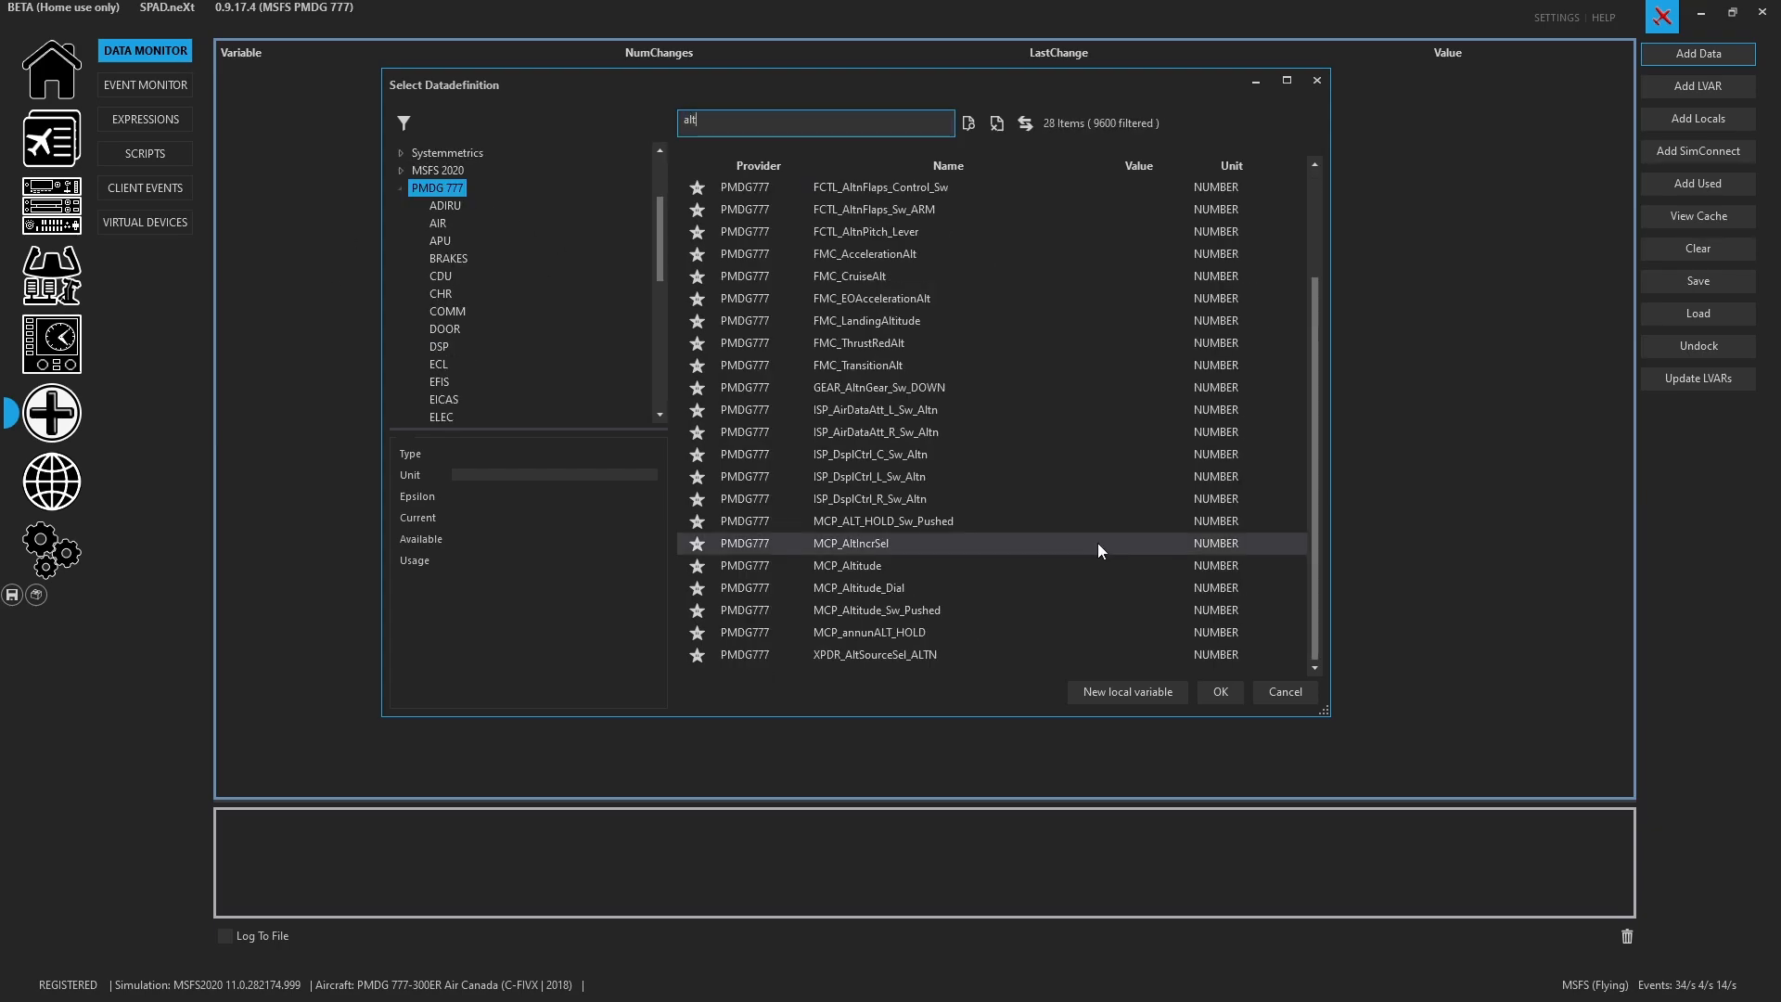
click(846, 564)
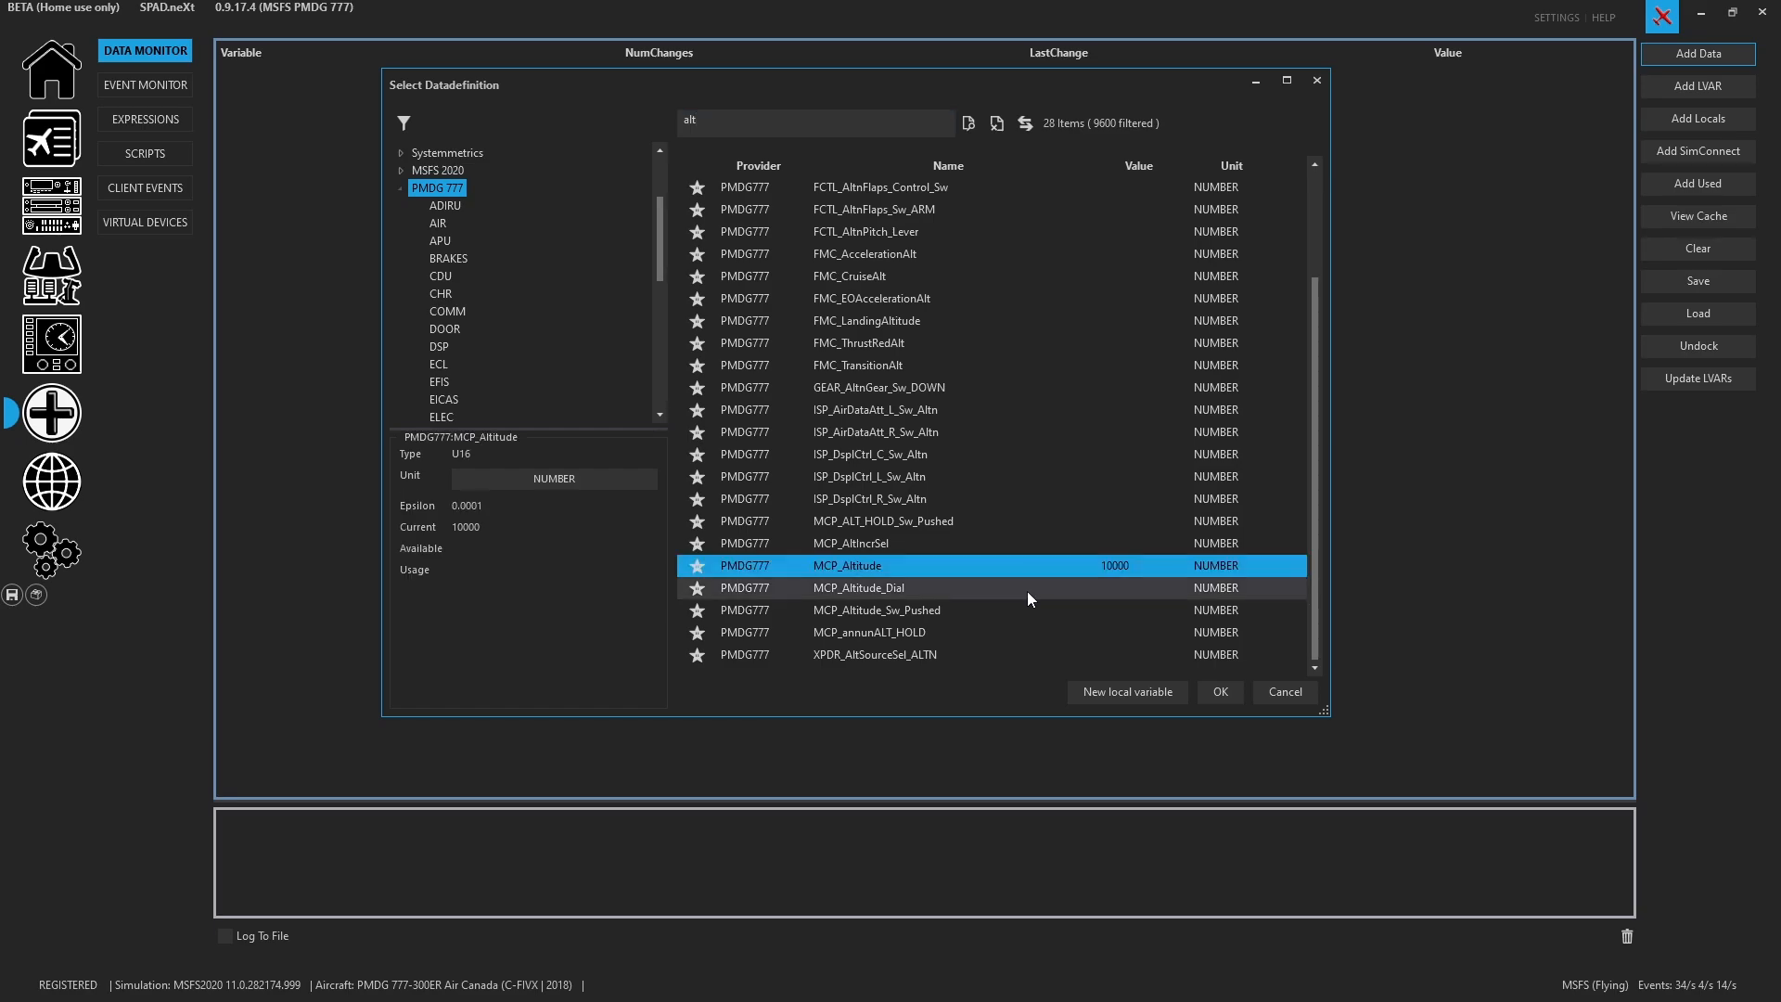
click(1219, 692)
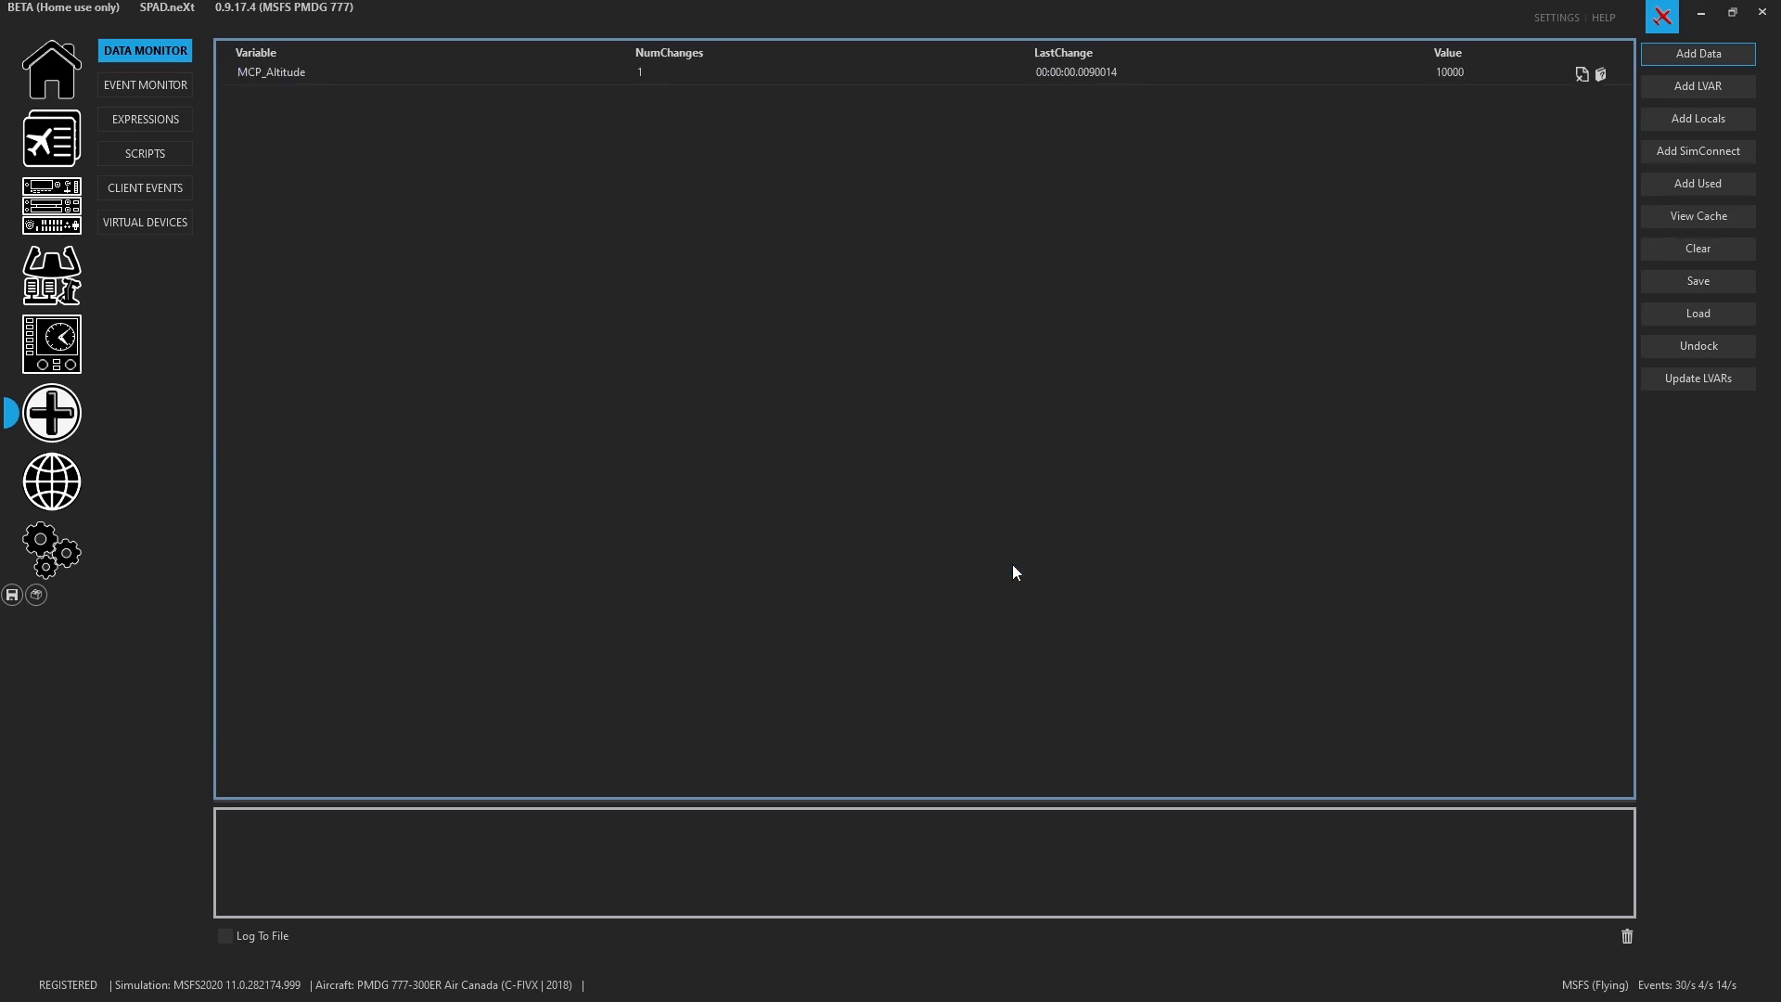
mouse_move(1387, 69)
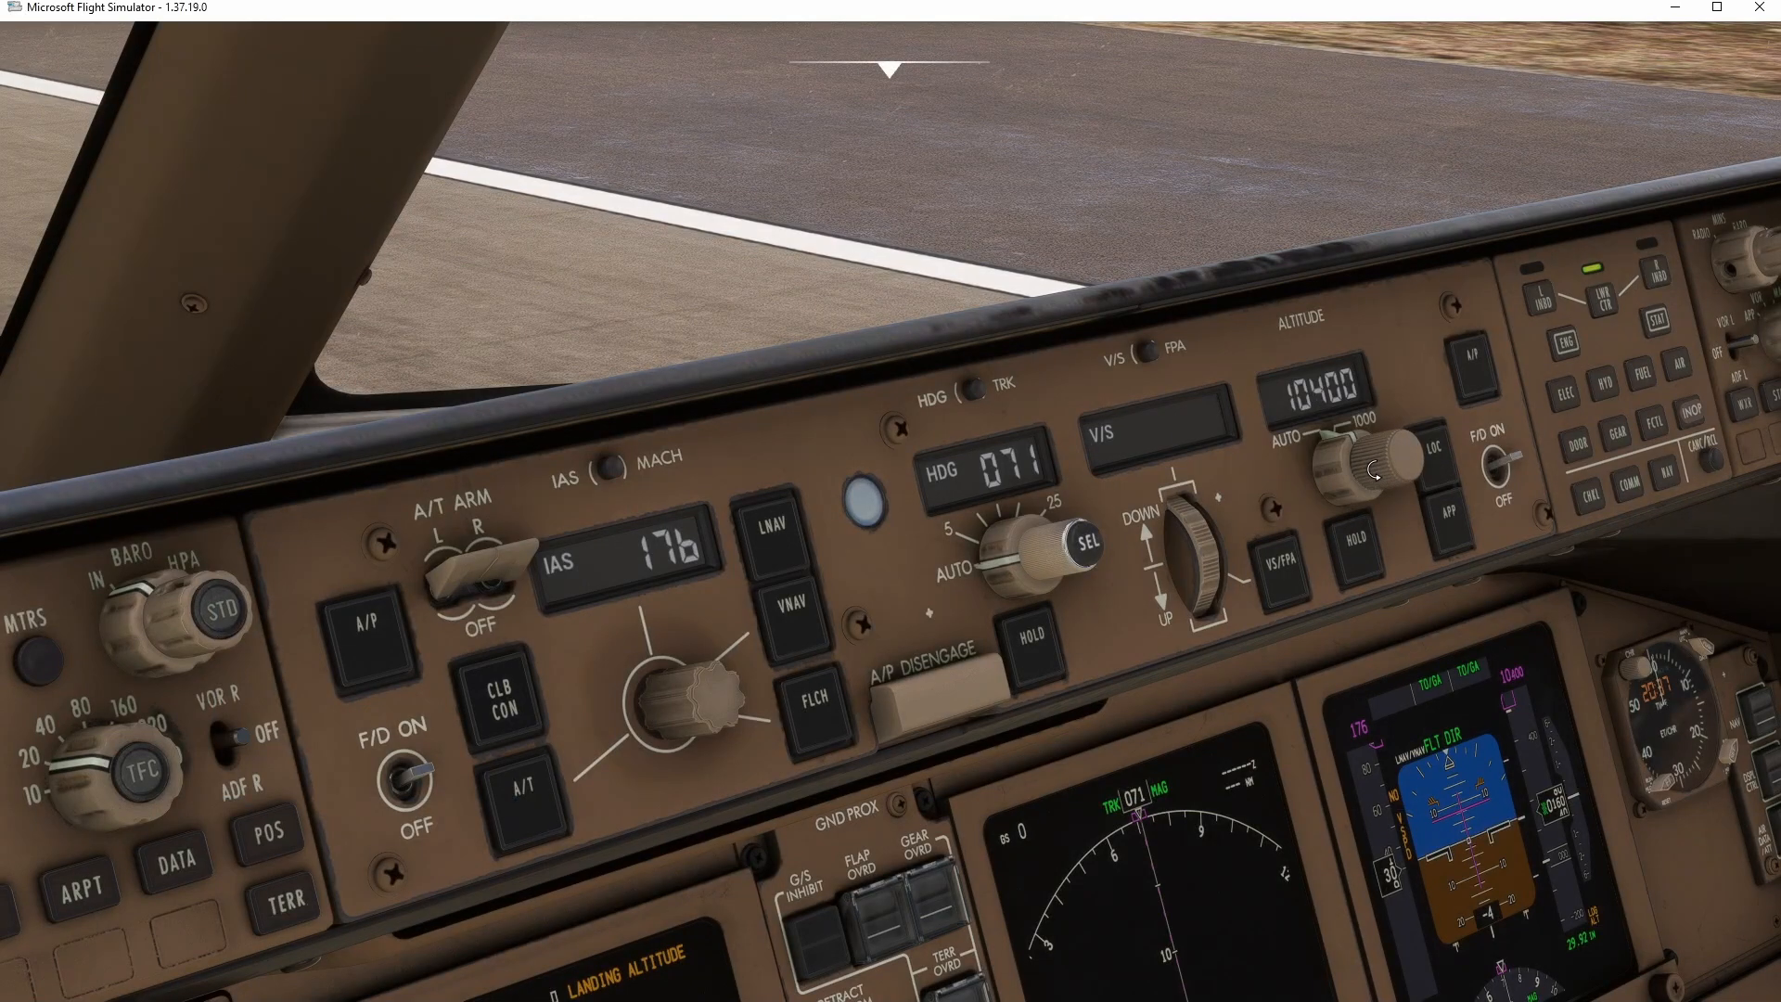
Turn the cockpit MCP ALTITUDE selector up so MCP_Altitude climbs toward 12800
click(1367, 466)
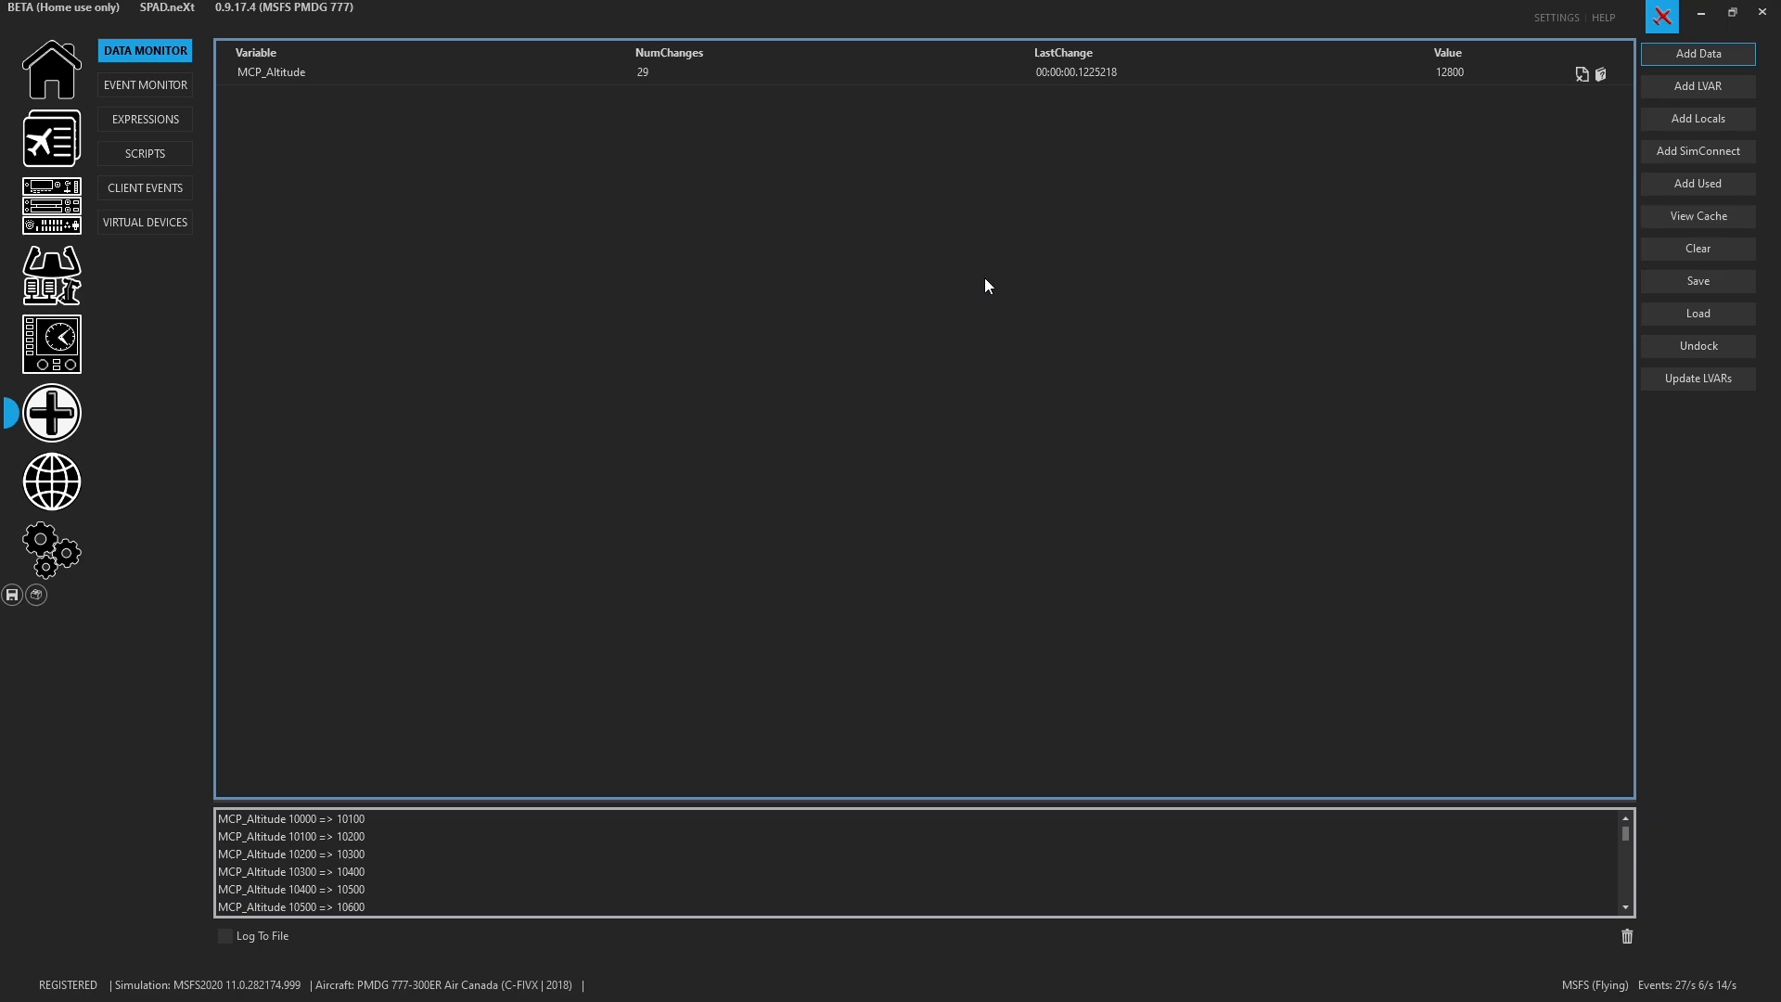
On the TCA Q-ENG 1&2 device, edit the left fire/fault button's long-press engine start action
click(52, 273)
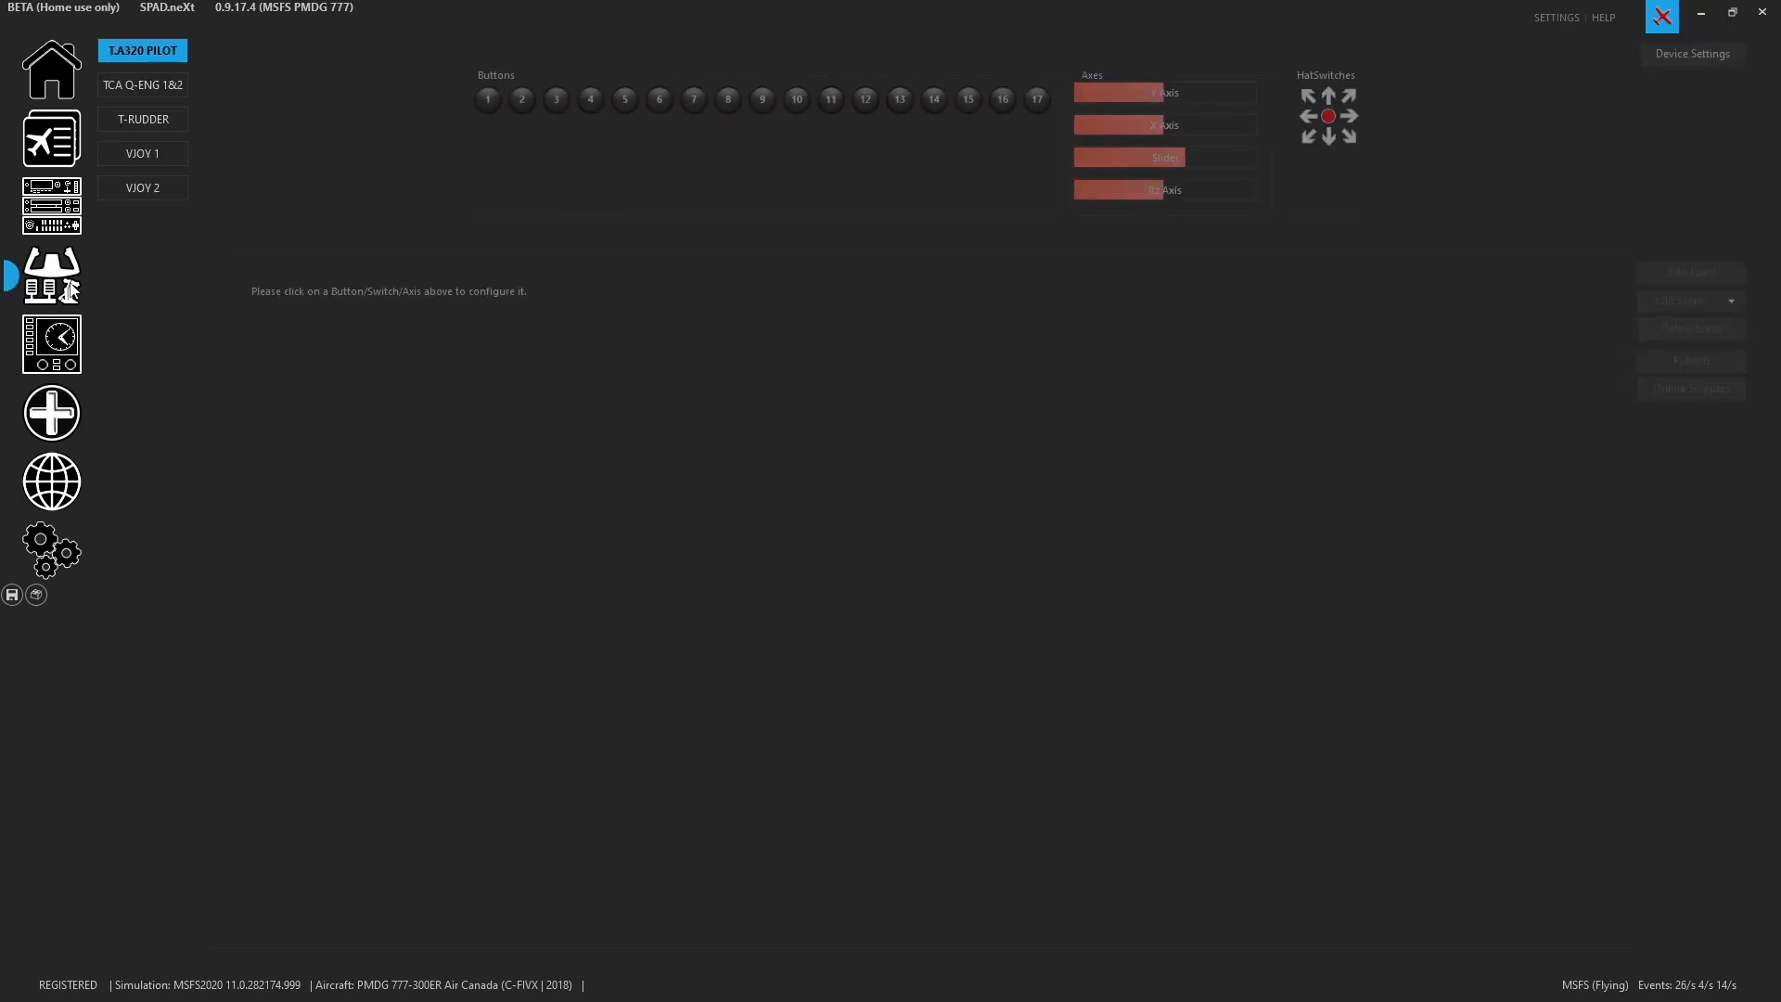
click(143, 84)
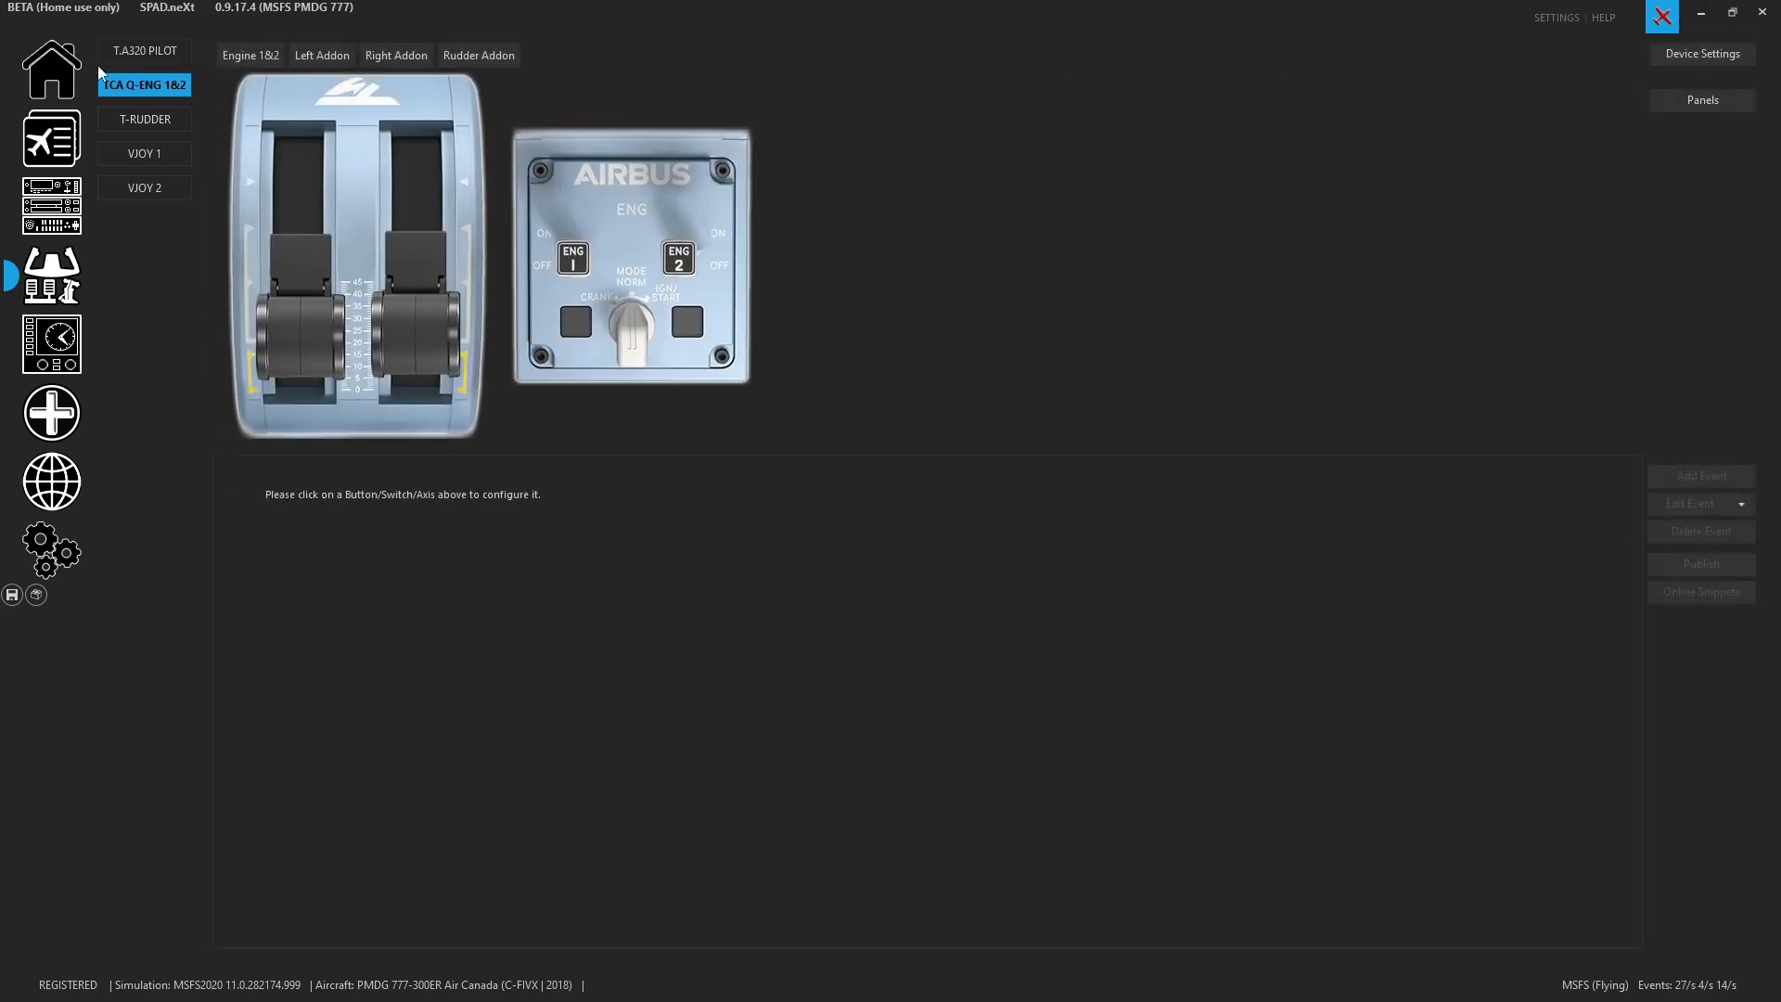
click(572, 323)
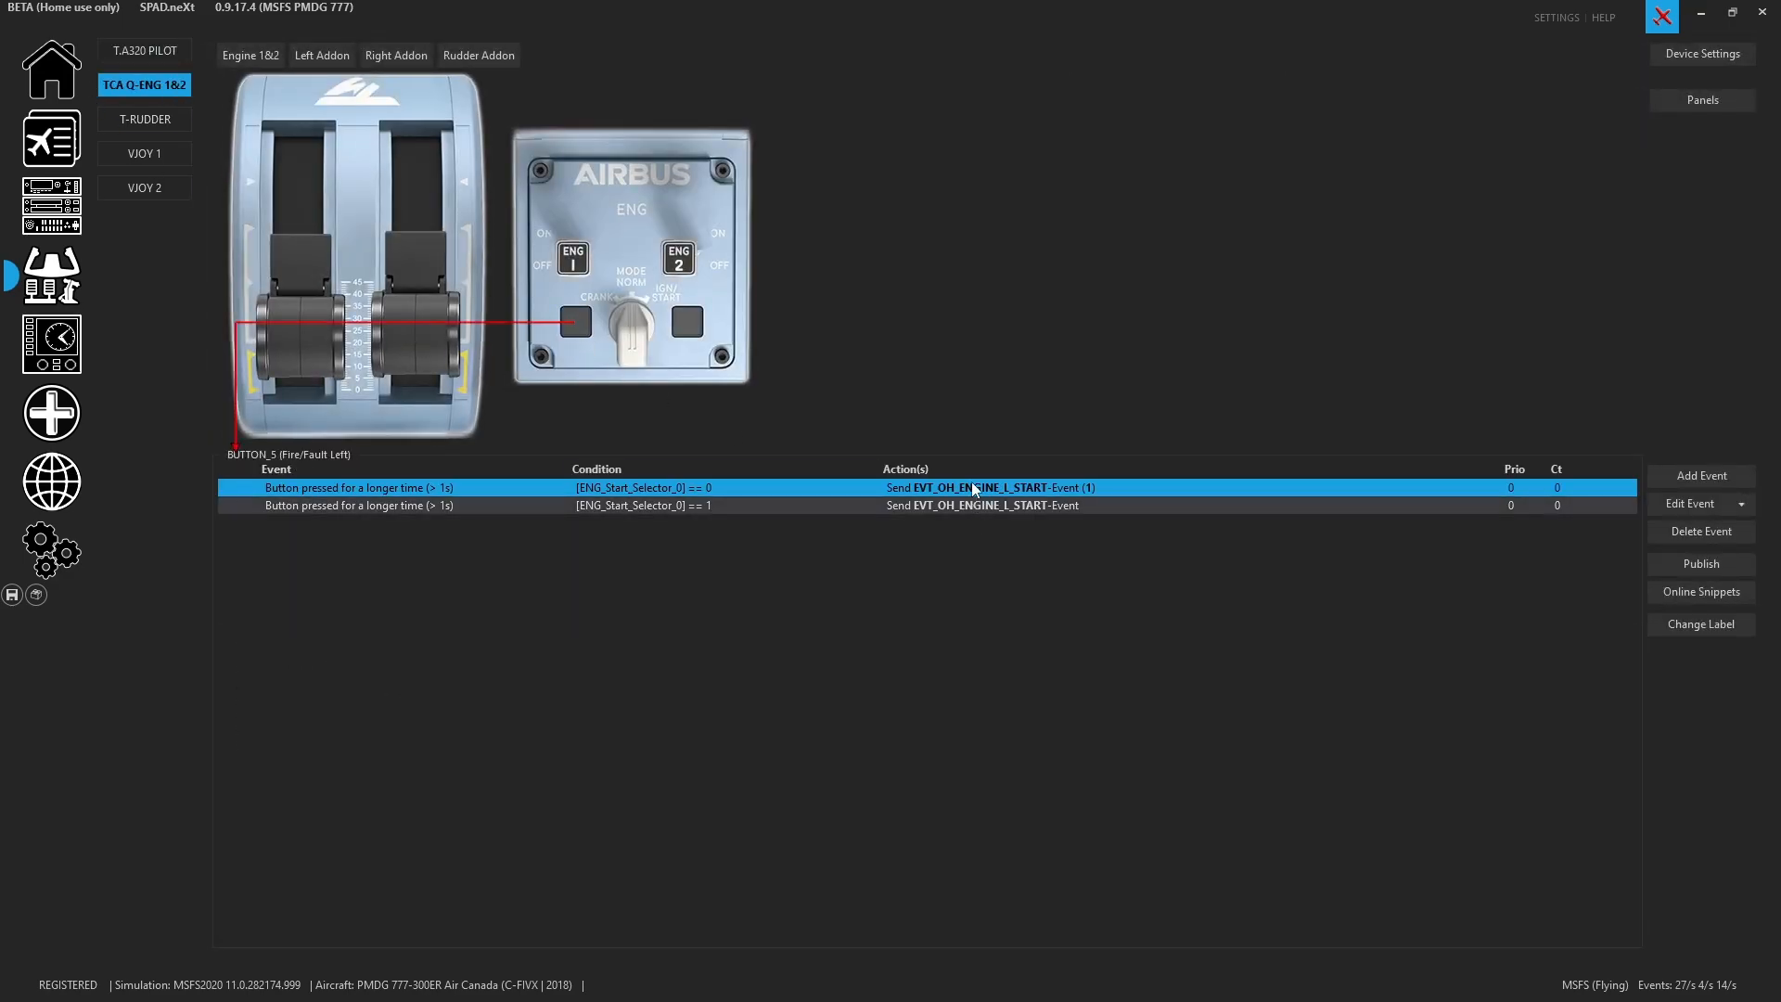
double_click(978, 488)
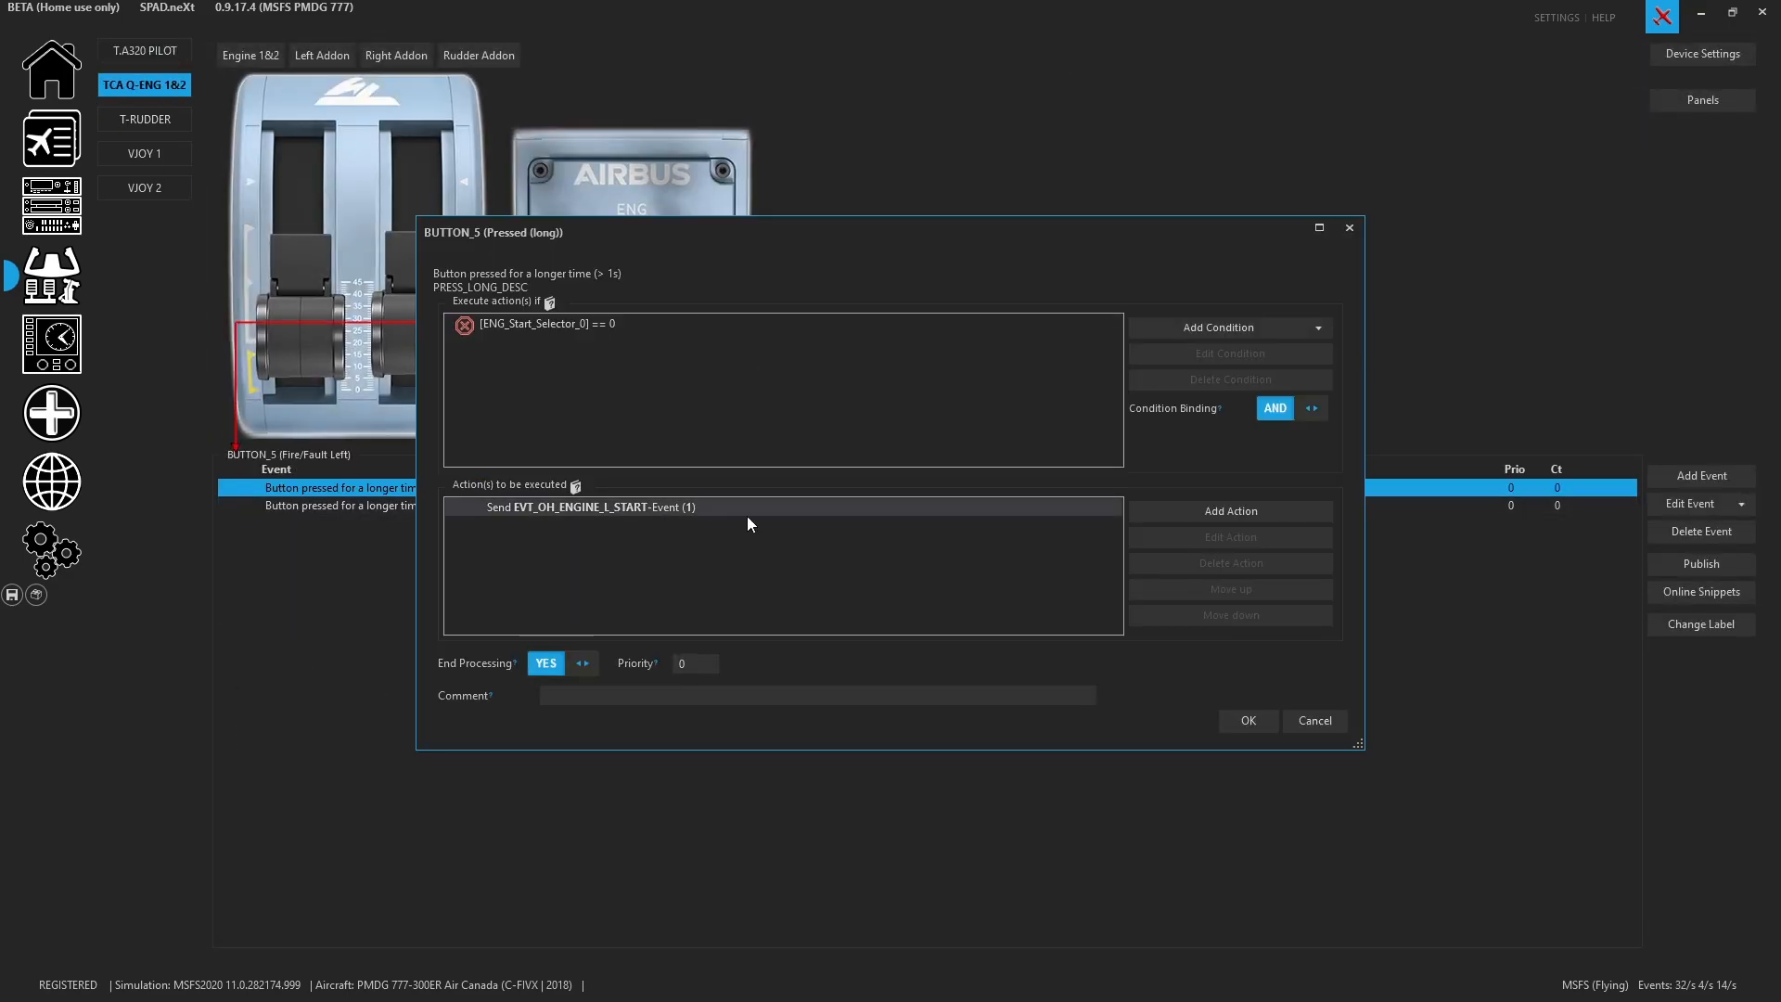
double_click(590, 506)
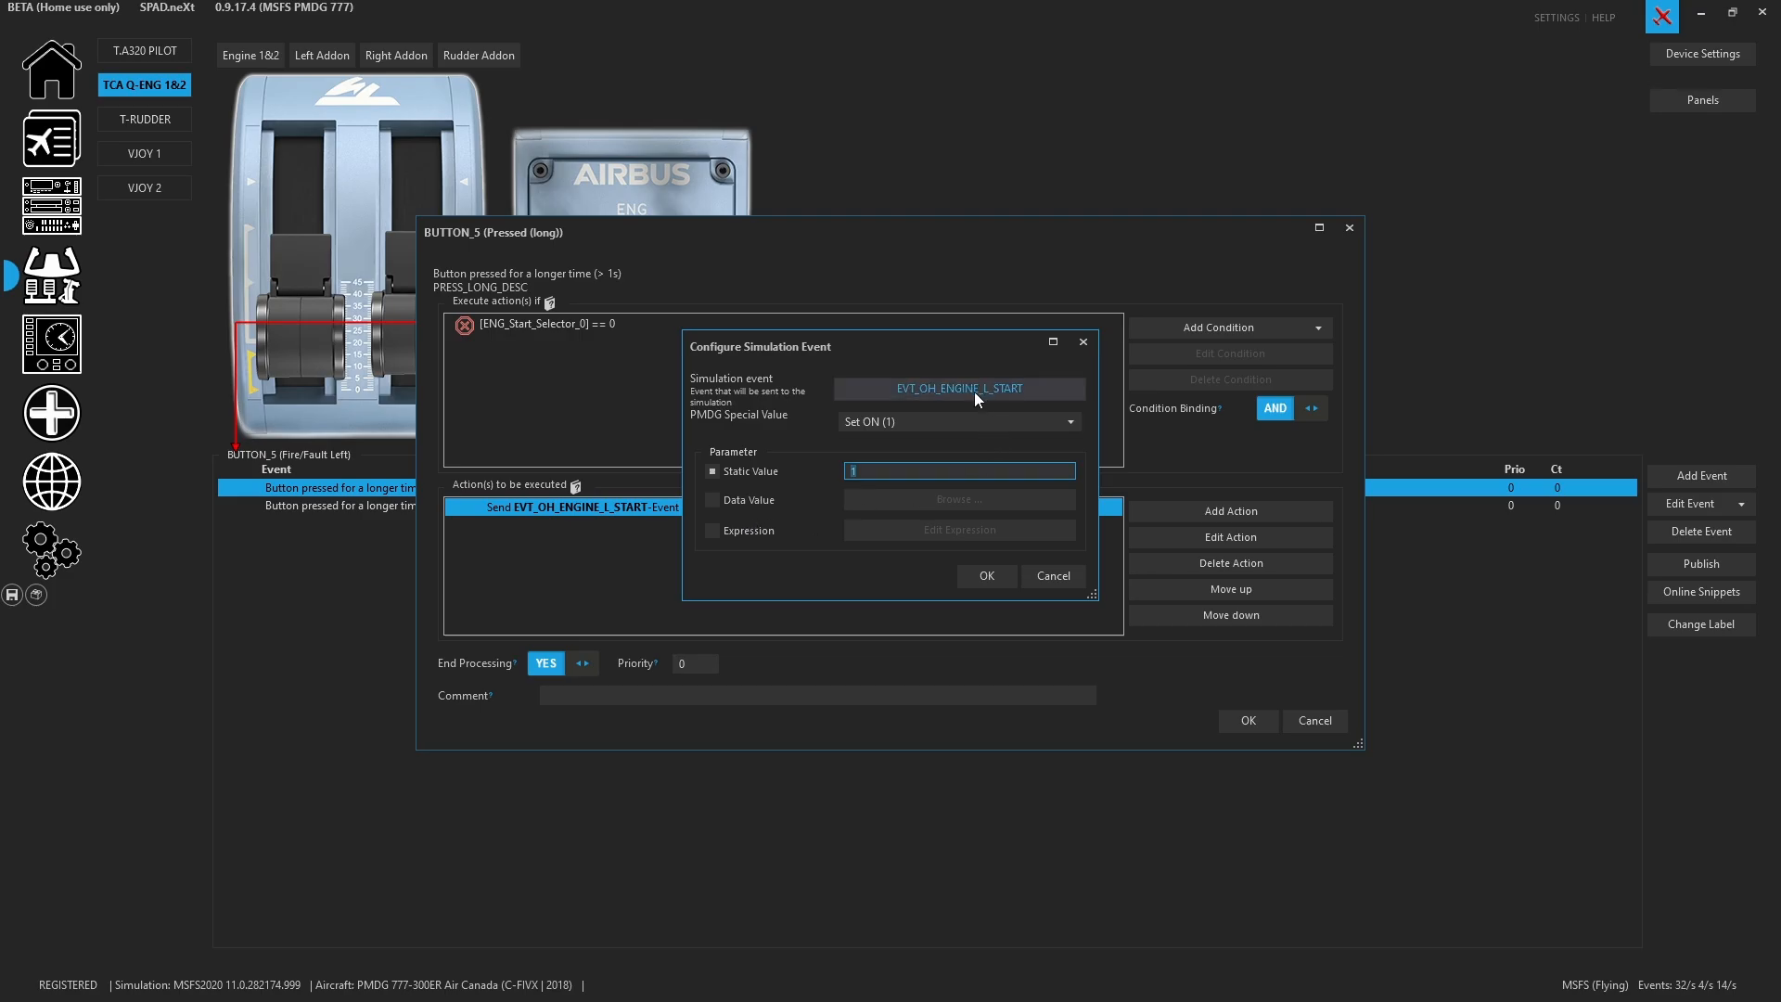
Browse the simulation event chooser and toggle the PMDG 777 provider to confirm its events are listed
click(957, 388)
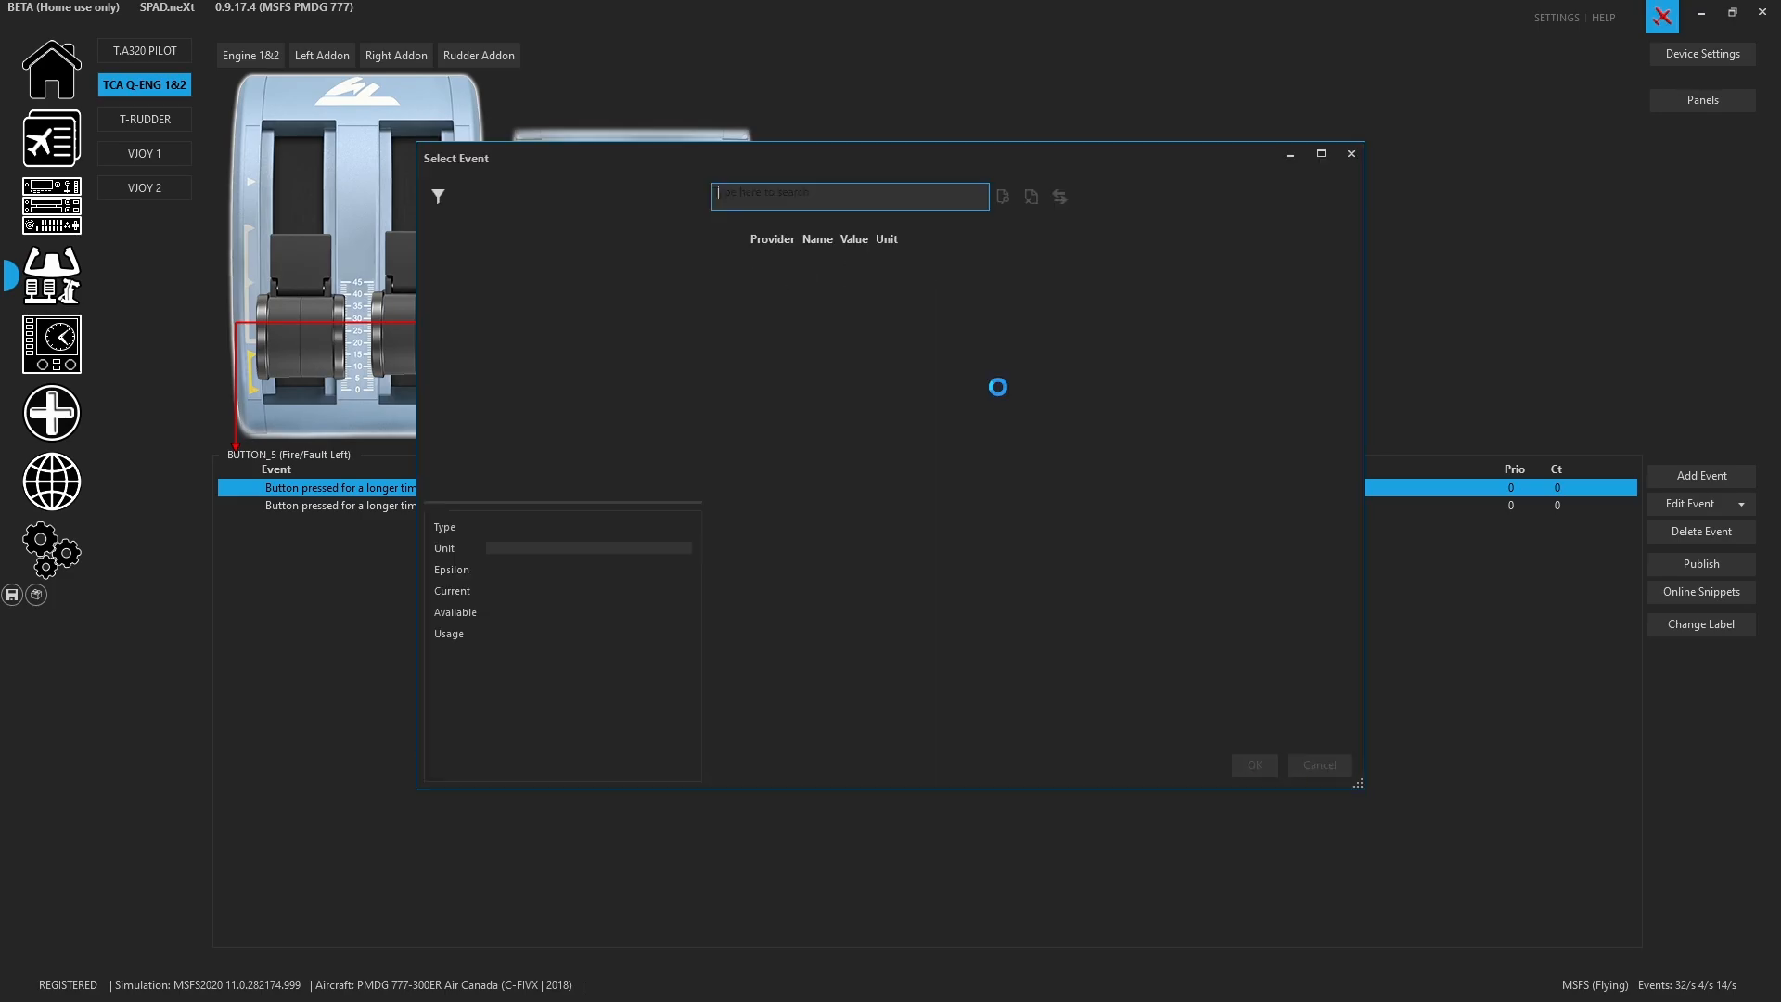
click(910, 661)
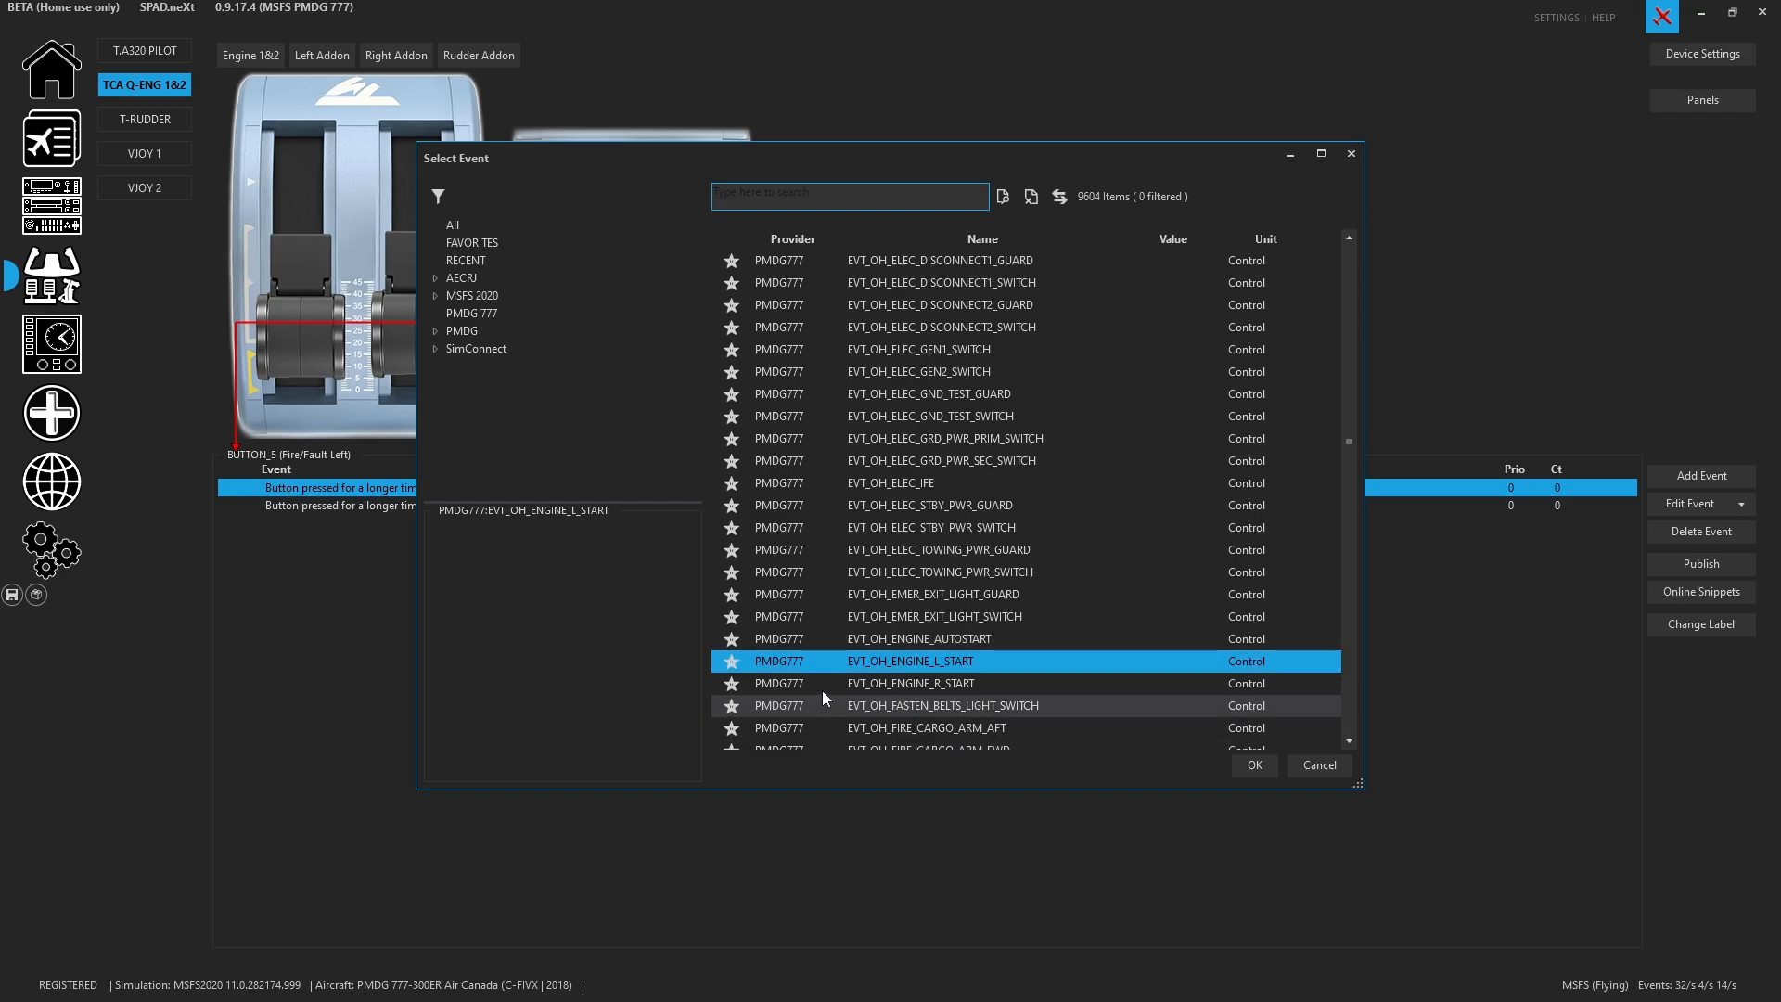
scroll(down, 3)
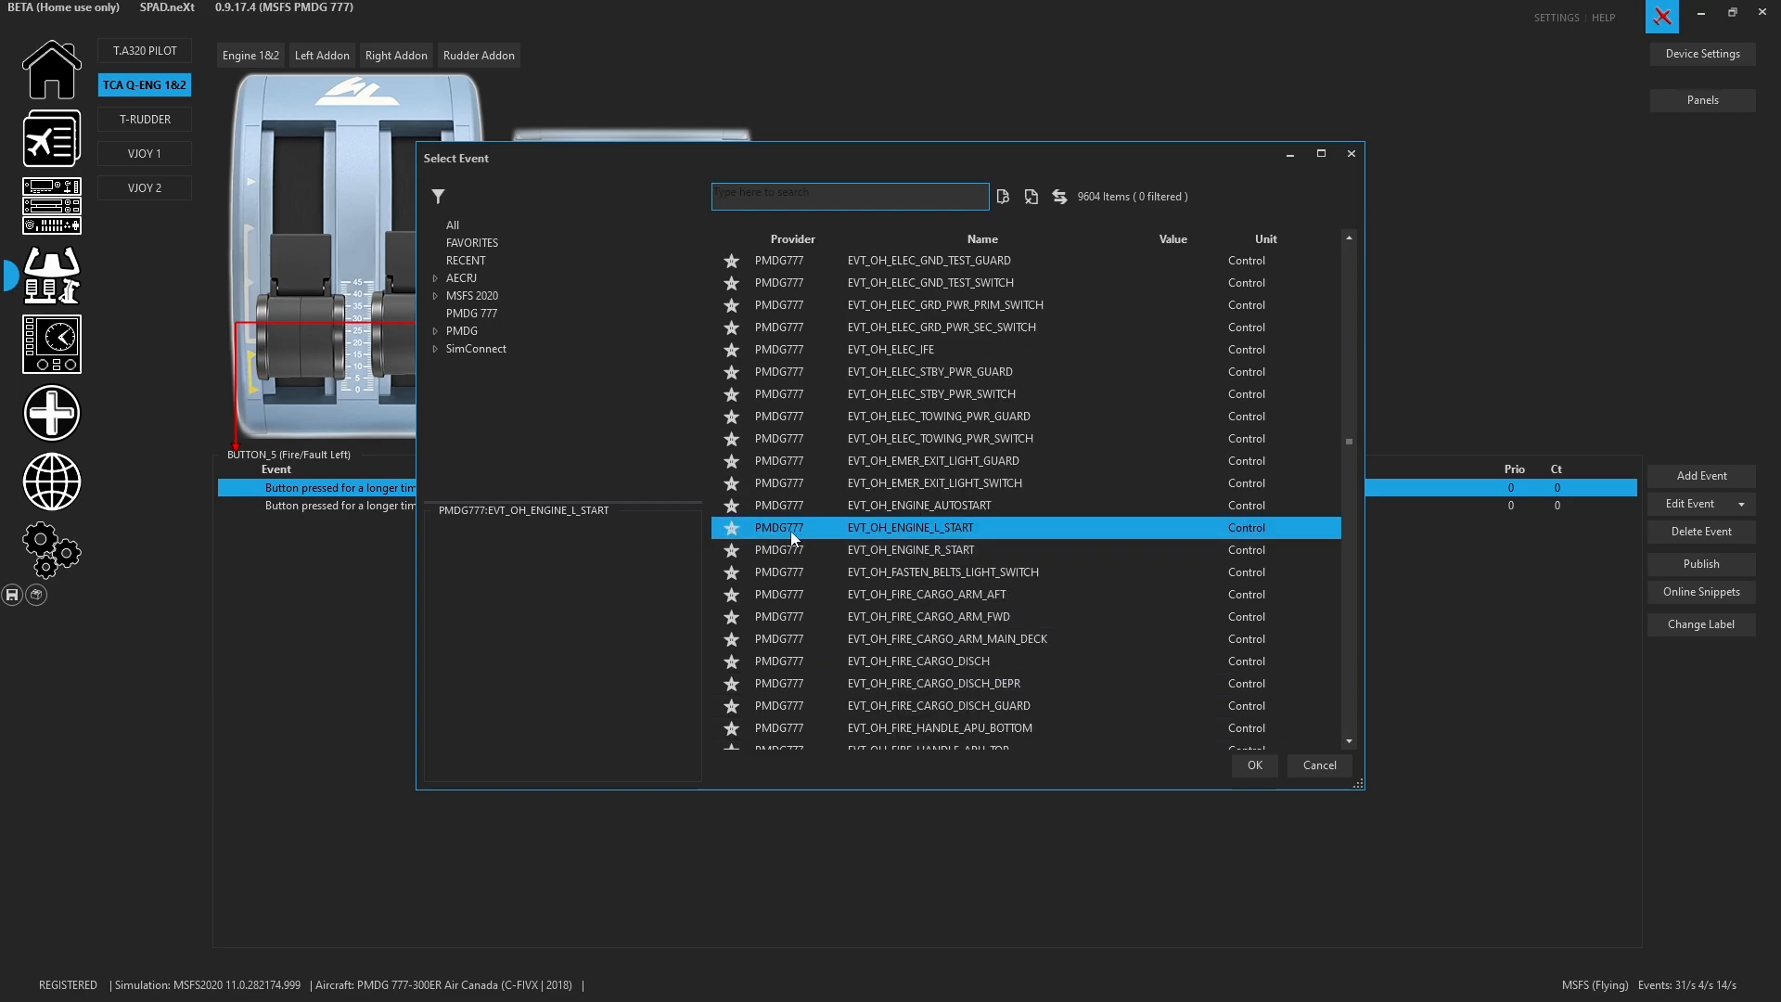
mouse_move(707, 809)
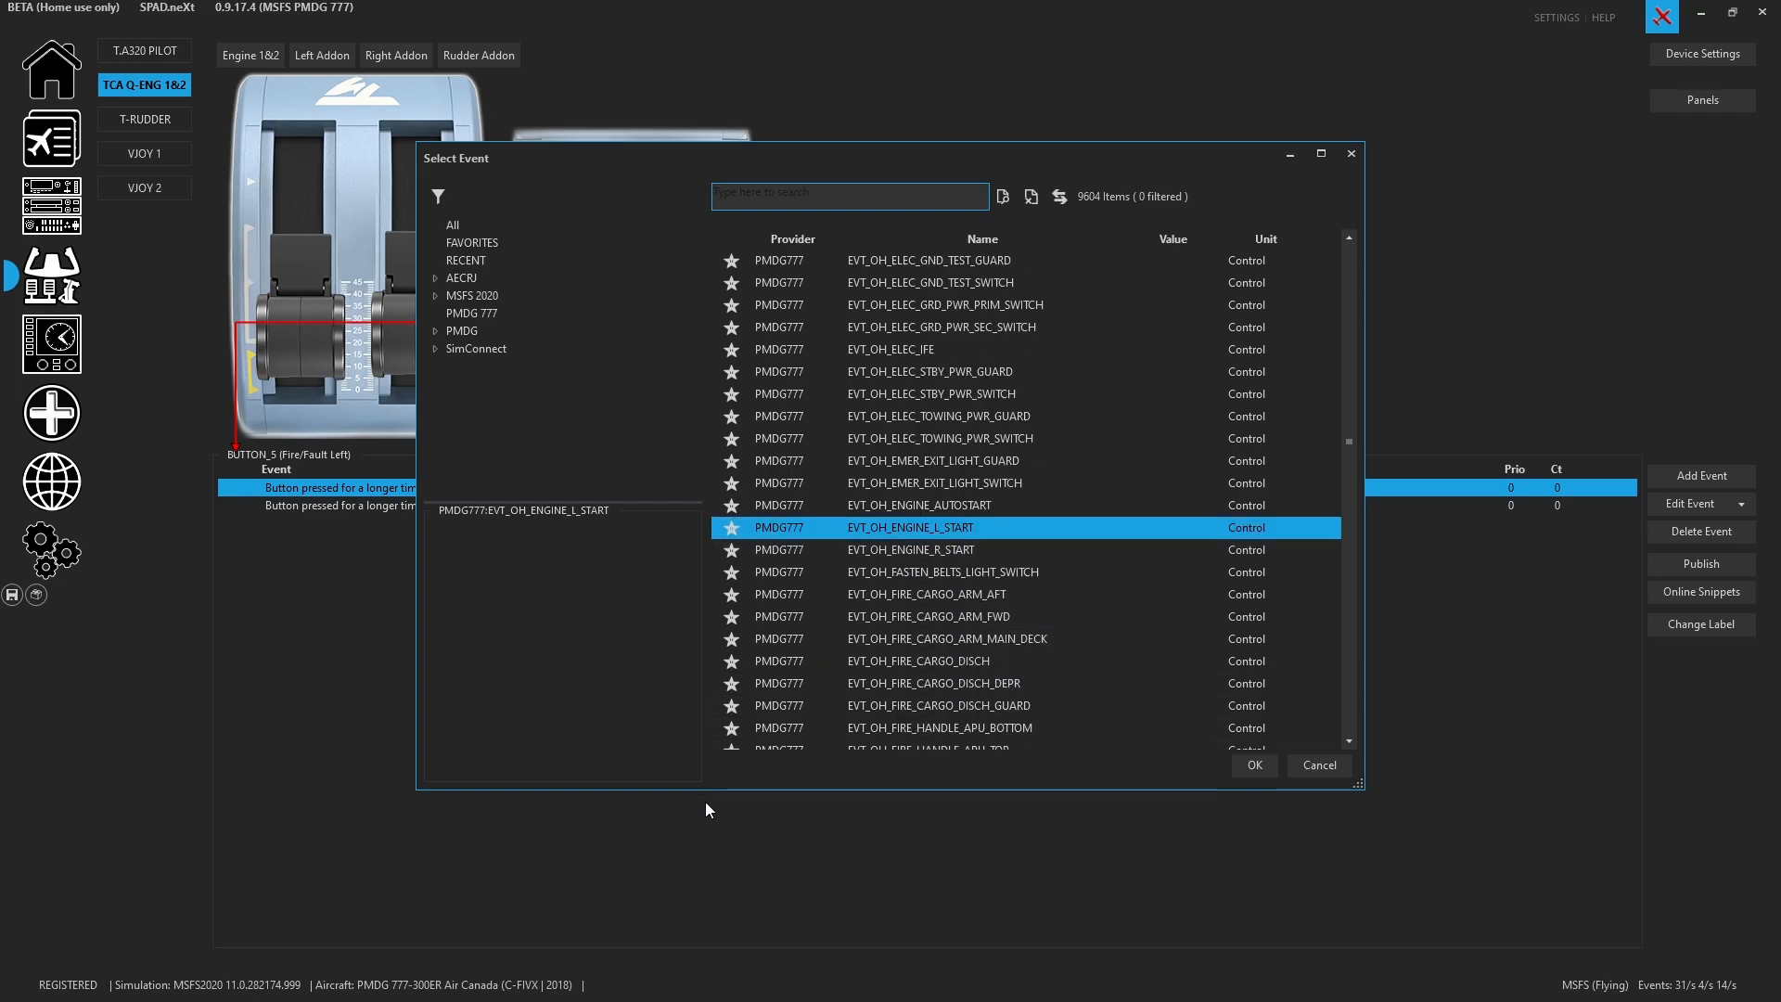
mouse_move(447, 365)
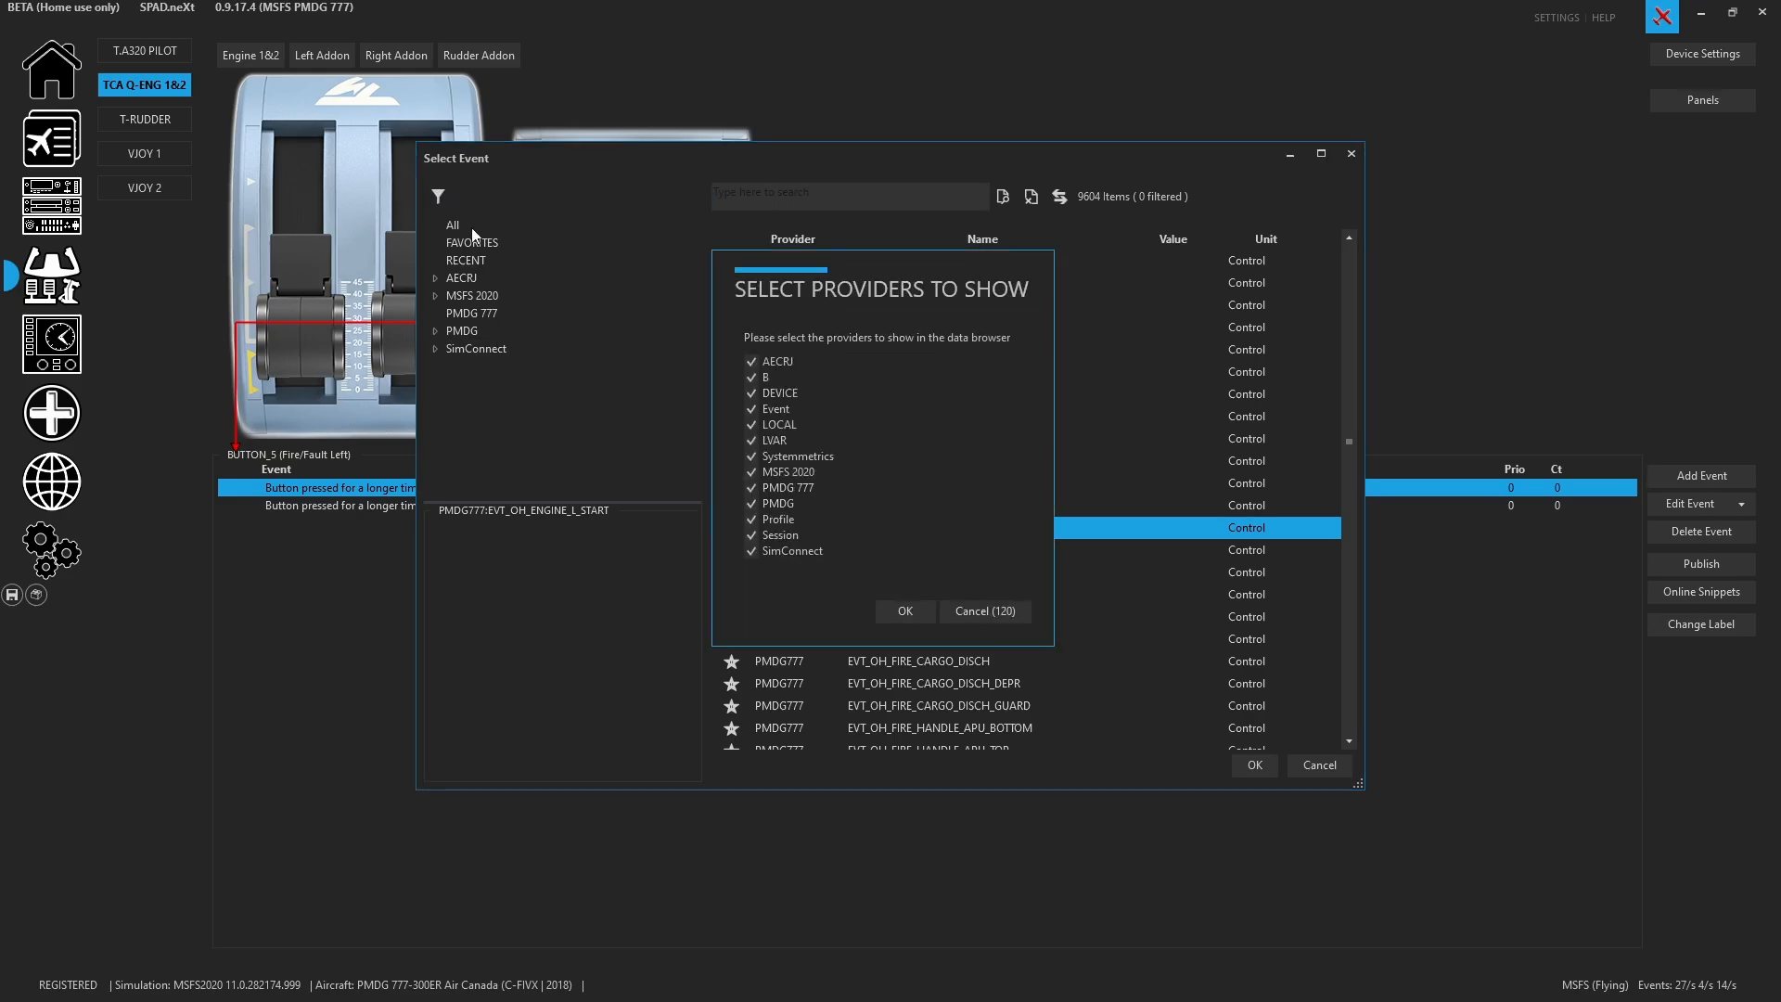
click(751, 488)
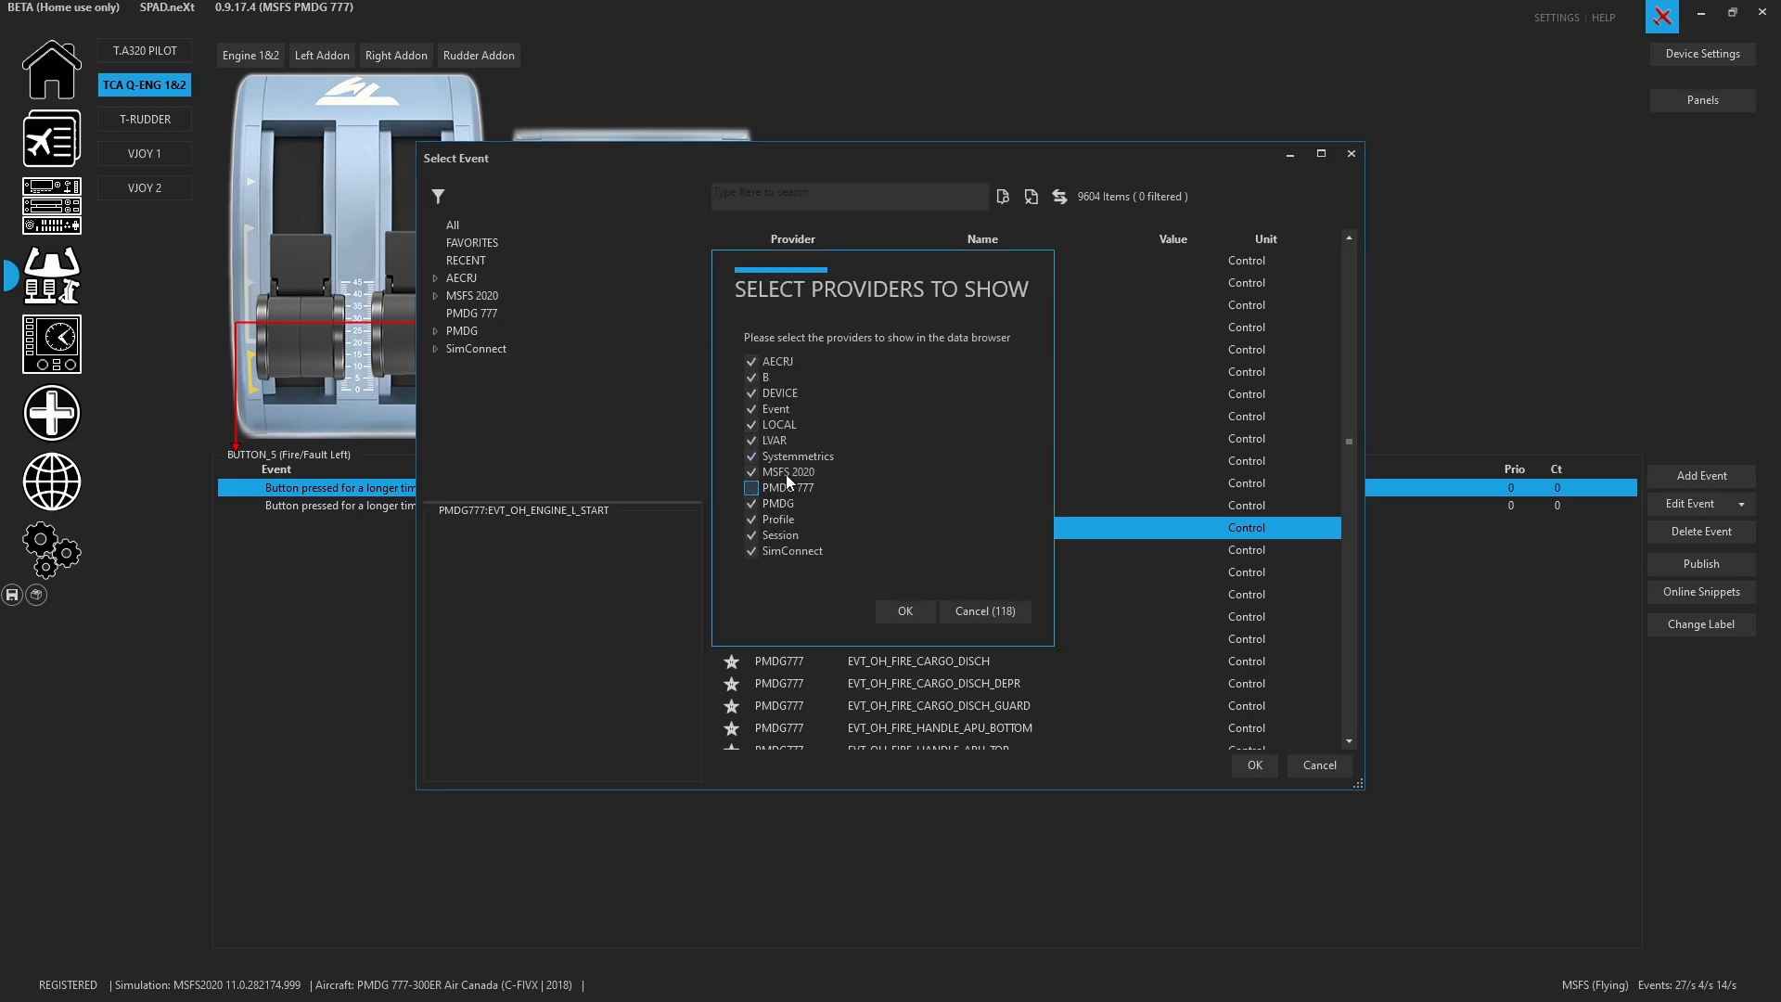
click(752, 488)
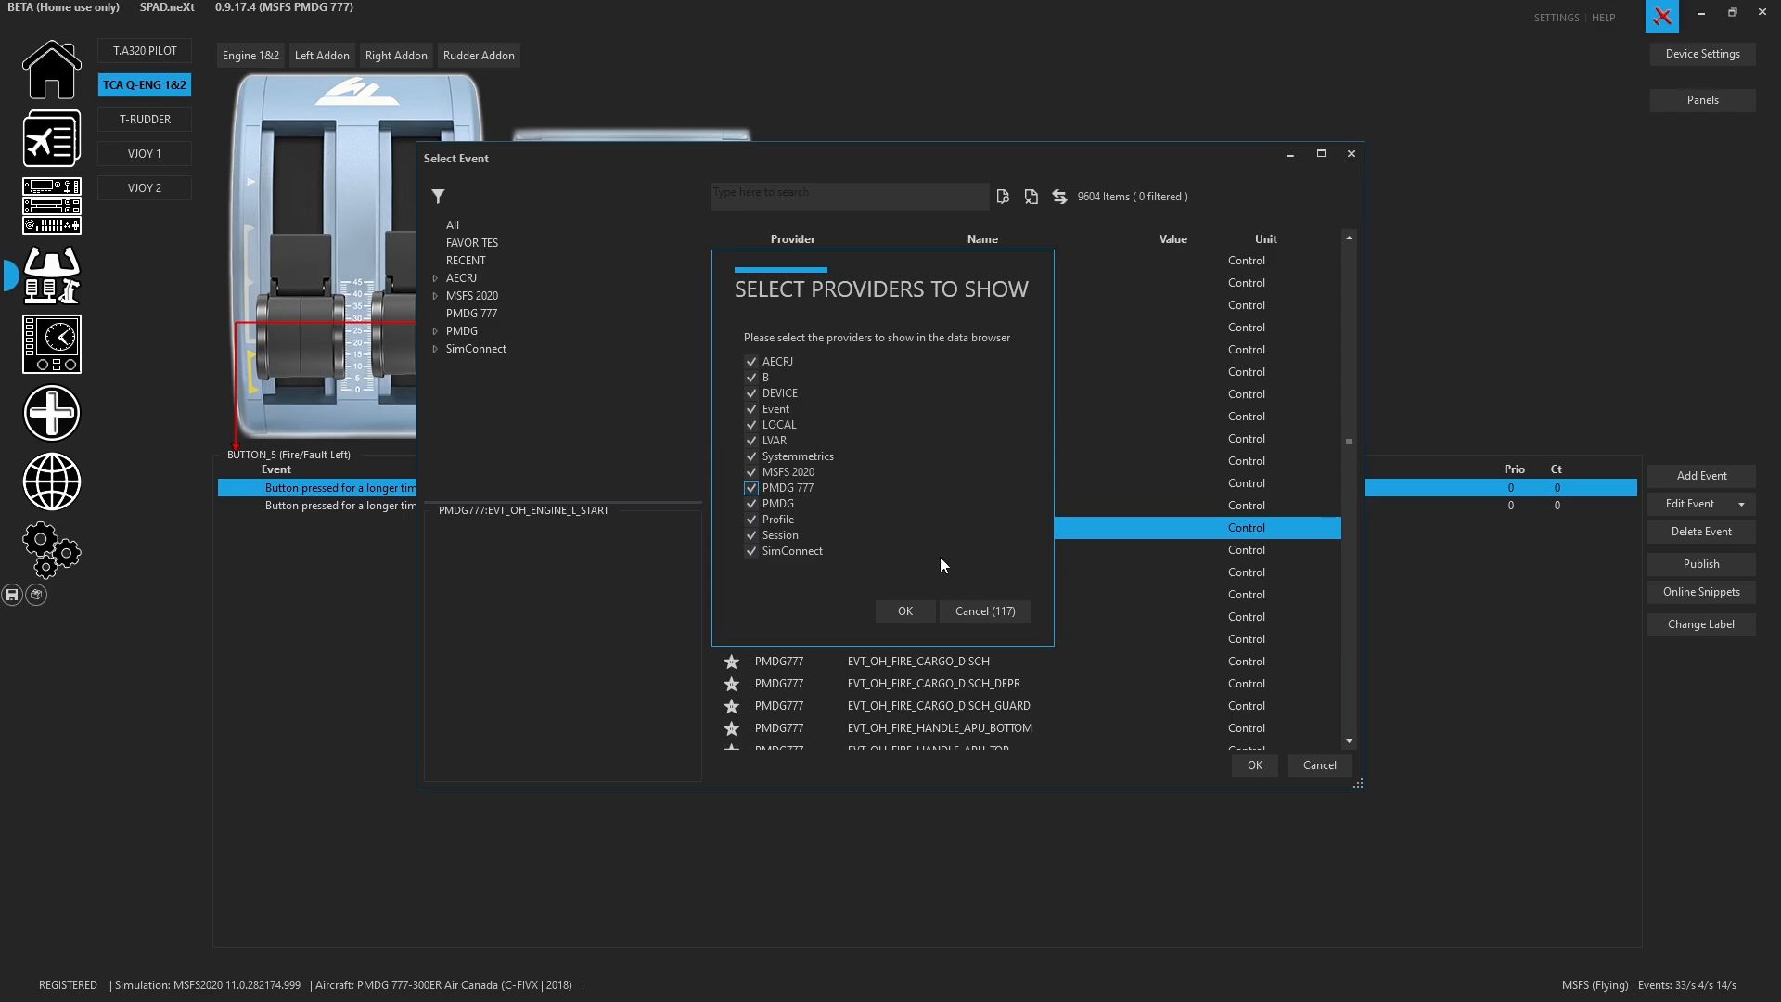